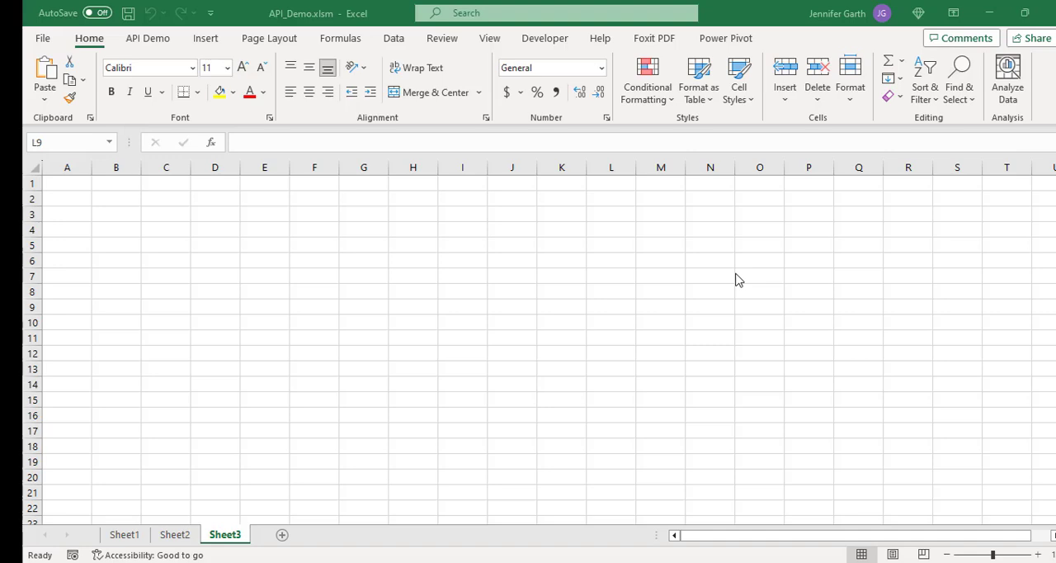
mouse_move(349, 86)
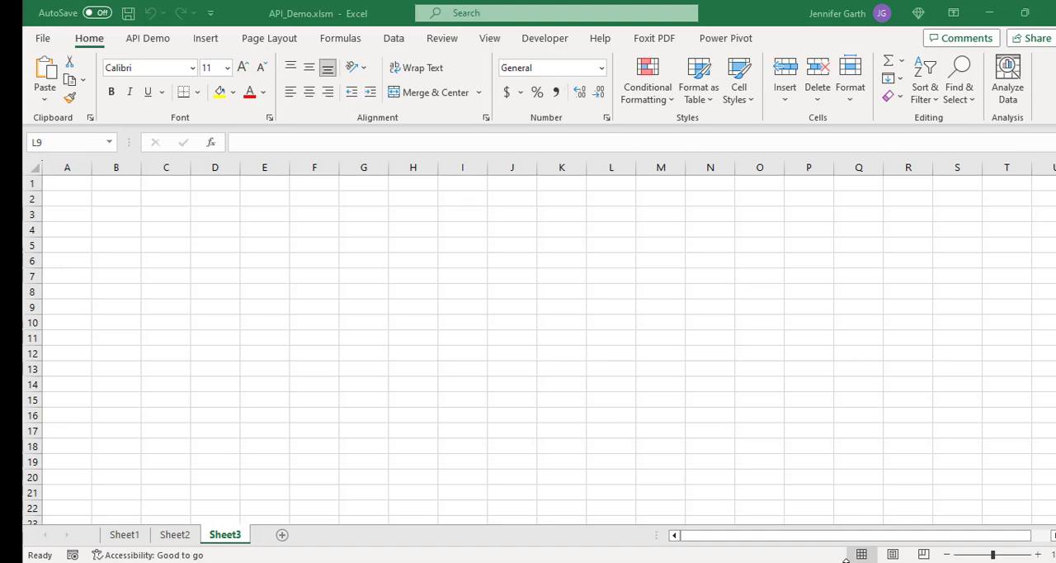
mouse_move(399, 309)
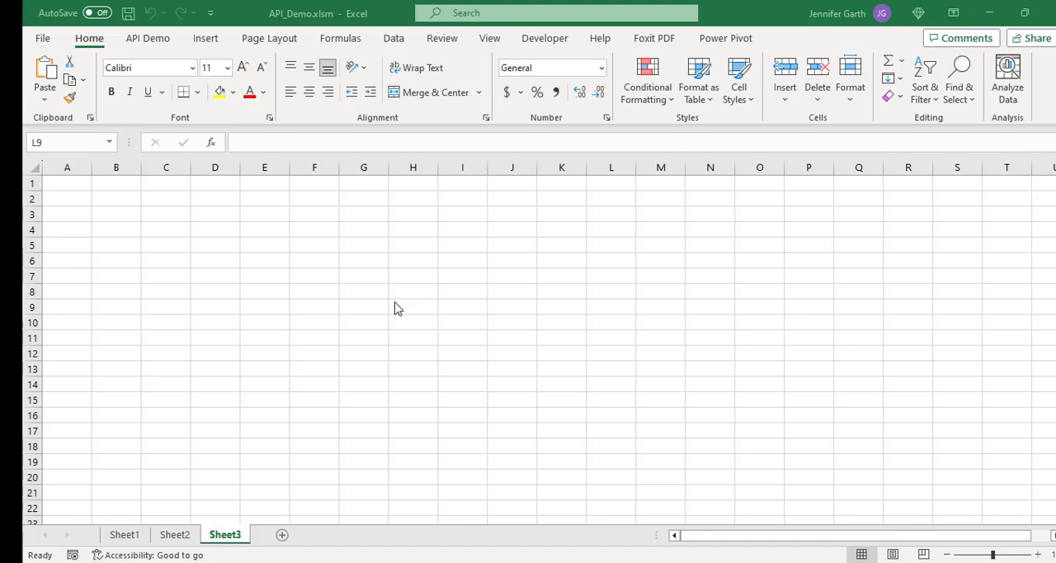
mouse_move(148, 41)
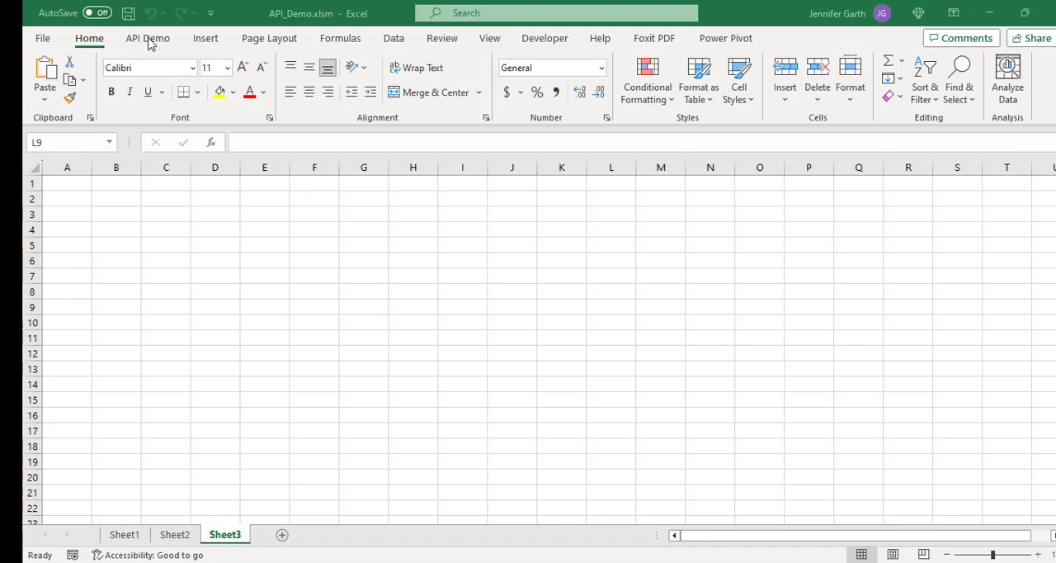
Step: Show the Get API Data source list (USDA, Public APIs, National Parks Service) from the API Demo ribbon
left_click(611, 307)
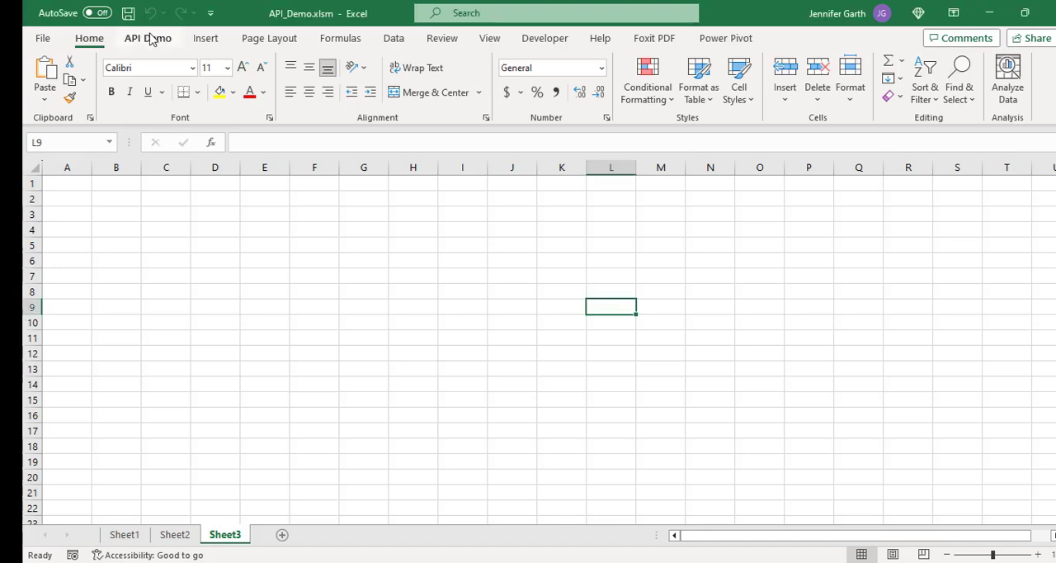
mouse_move(107, 48)
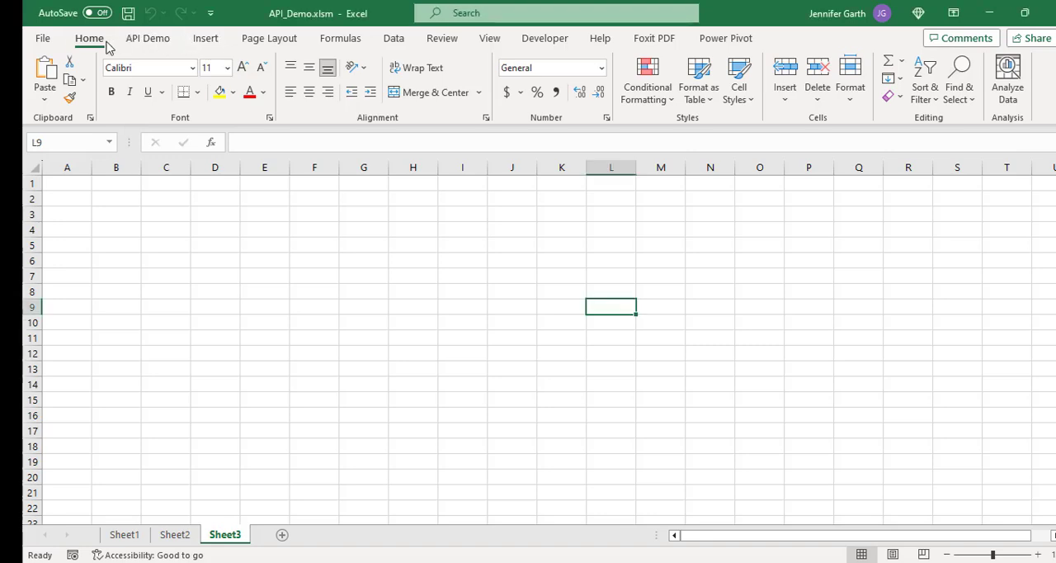
mouse_move(148, 38)
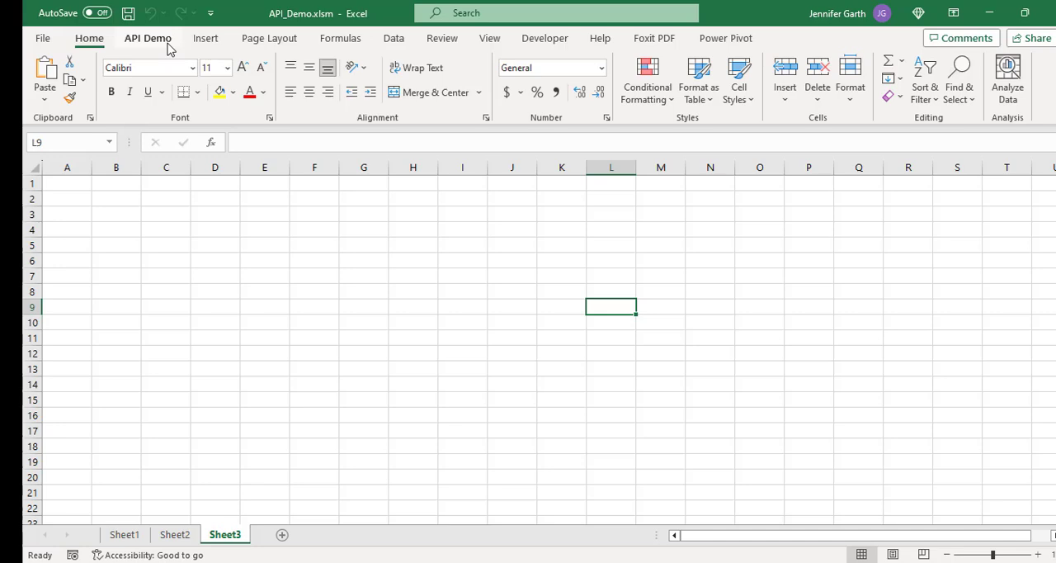
left_click(148, 38)
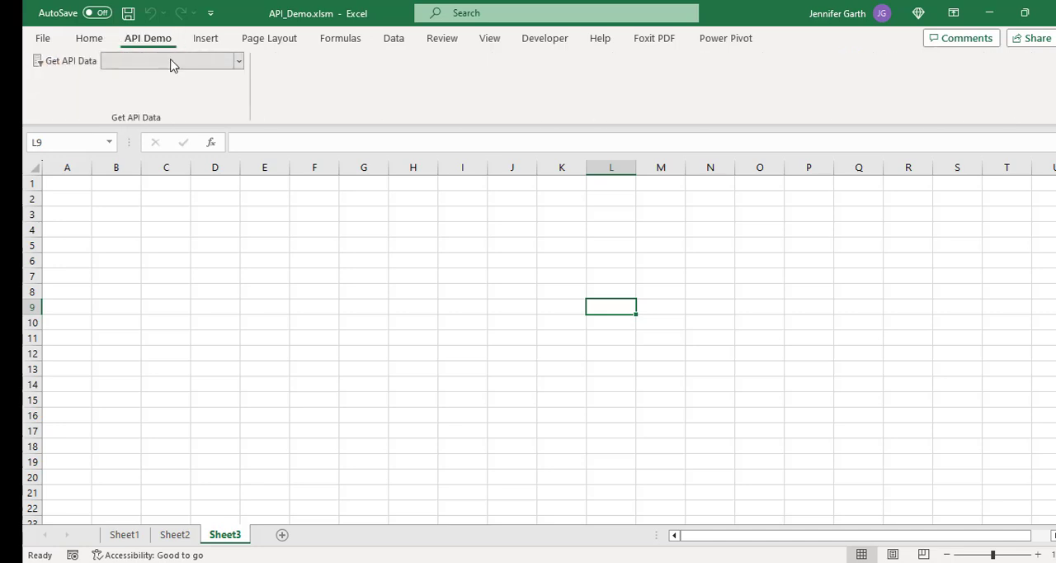
mouse_move(99, 81)
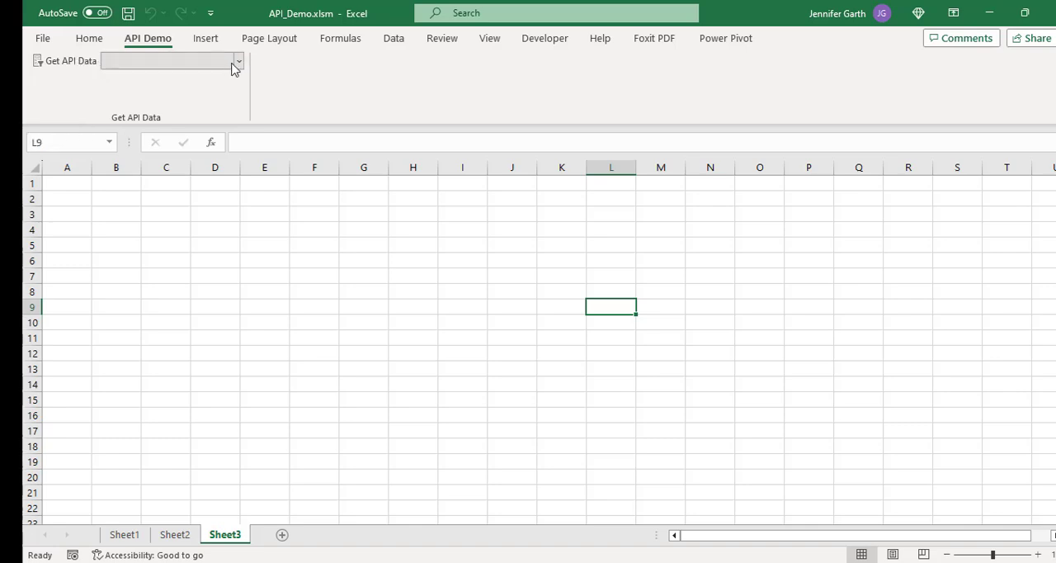
left_click(237, 61)
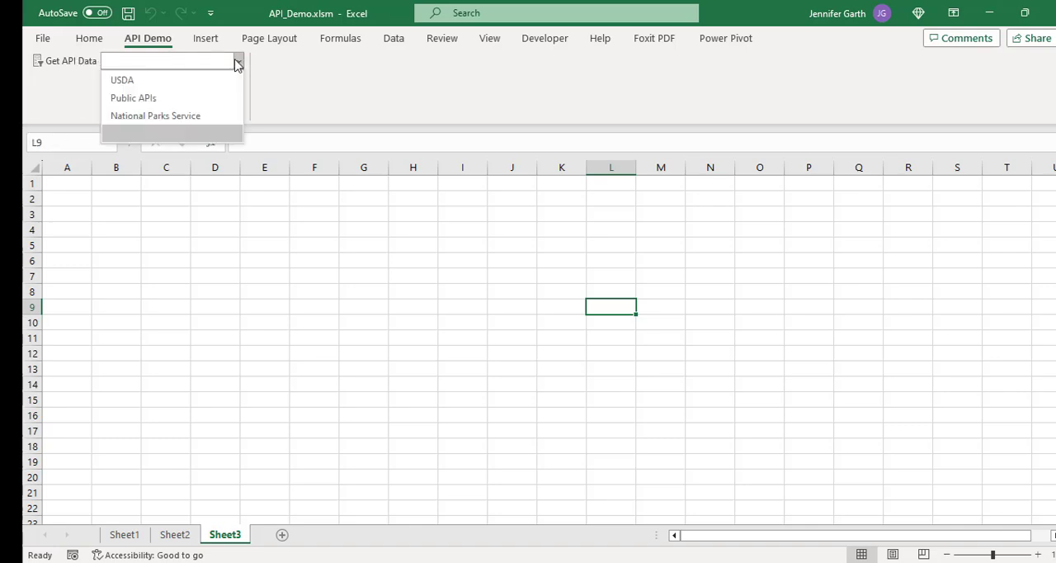
mouse_move(155, 116)
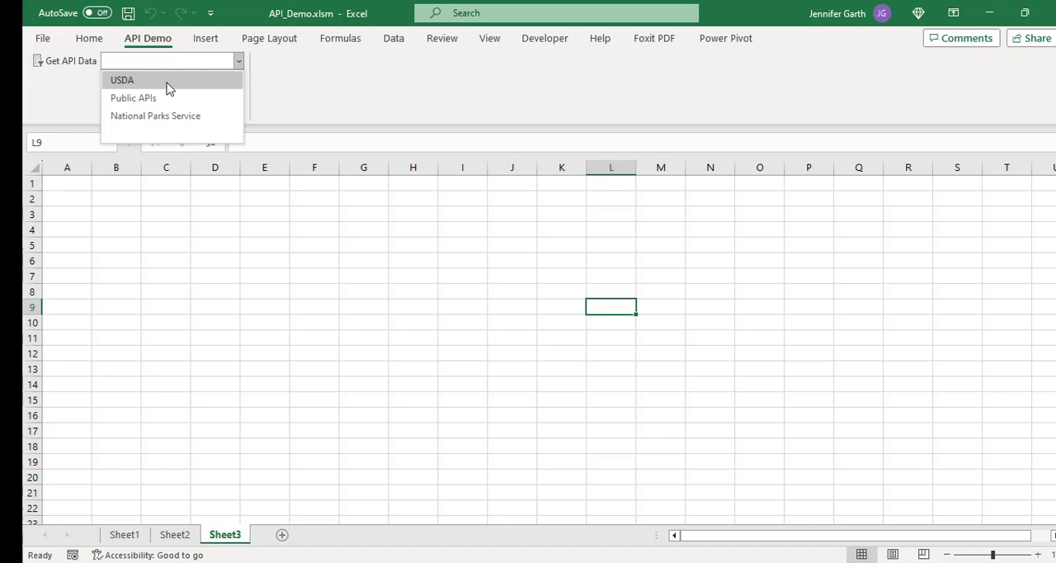
Step: Fetch USDA data for commodity AQUATIC PLANTS, year 2019, into a new sheet
left_click(123, 79)
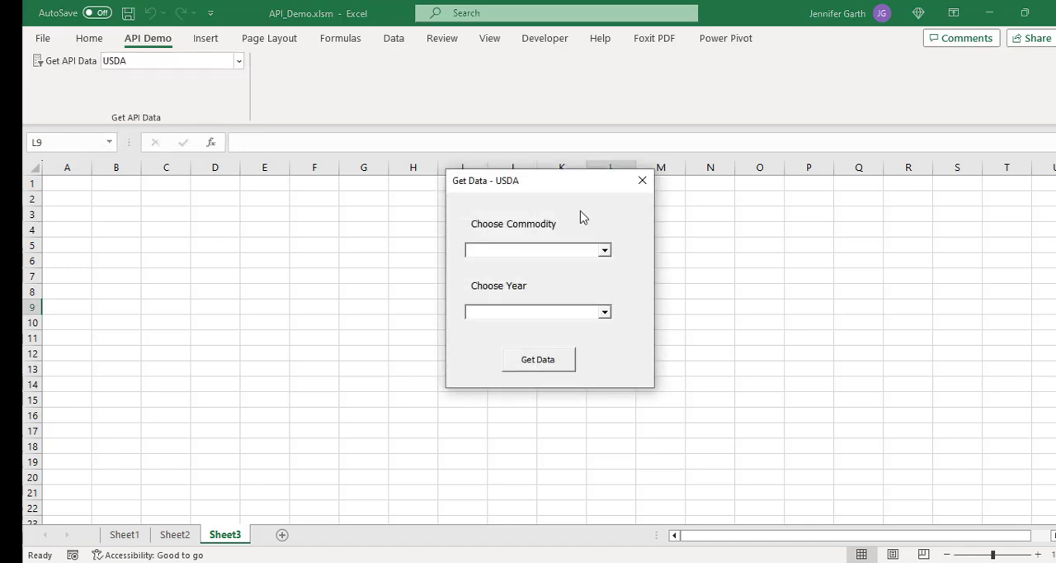
left_click(532, 249)
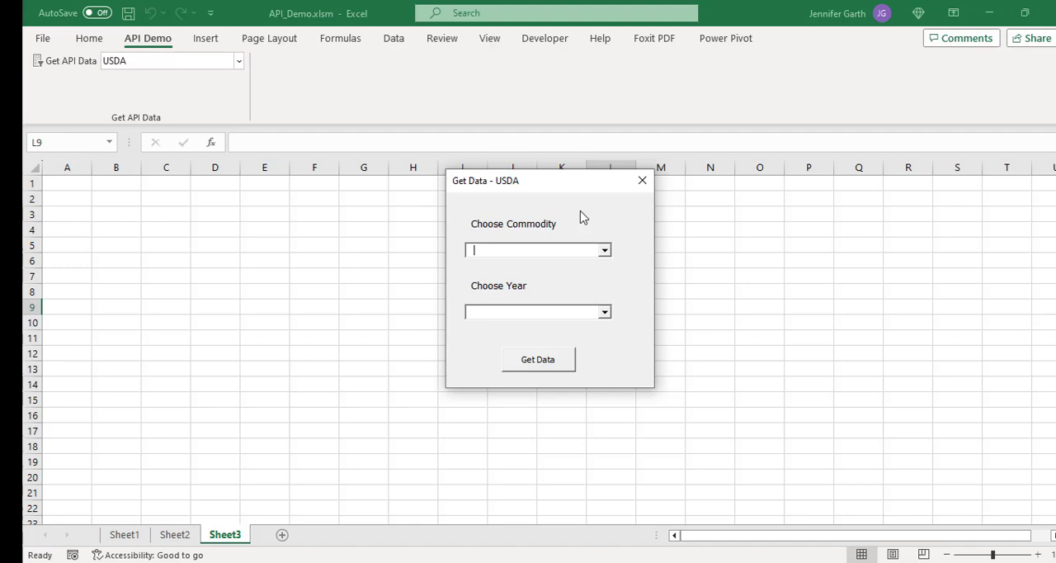
mouse_move(603, 248)
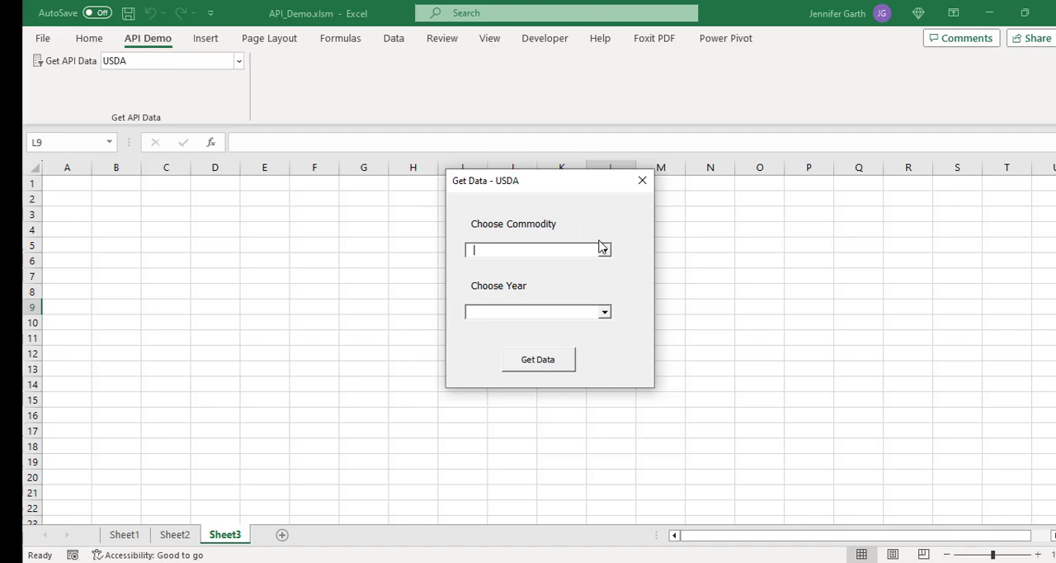
mouse_move(605, 251)
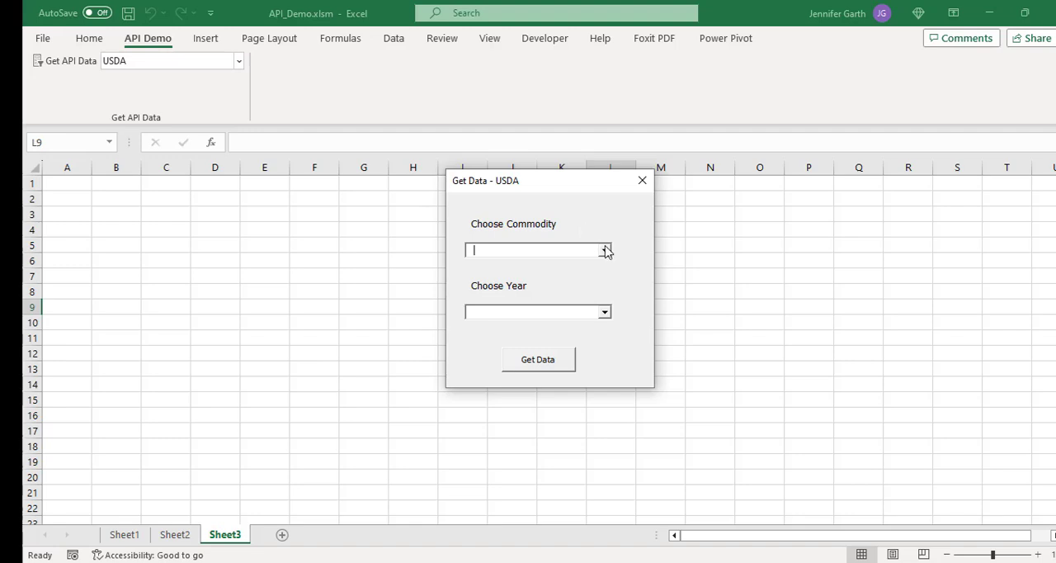
left_click(606, 251)
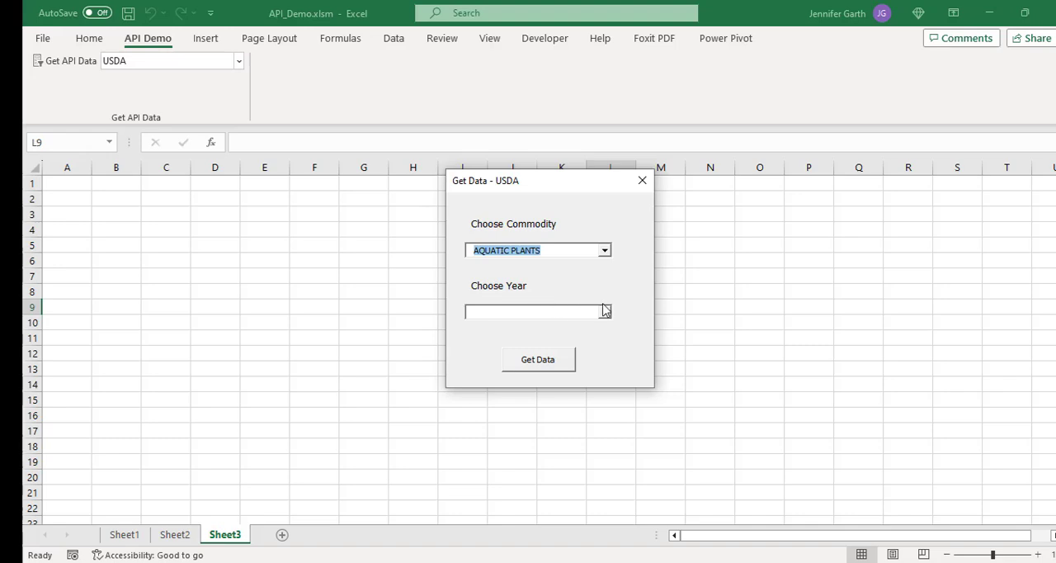
left_click(604, 311)
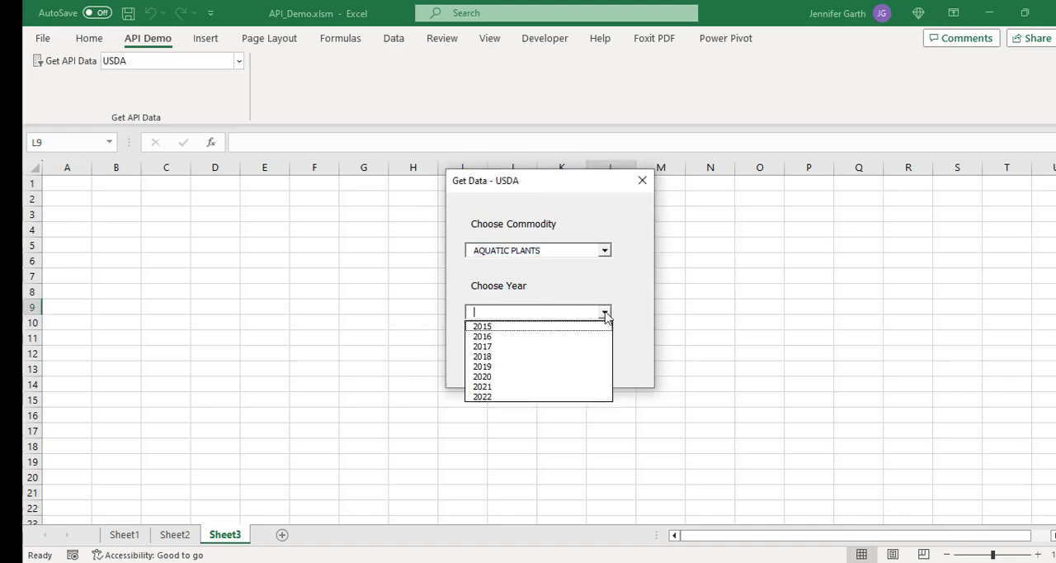
left_click(482, 366)
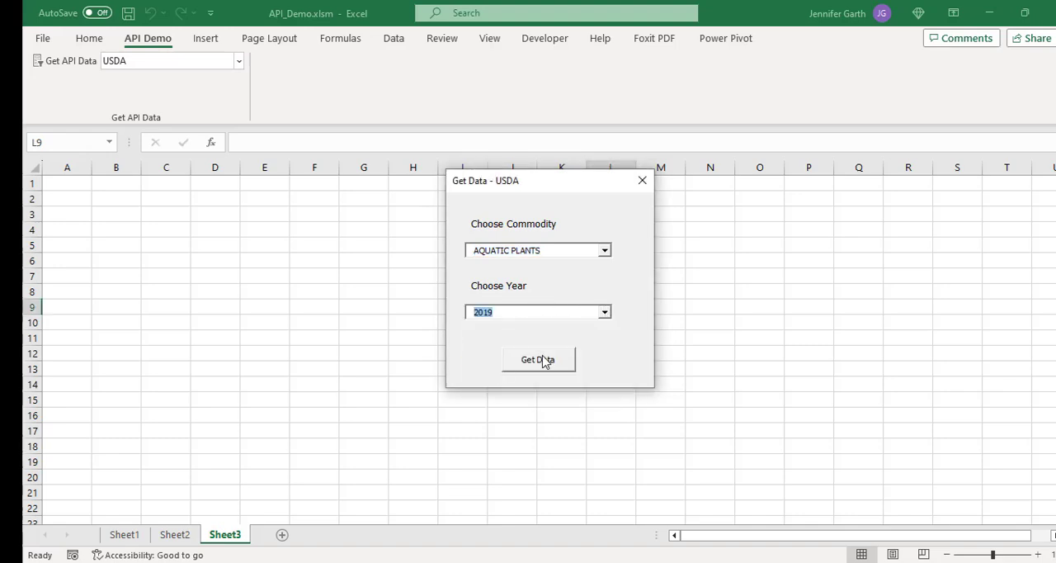
left_click(538, 360)
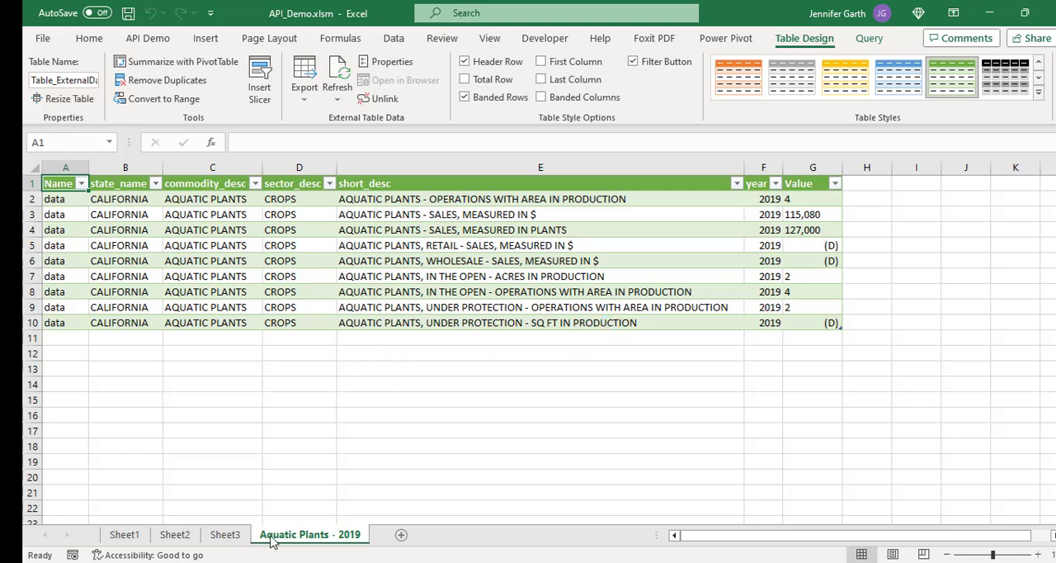
mouse_move(332, 548)
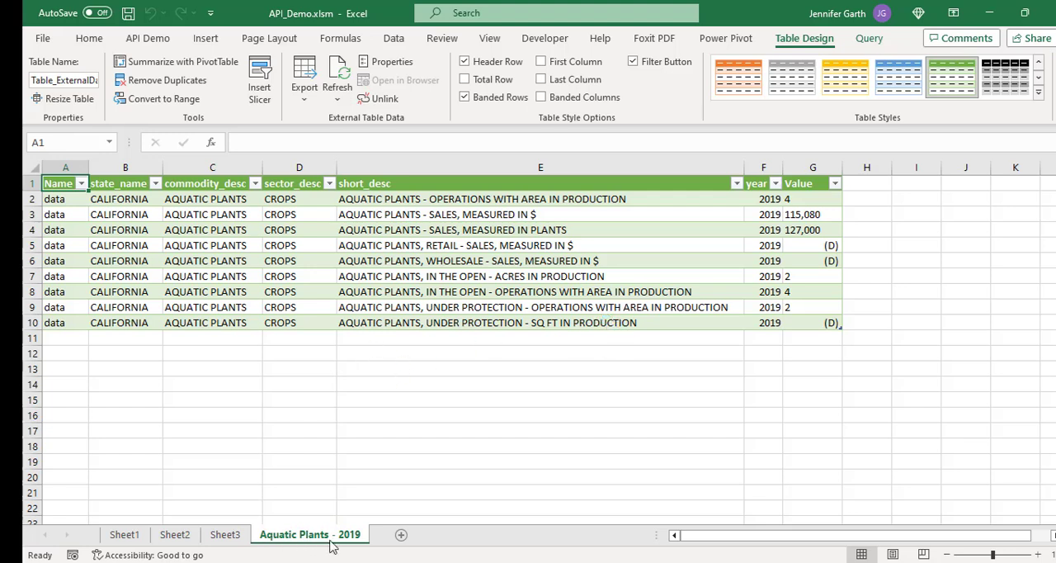
mouse_move(299, 544)
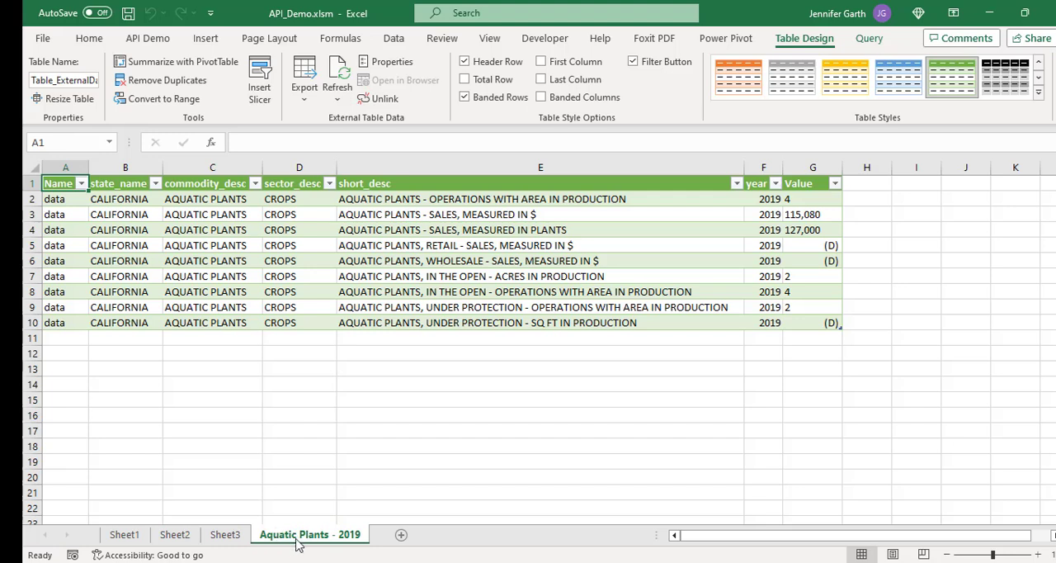
mouse_move(313, 544)
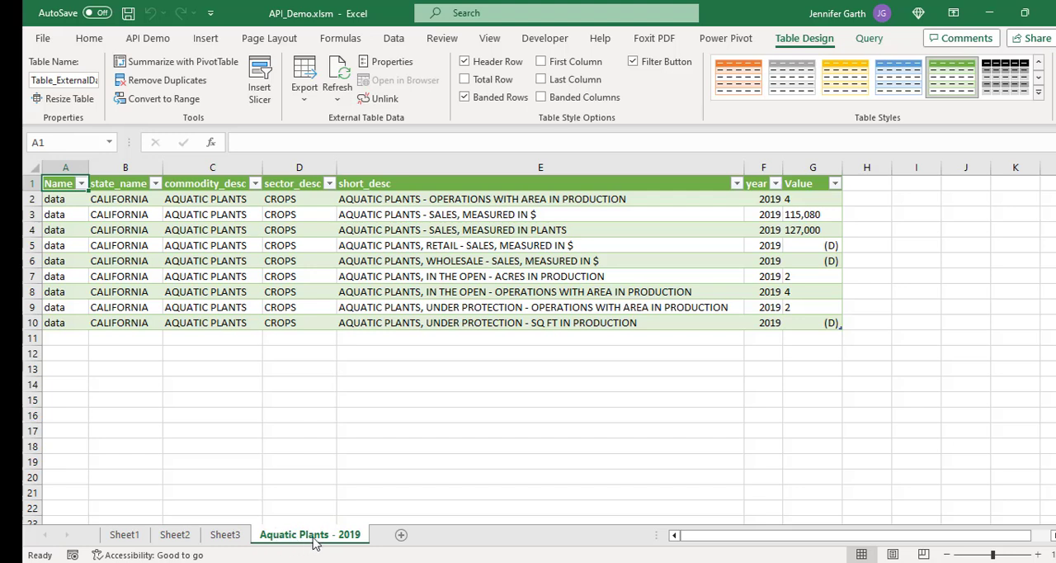
mouse_move(353, 541)
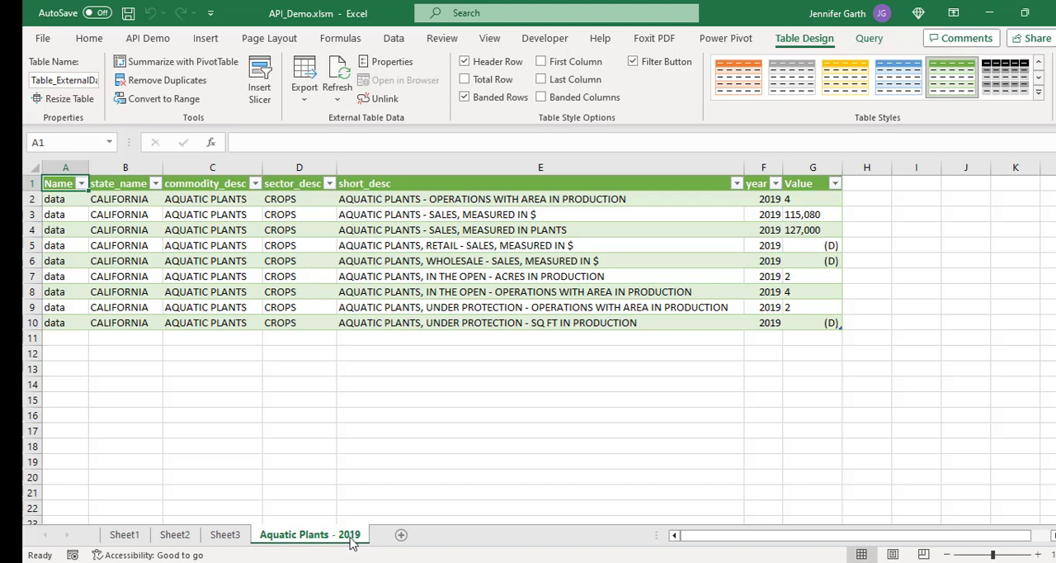
Step: Inspect column C and the commodity and item description cells of the Aquatic Plants - 2019 table
left_click(126, 165)
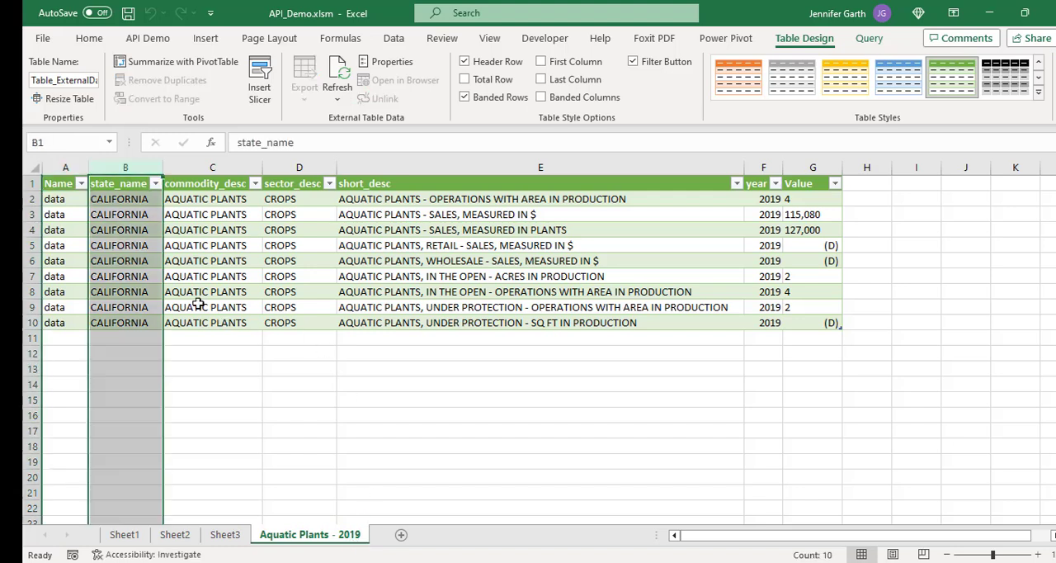
mouse_move(214, 378)
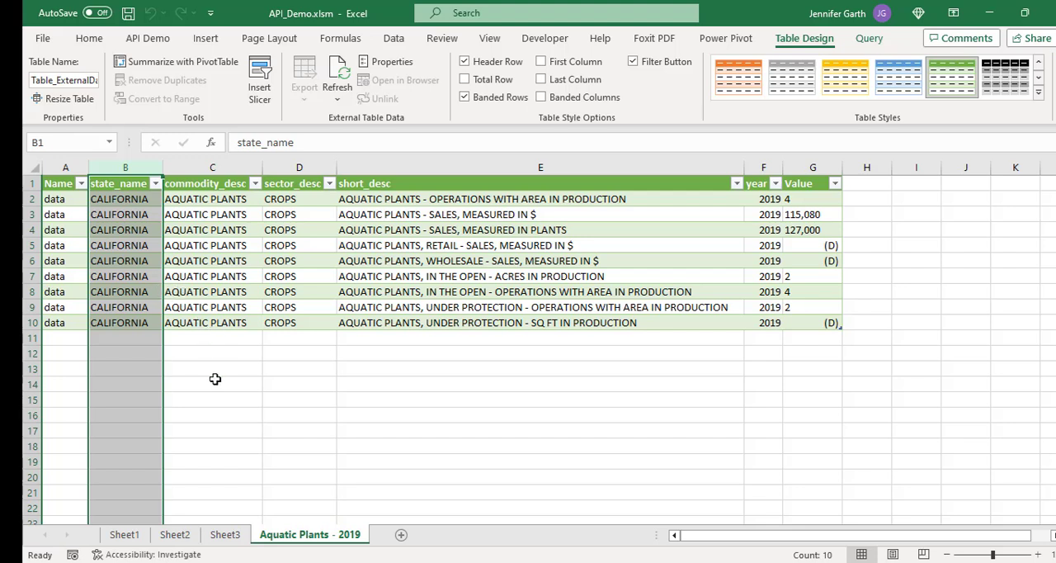
mouse_move(152, 284)
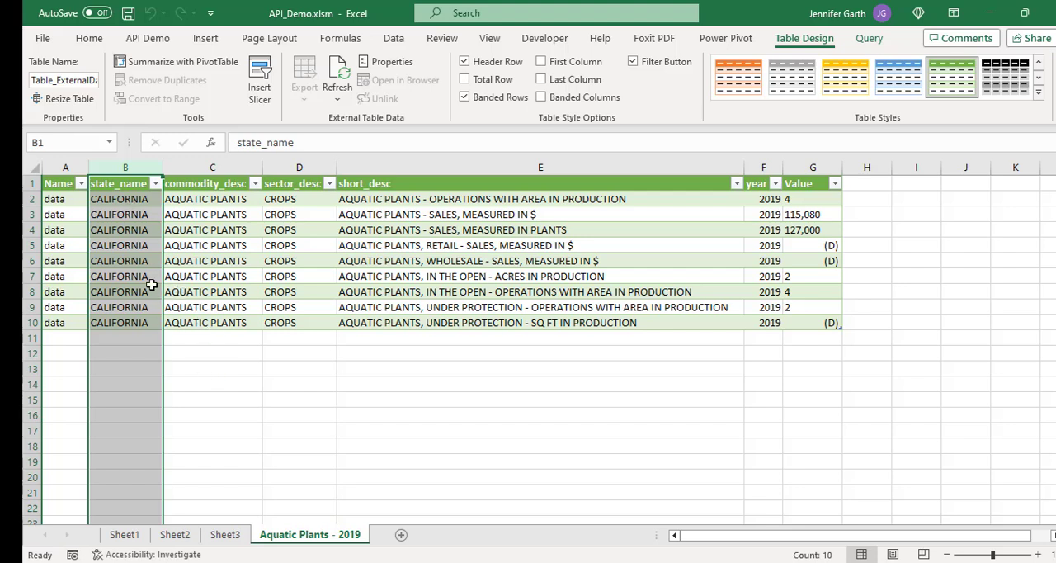
left_click(211, 370)
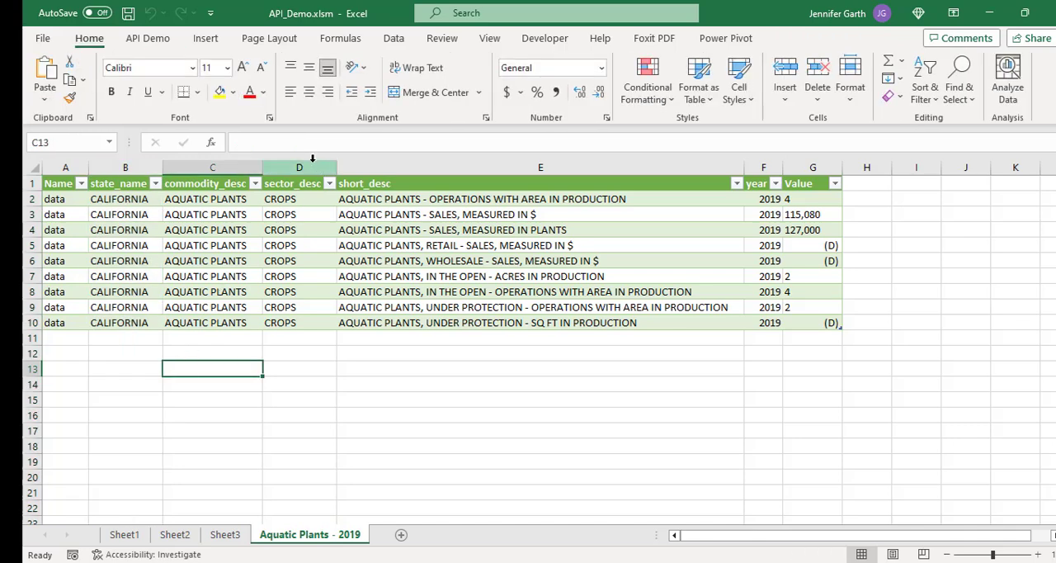
left_click(541, 383)
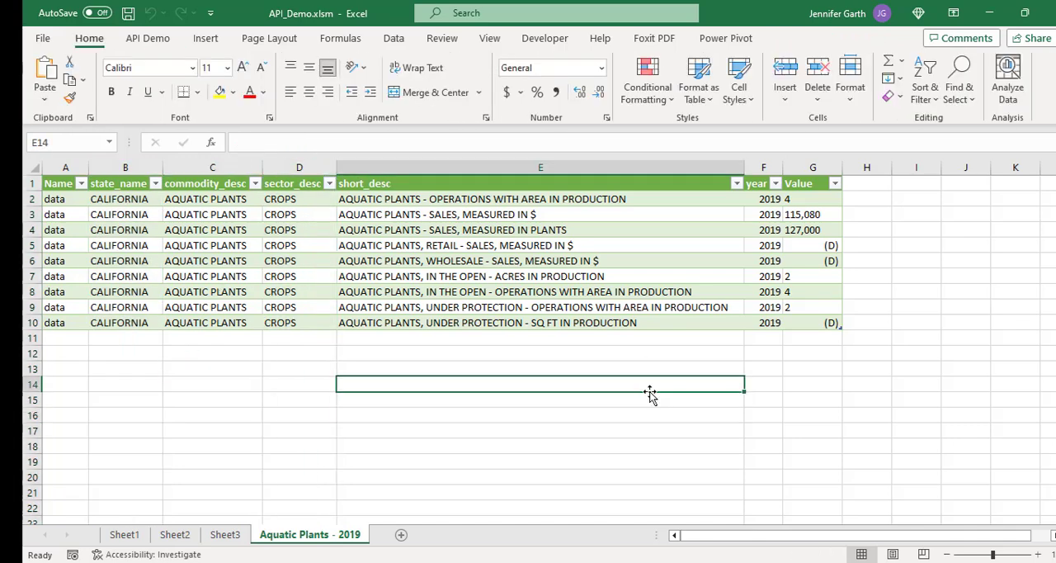
mouse_move(640, 396)
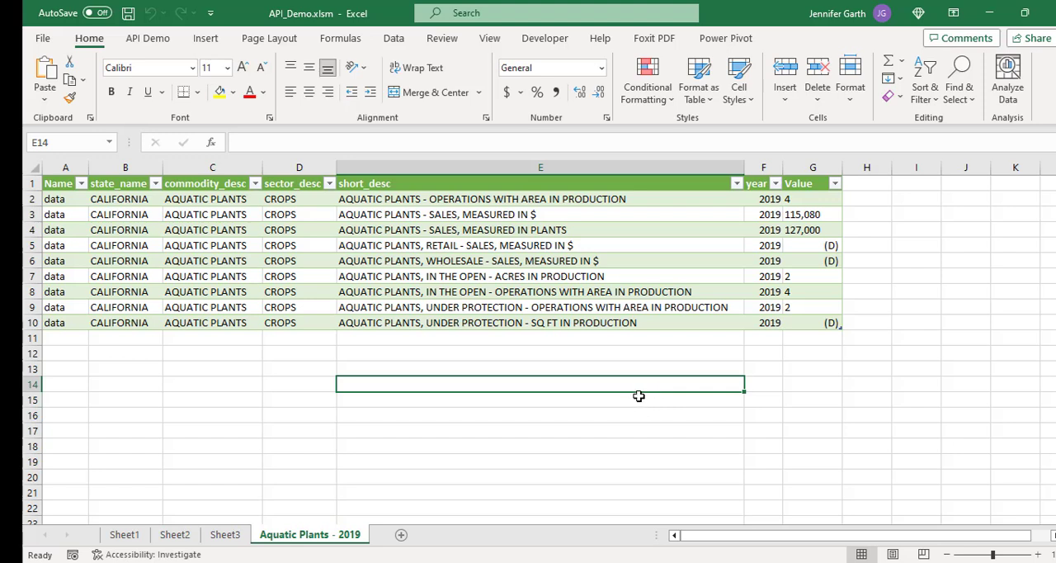
left_click(211, 169)
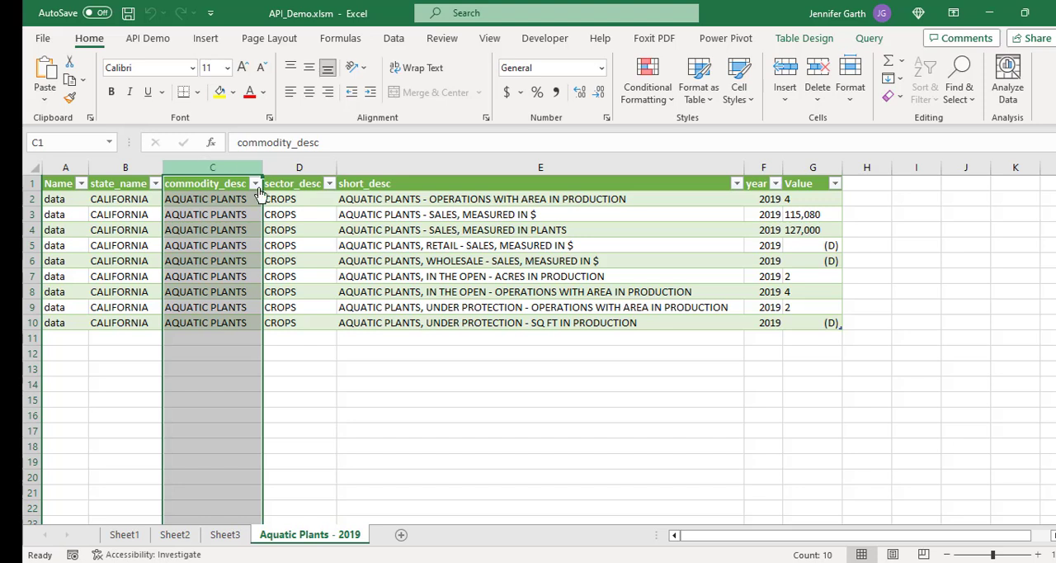
left_click(299, 276)
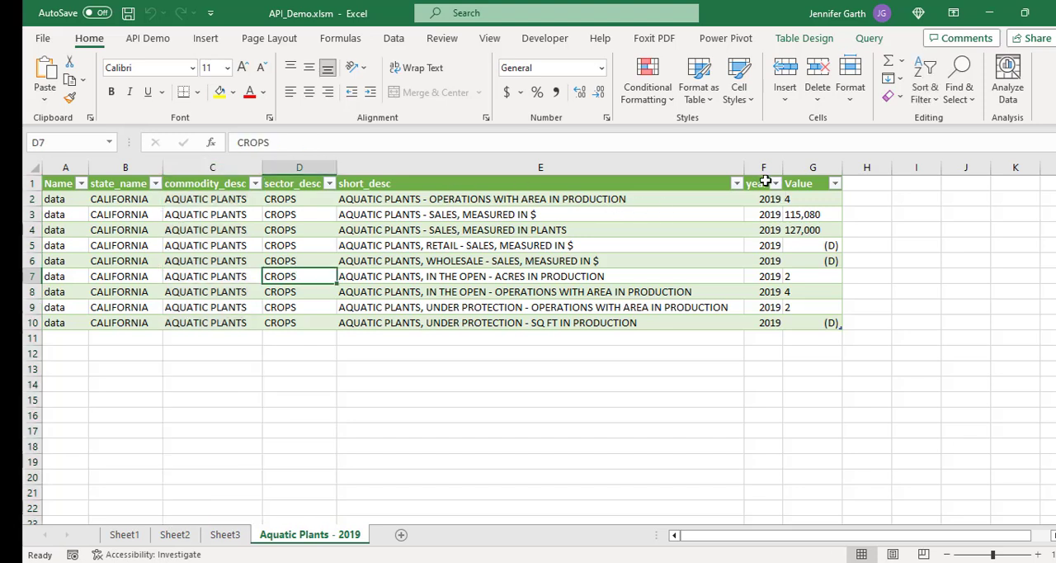
left_click(542, 276)
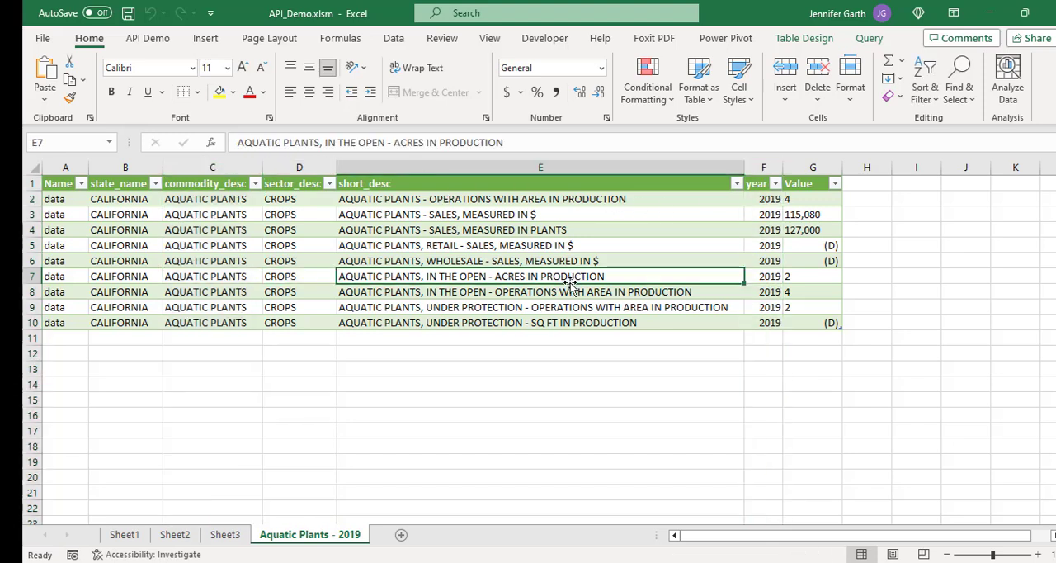
Step: Request USDA data for the DATES commodity and year 2020 via the API Demo commands
left_click(149, 38)
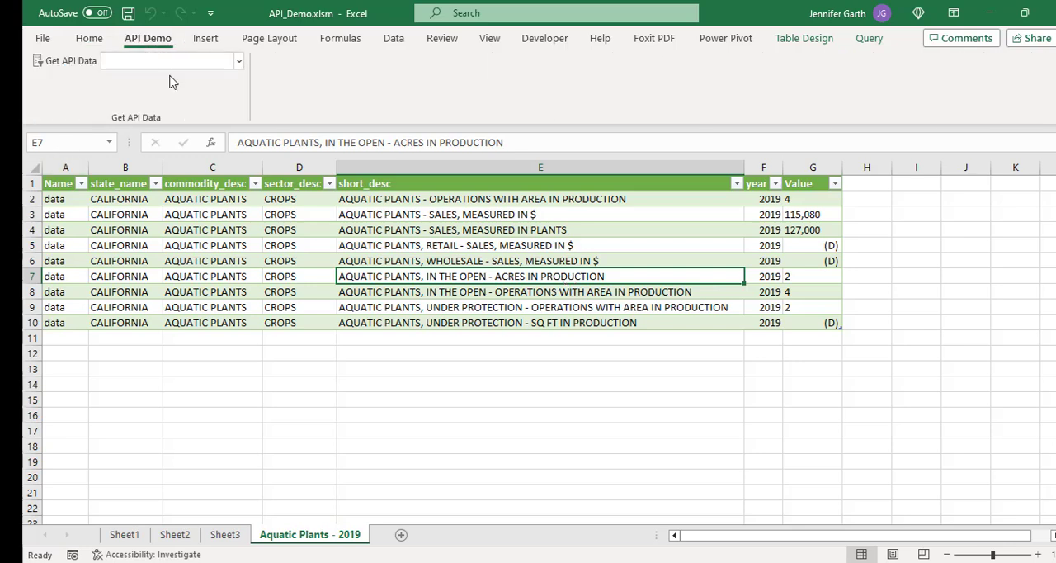
mouse_move(132, 86)
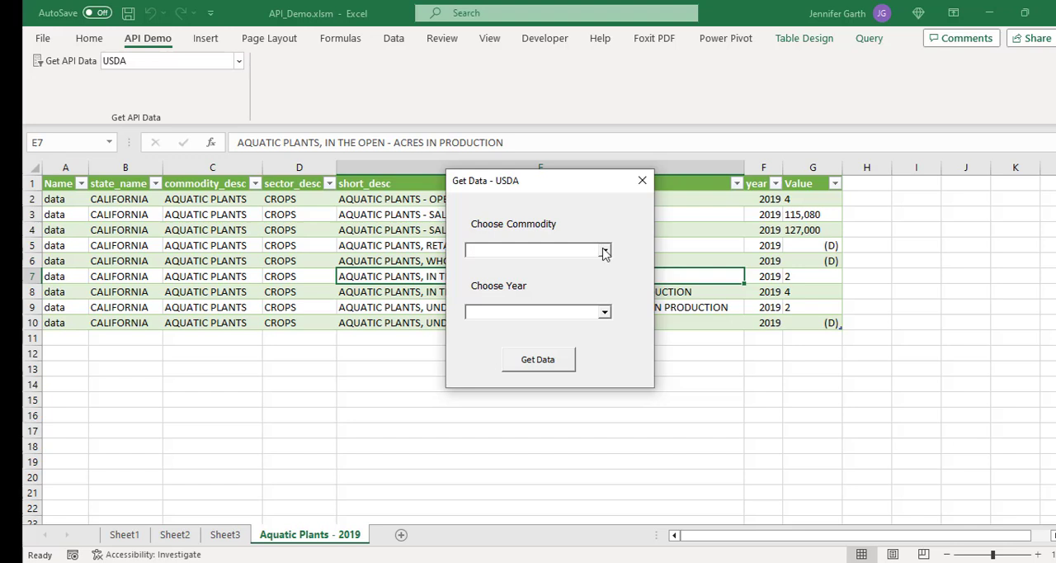
left_click(604, 251)
type("DATES")
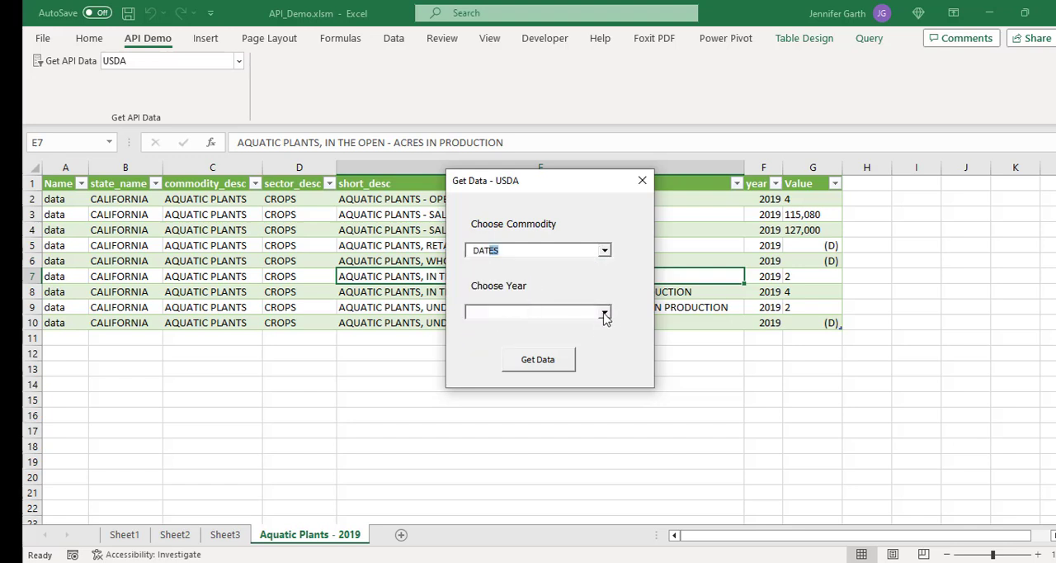
left_click(604, 311)
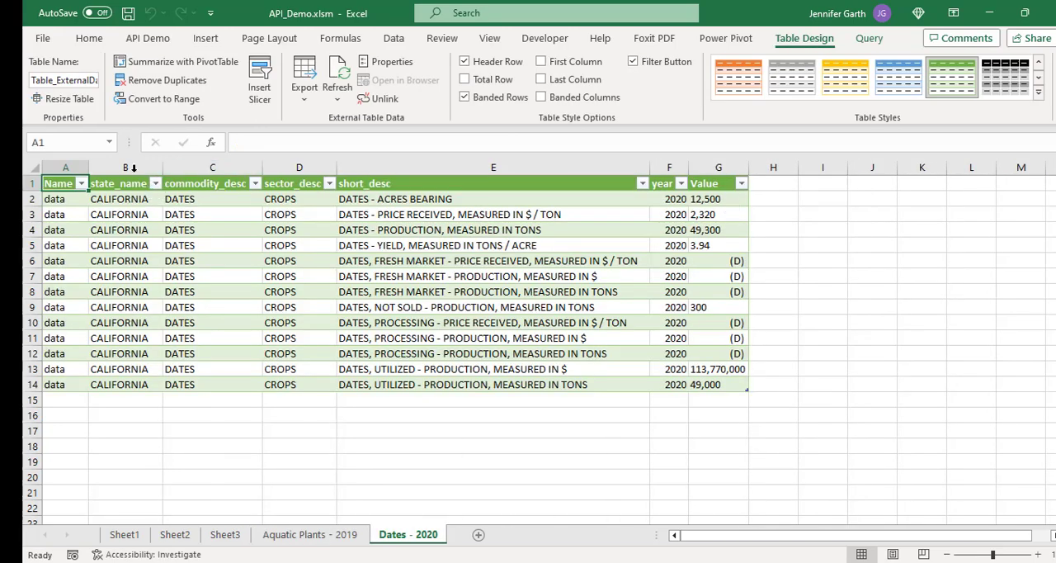
left_click(212, 167)
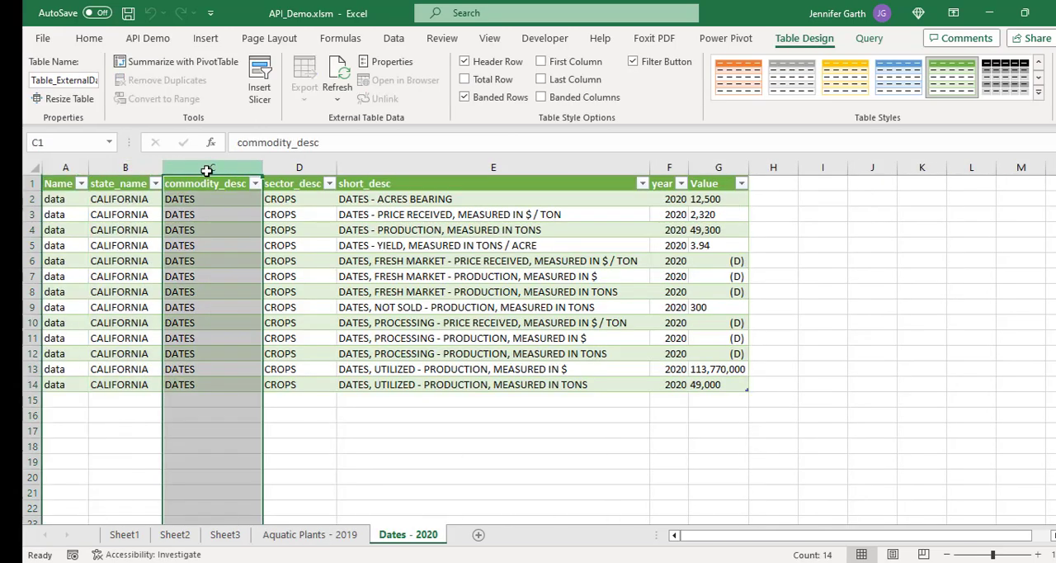
left_click(670, 183)
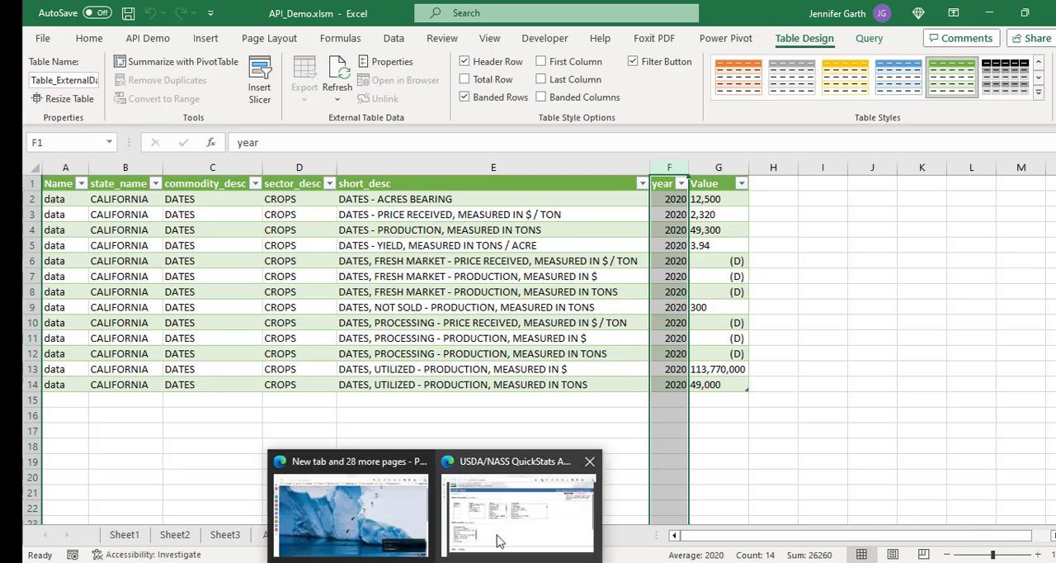
Step: In the Quick Stats browser window, filter Sector CROPS, level STATE, State CALIFORNIA
left_click(518, 512)
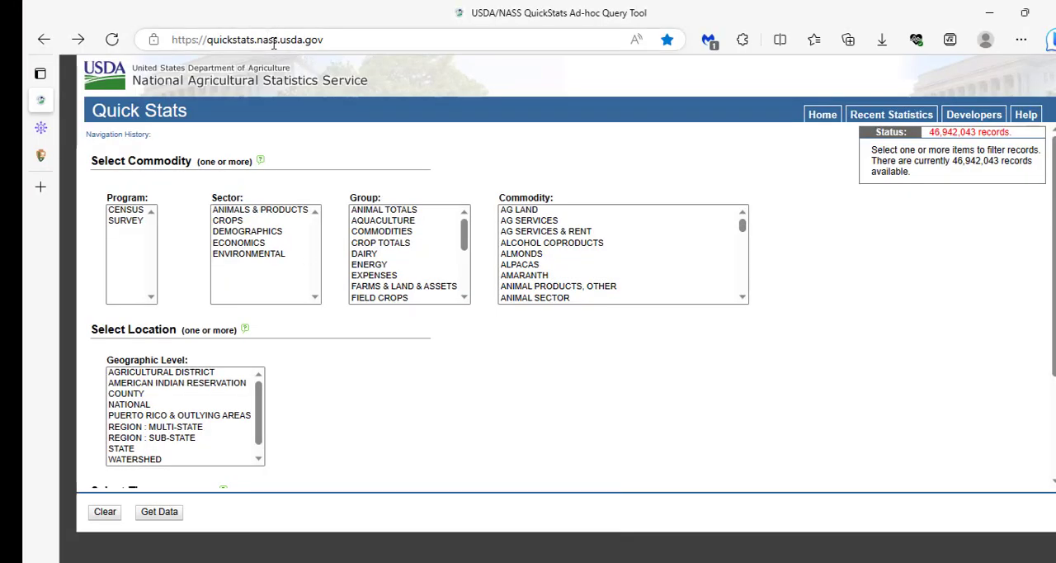
left_click(247, 39)
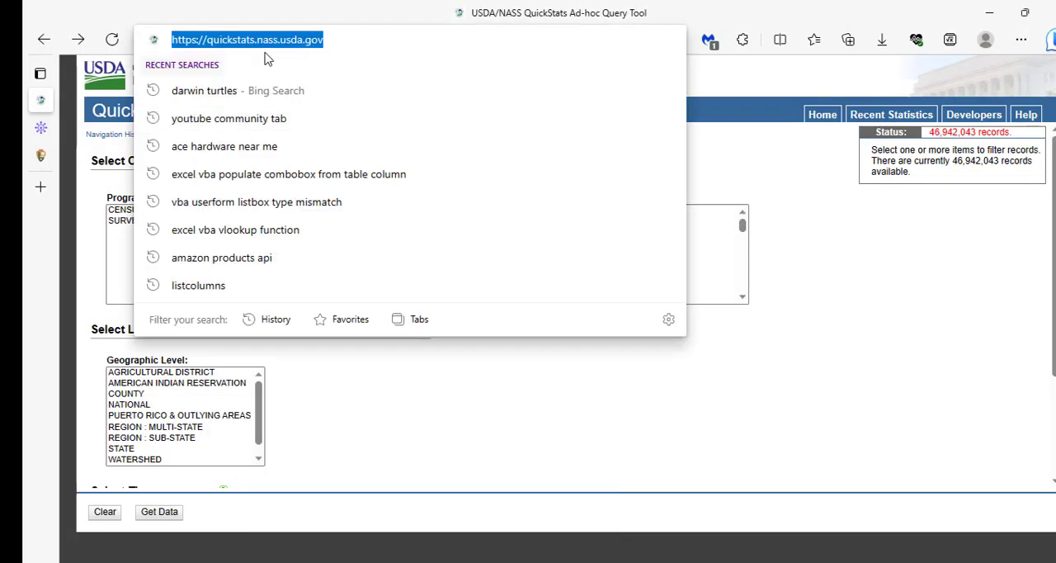
mouse_move(301, 53)
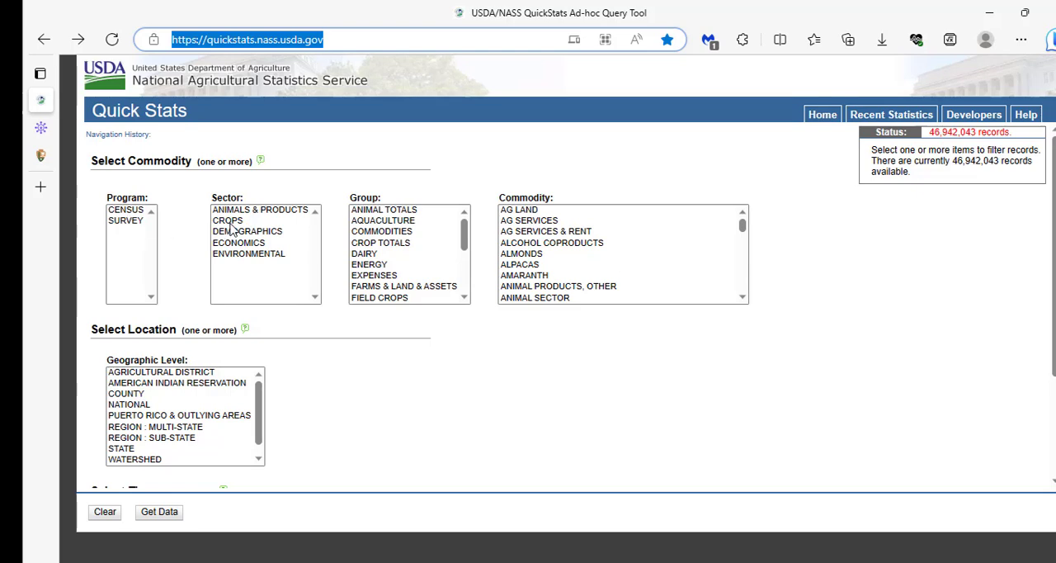
left_click(228, 221)
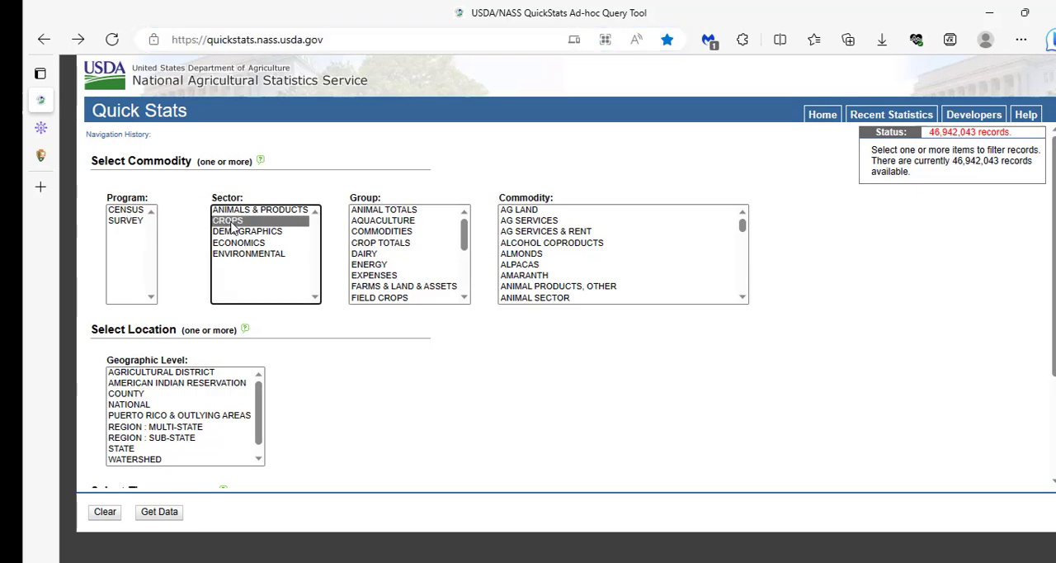
left_click(228, 222)
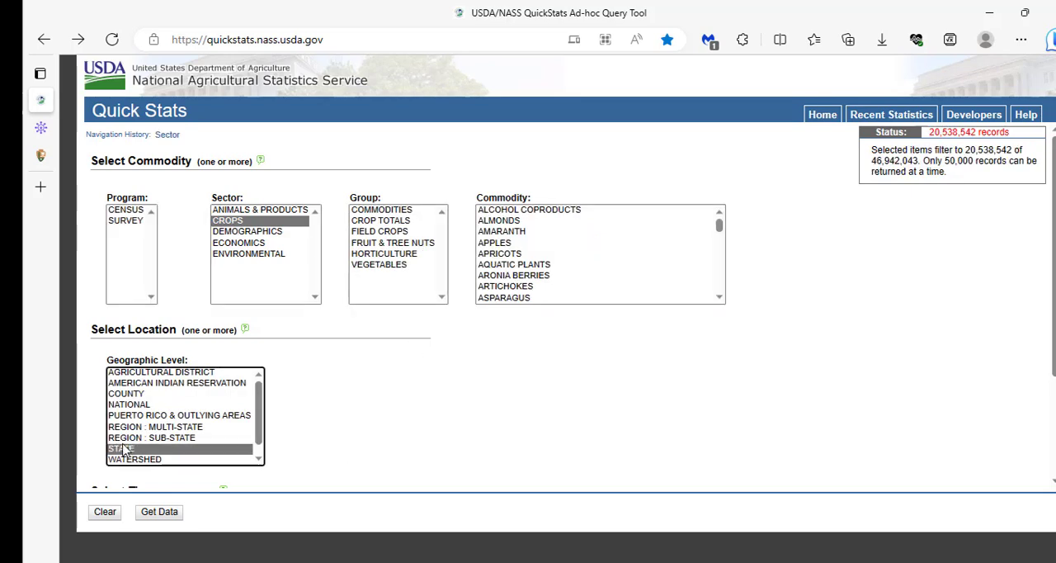
left_click(122, 449)
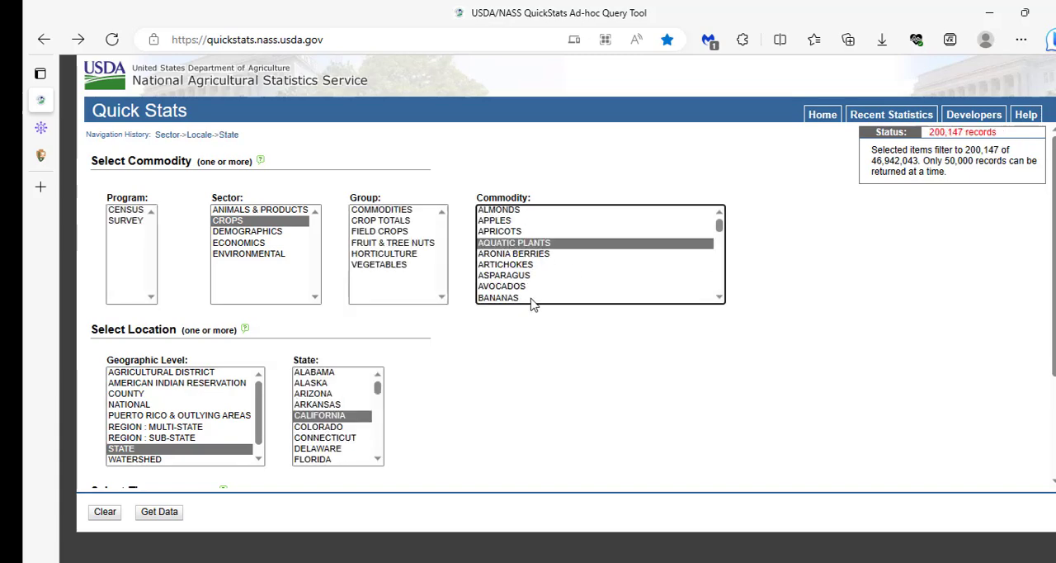
Step: Select commodity AQUATIC PLANTS, year 2019 and retrieve the nine matching records
scroll("down", 3)
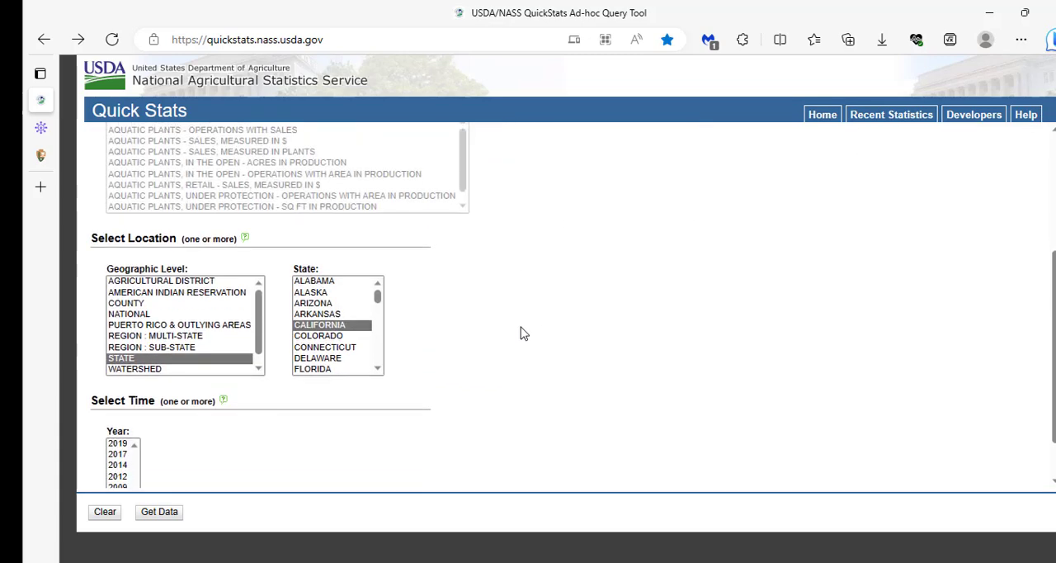
scroll("down", 3)
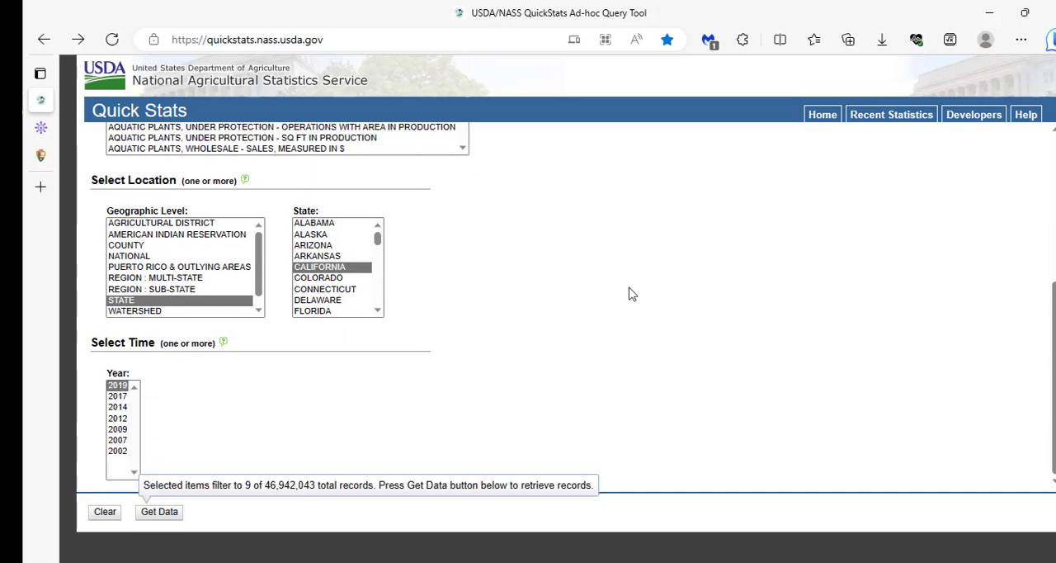
left_click(158, 512)
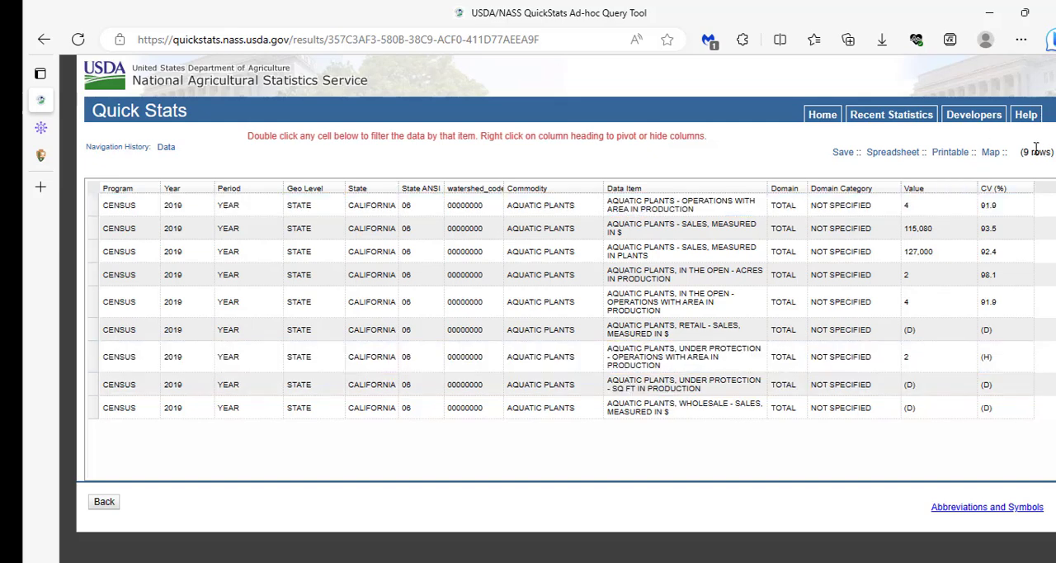
Step: Return to Excel and show the Aquatic Plants - 2019 sheet for comparison
double_click(1035, 152)
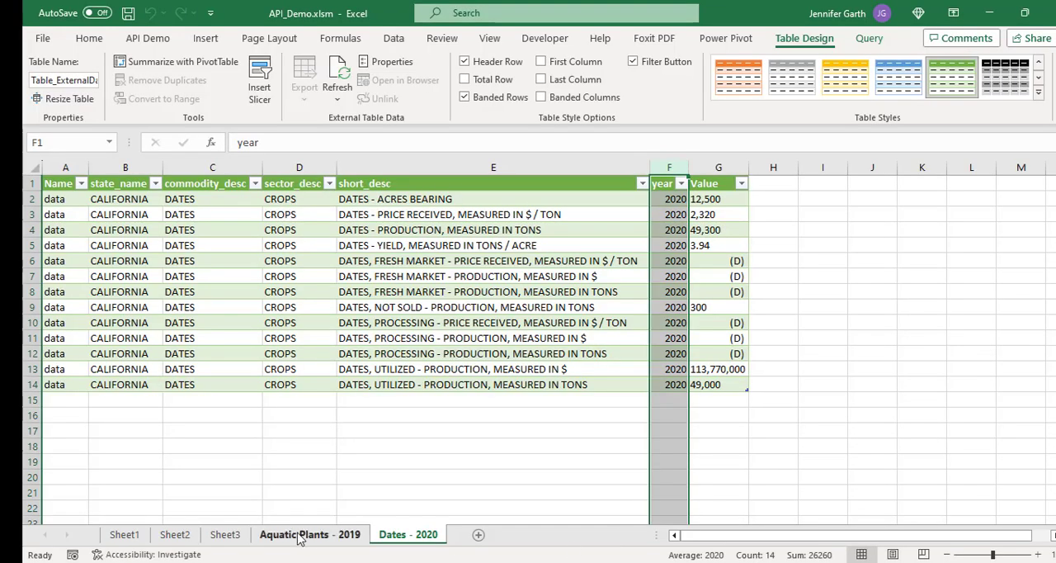
left_click(311, 535)
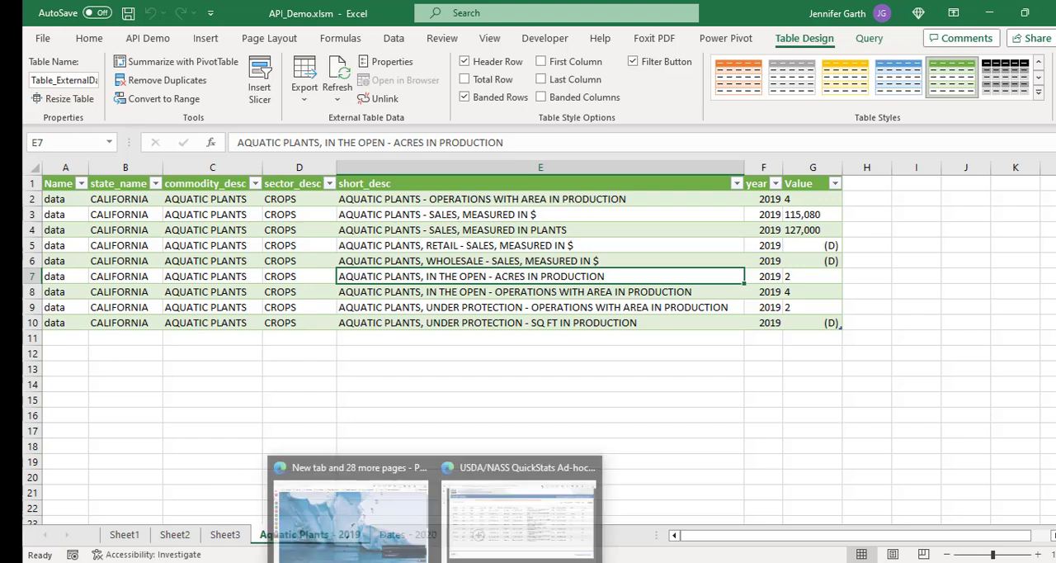
Step: Return to the Quick Stats window and go back to the query form
left_click(520, 508)
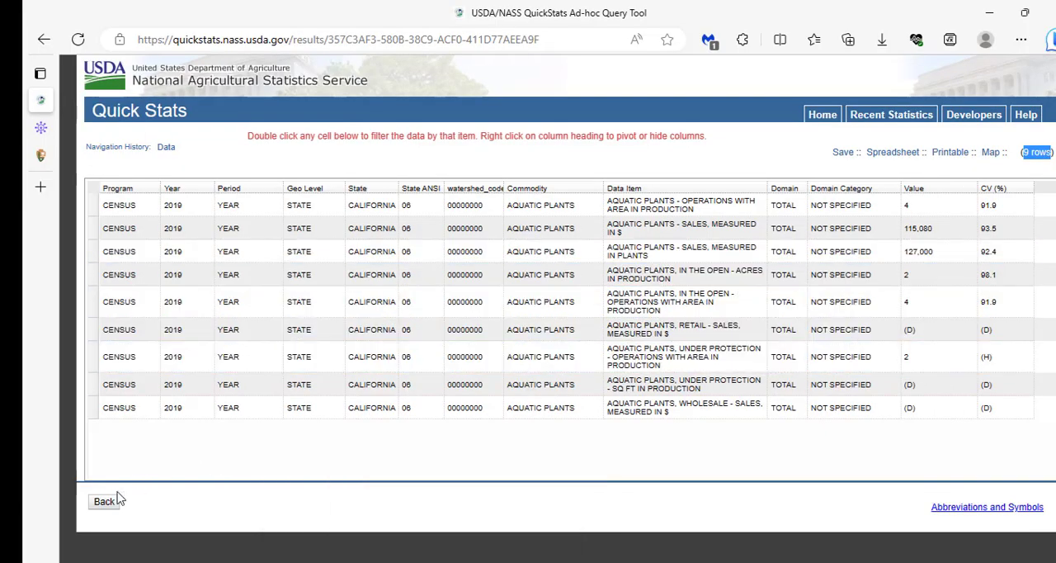
left_click(104, 501)
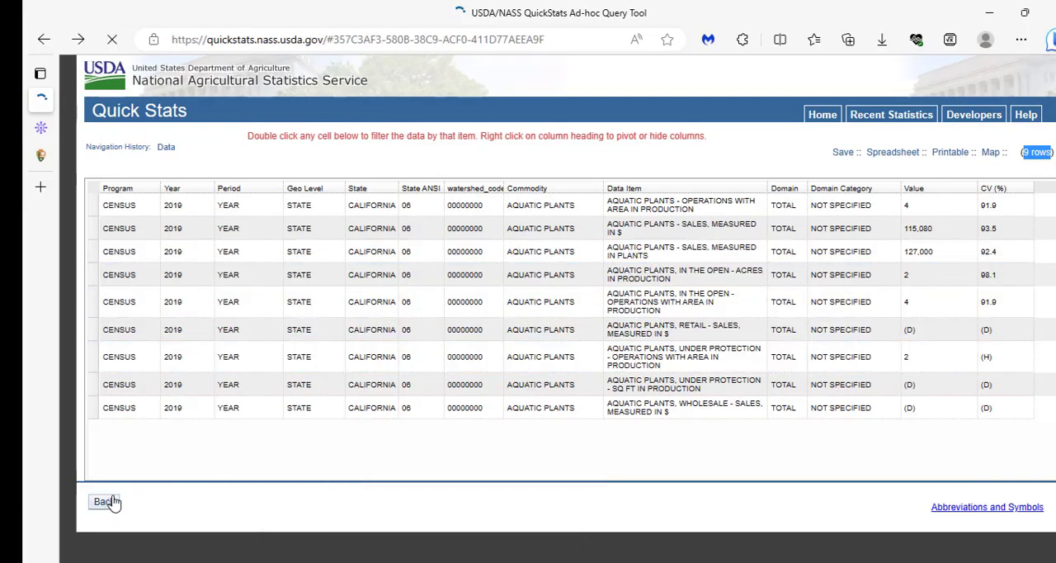
left_click(104, 502)
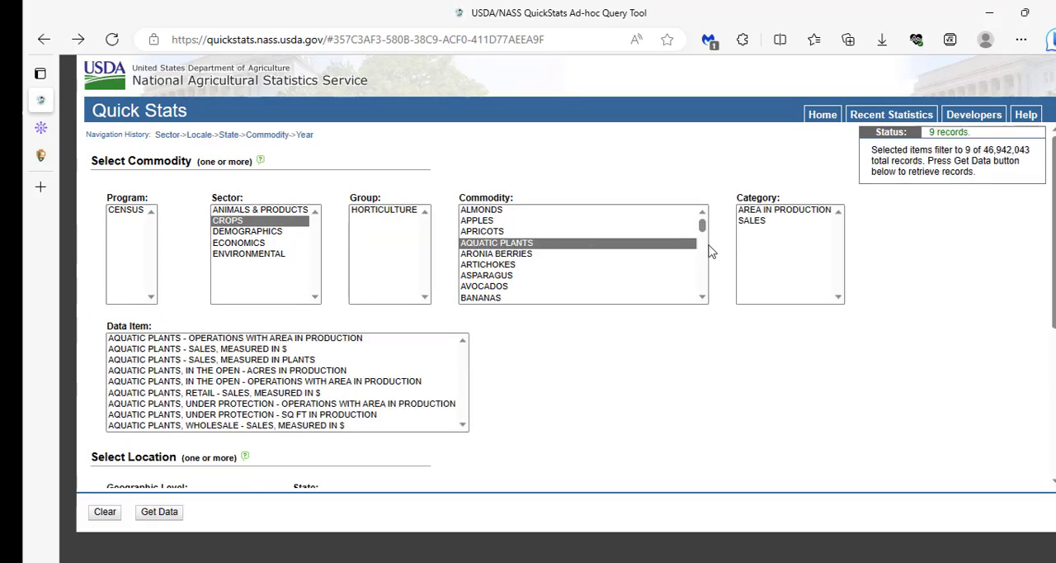
scroll("down", 3)
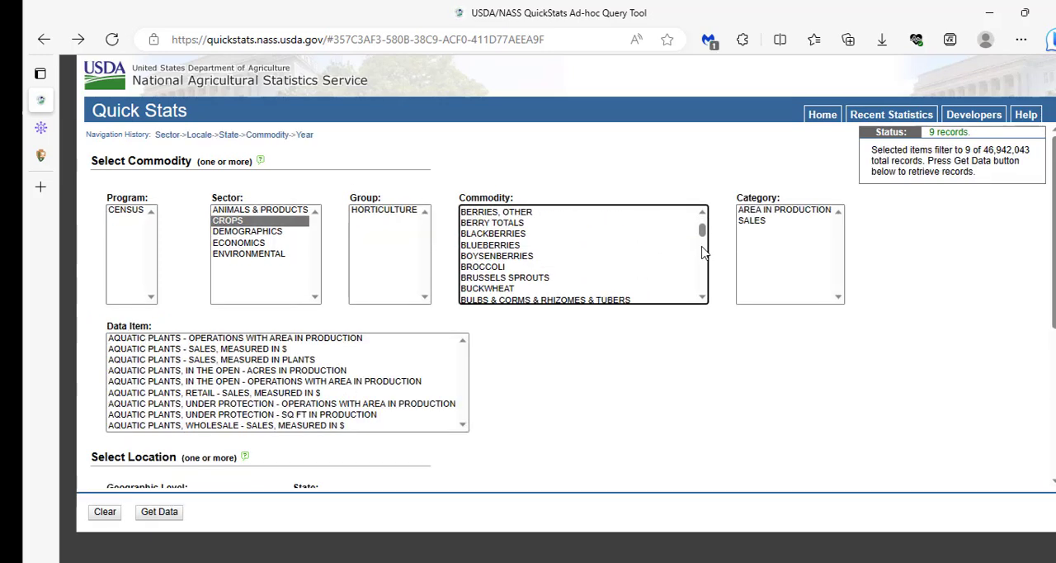
scroll("down", 3)
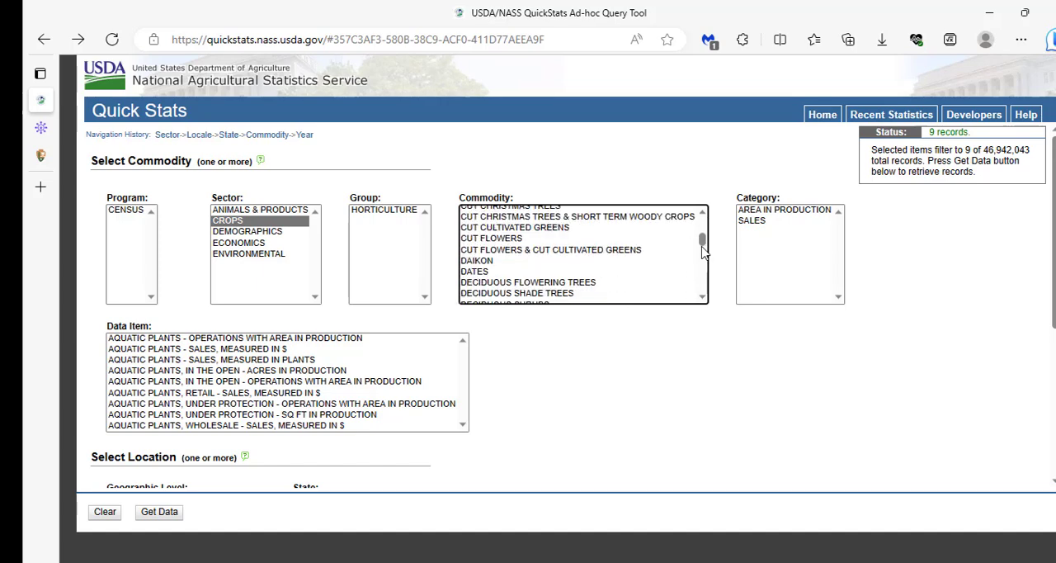
Step: Query commodity DATES for year 2020 and retrieve the thirteen matching records
left_click(475, 271)
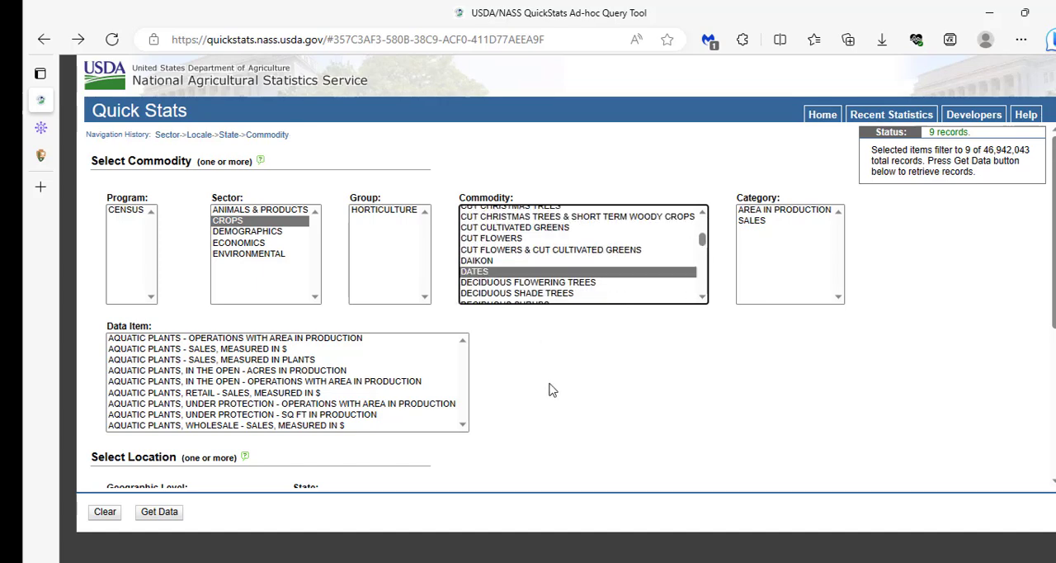
scroll("down", 3)
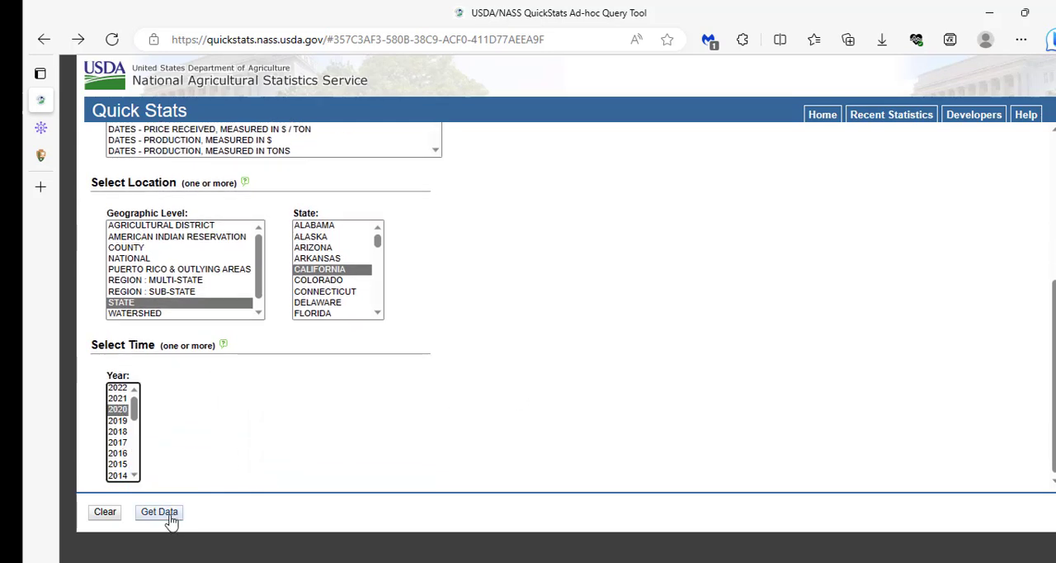
left_click(159, 512)
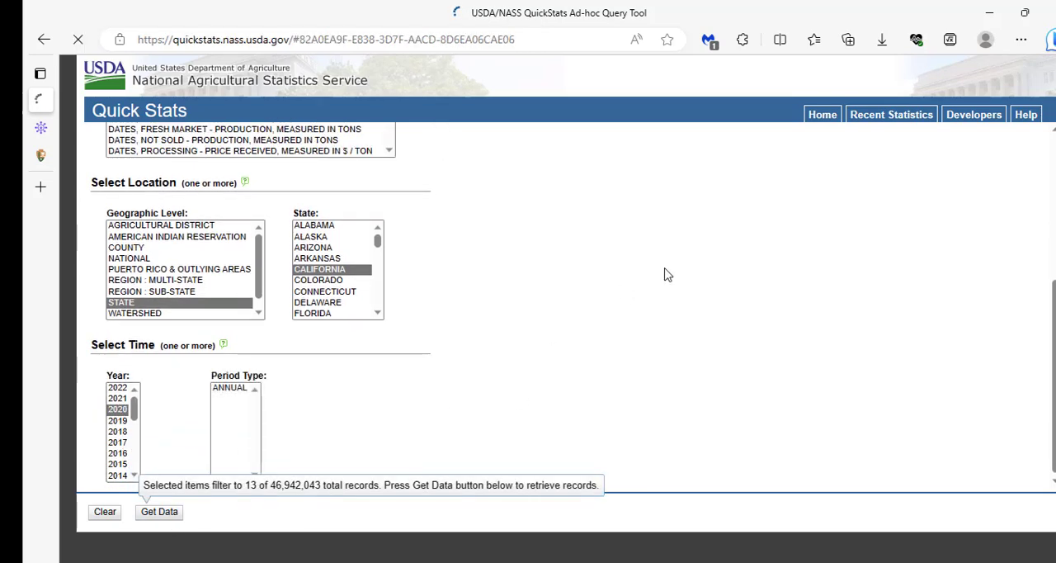
left_click(158, 512)
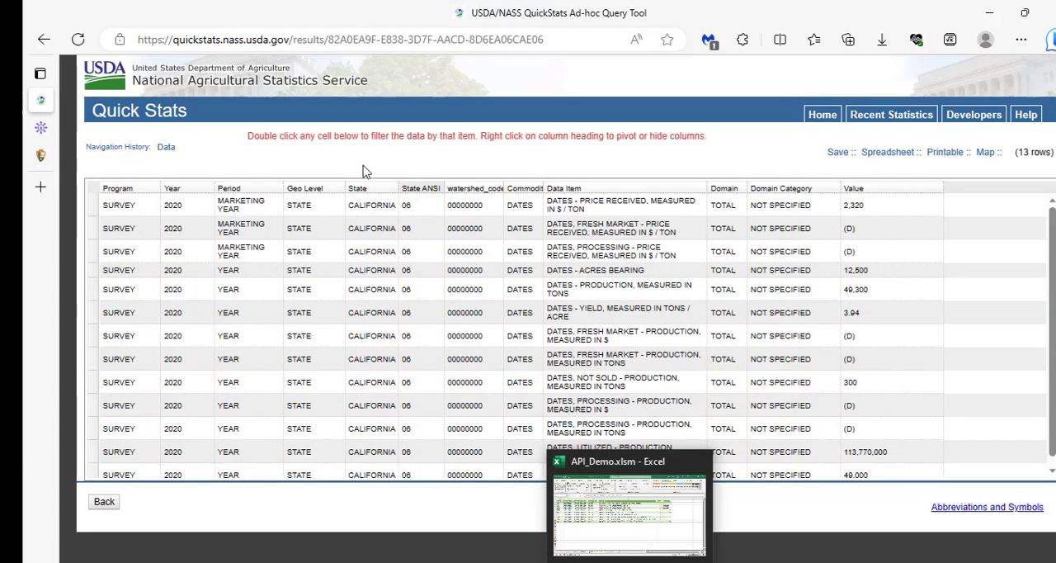
mouse_move(923, 373)
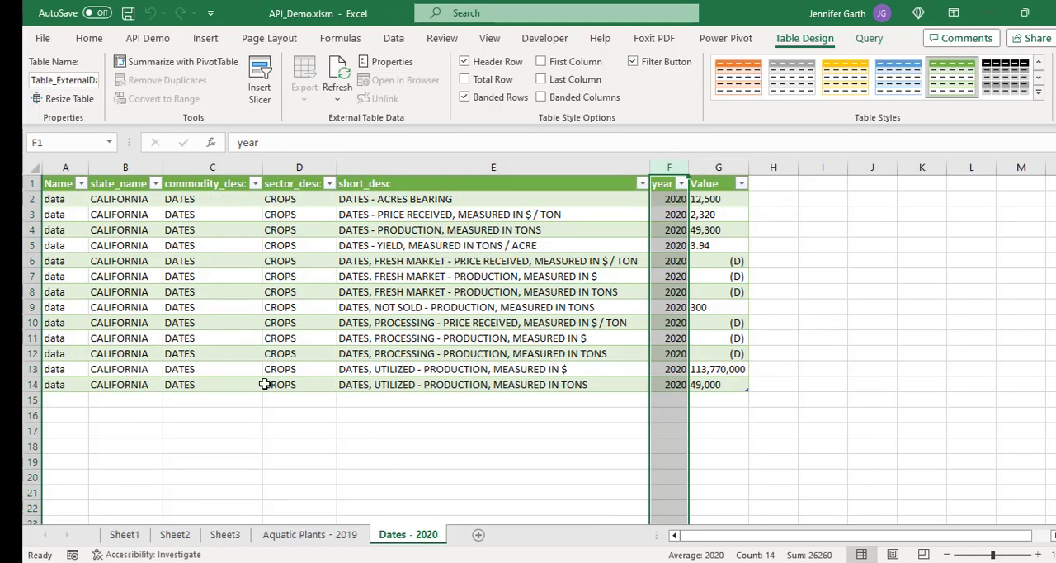
Step: Choose Public APIs as the Get API Data source, bringing up its category dialog
left_click(66, 383)
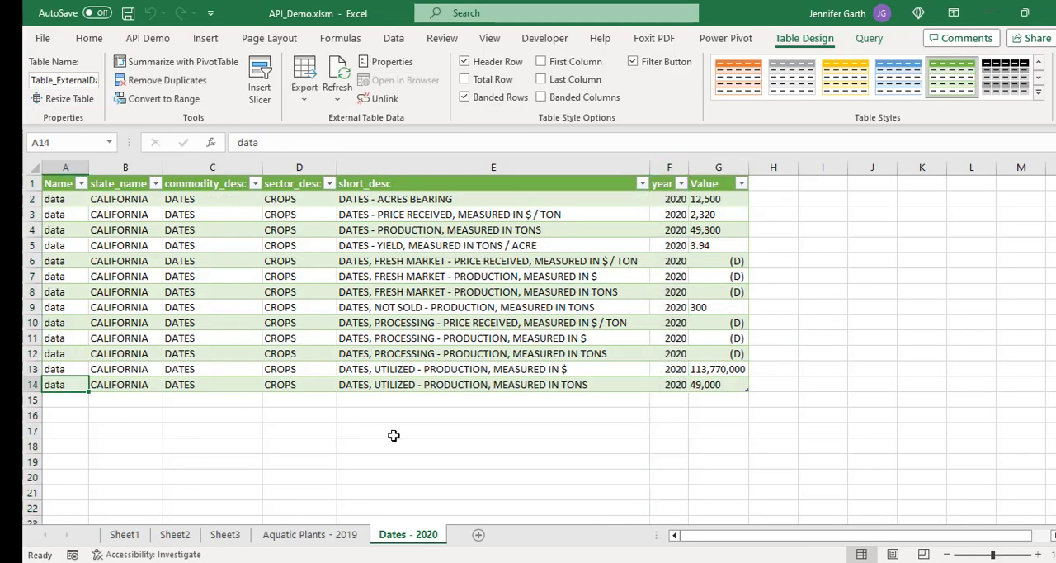
mouse_move(377, 321)
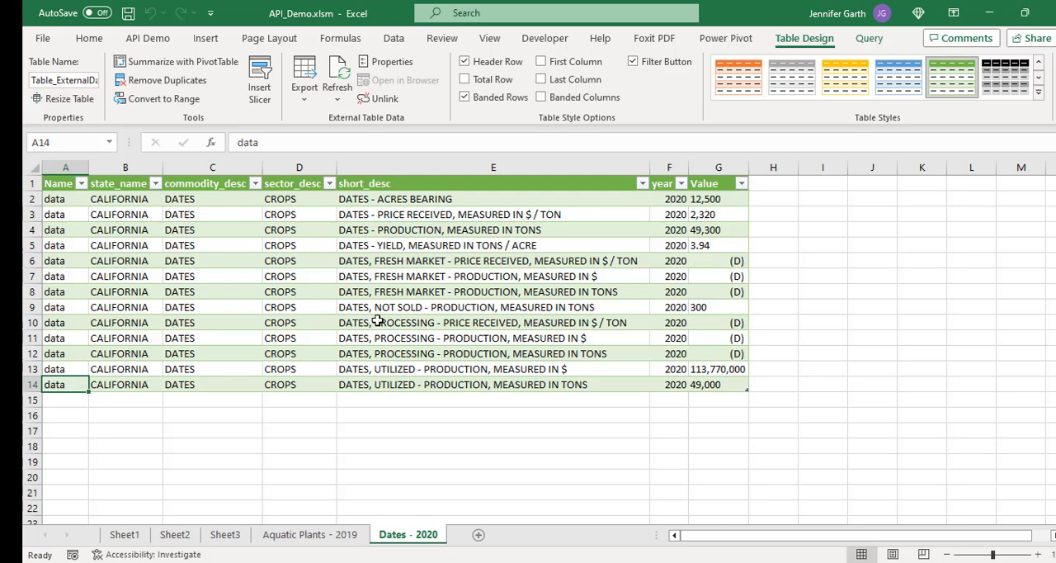
left_click(148, 38)
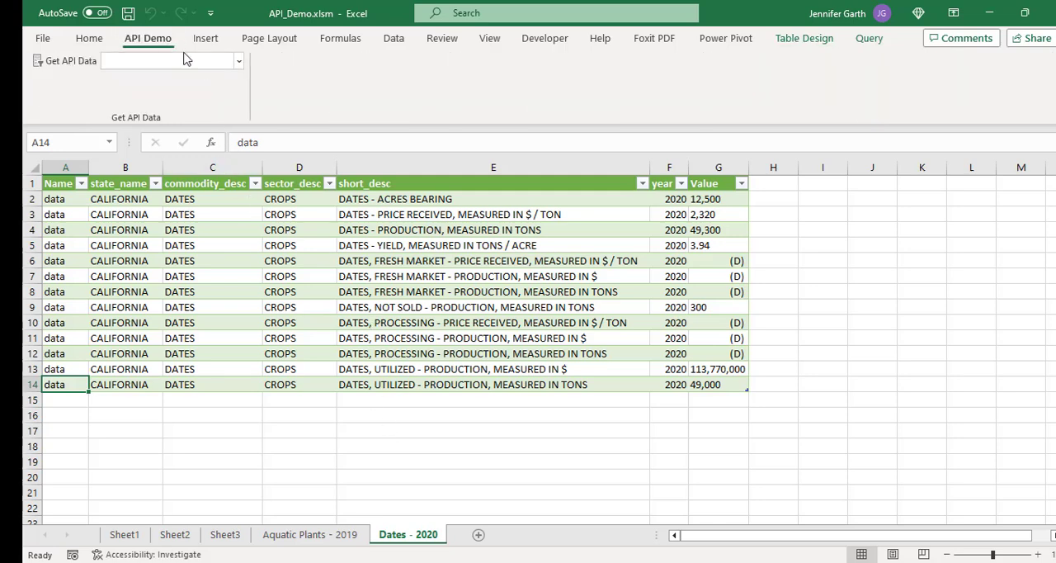
left_click(237, 59)
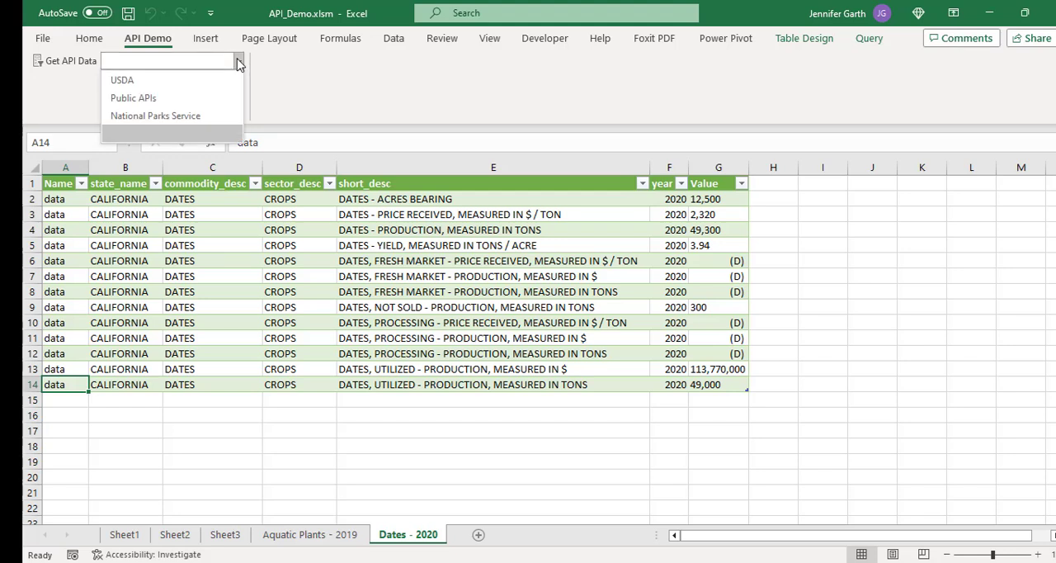
mouse_move(134, 97)
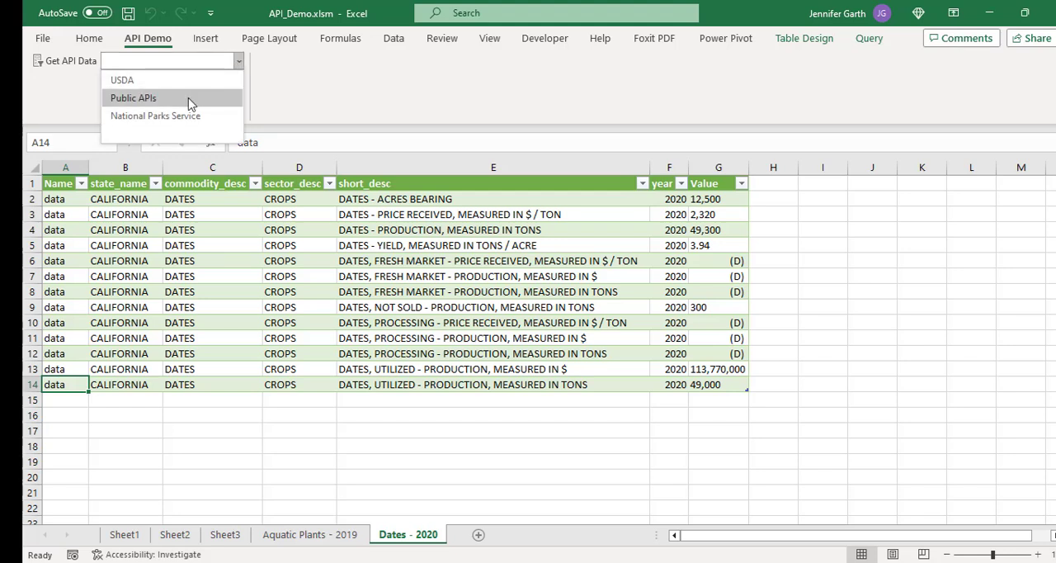
left_click(134, 97)
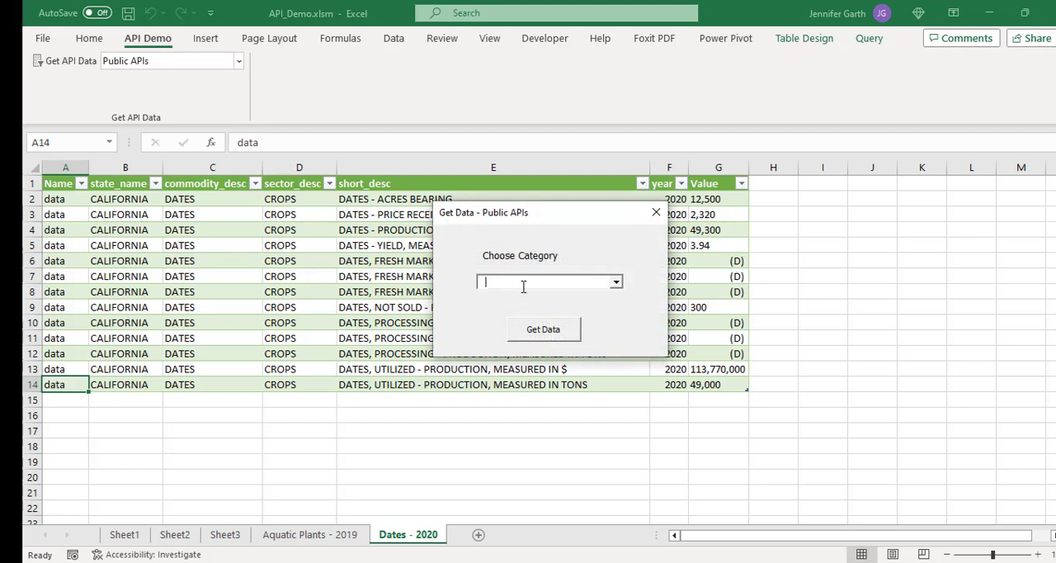
mouse_move(583, 325)
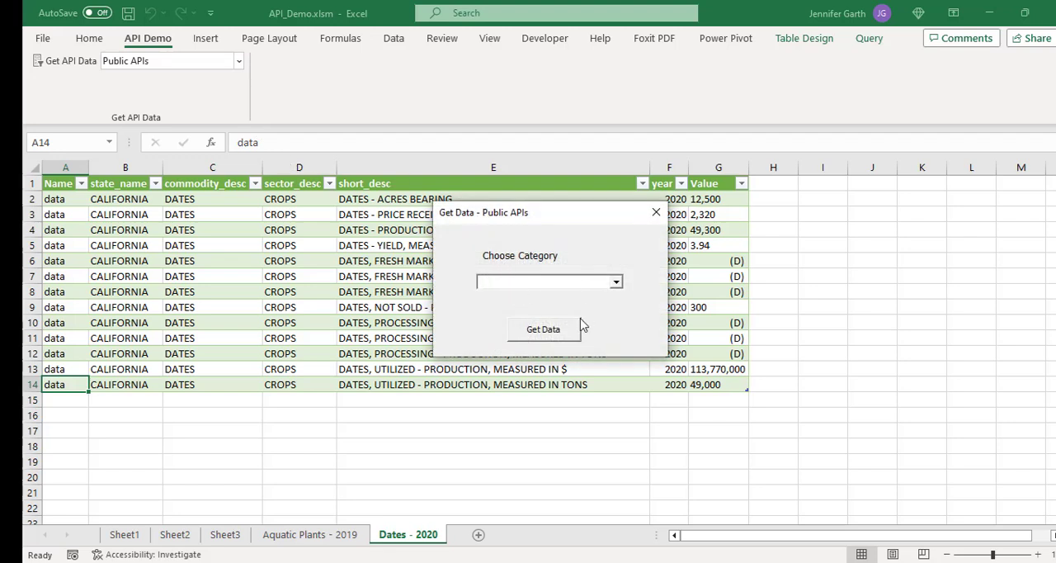
Step: Switch to Edge's Apipheny free API page and follow the Public APIs sample endpoint link
key("alt+tab")
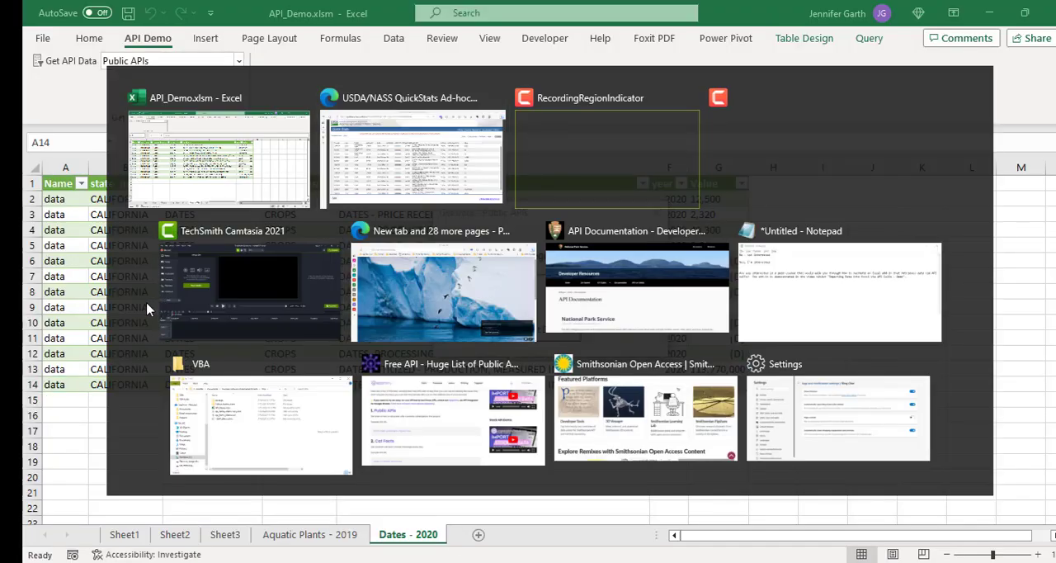
left_click(452, 416)
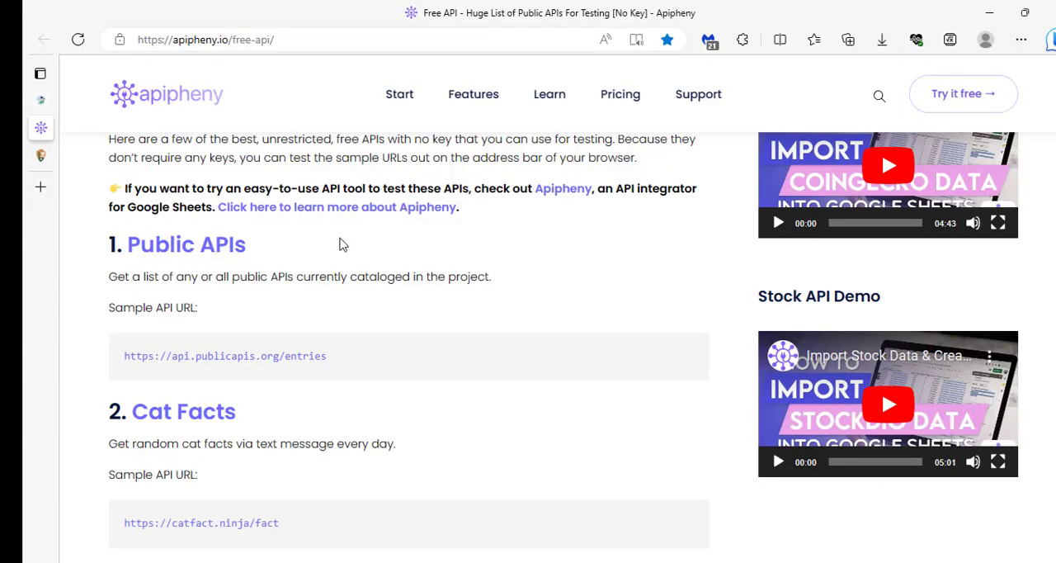
left_click(176, 38)
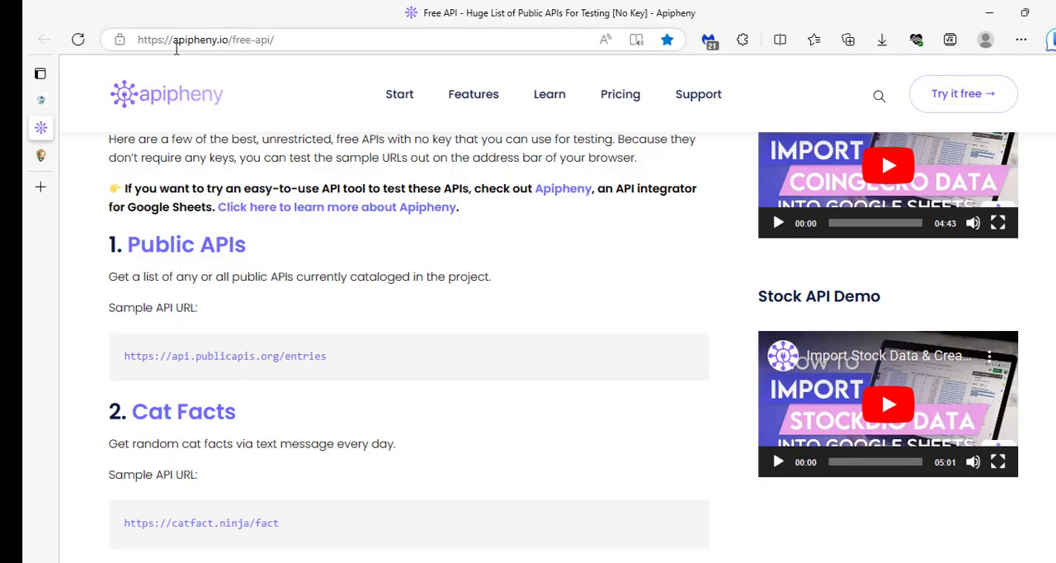
mouse_move(320, 330)
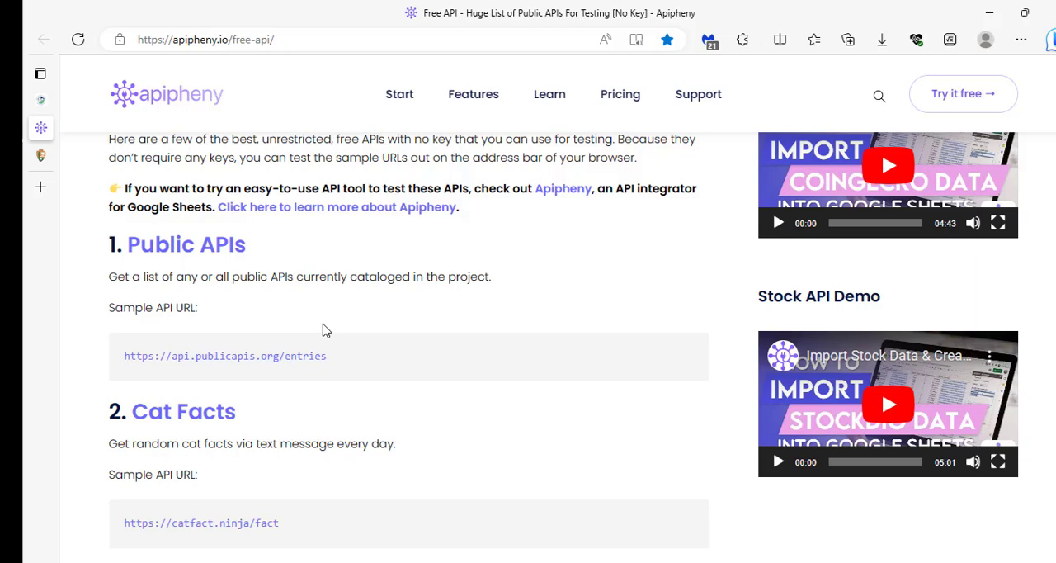
mouse_move(264, 367)
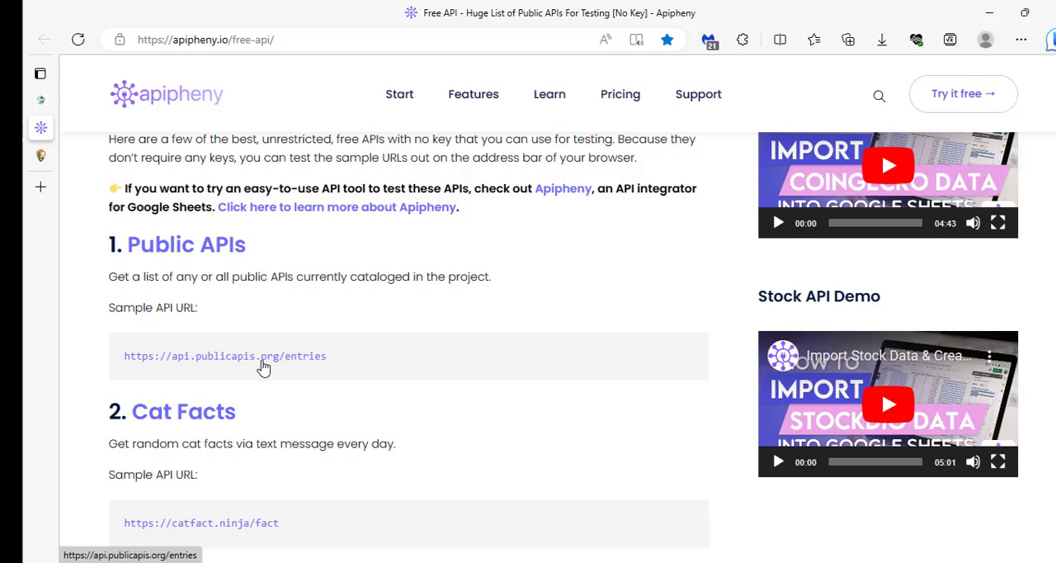
mouse_move(270, 350)
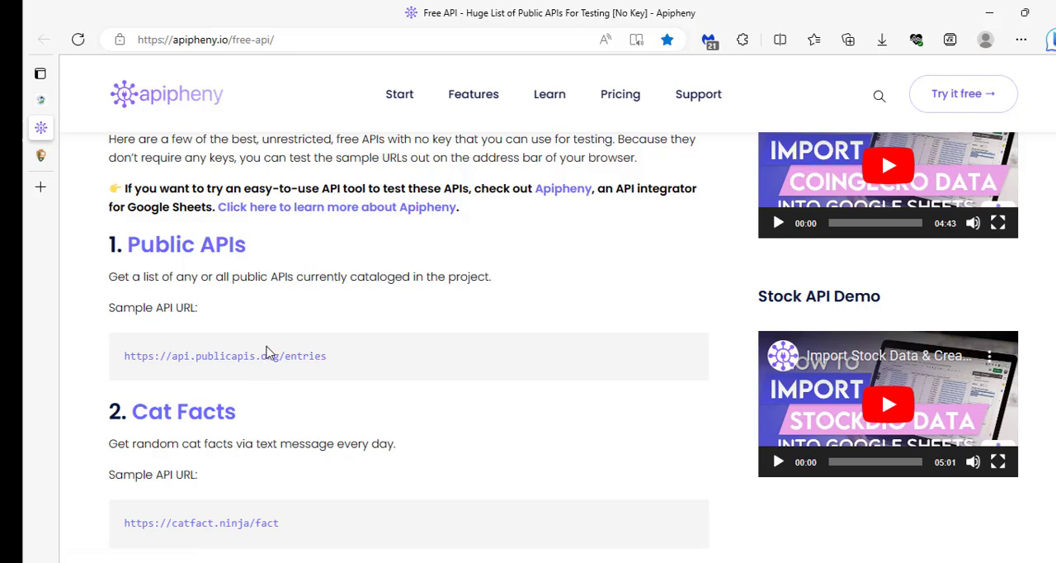
mouse_move(231, 330)
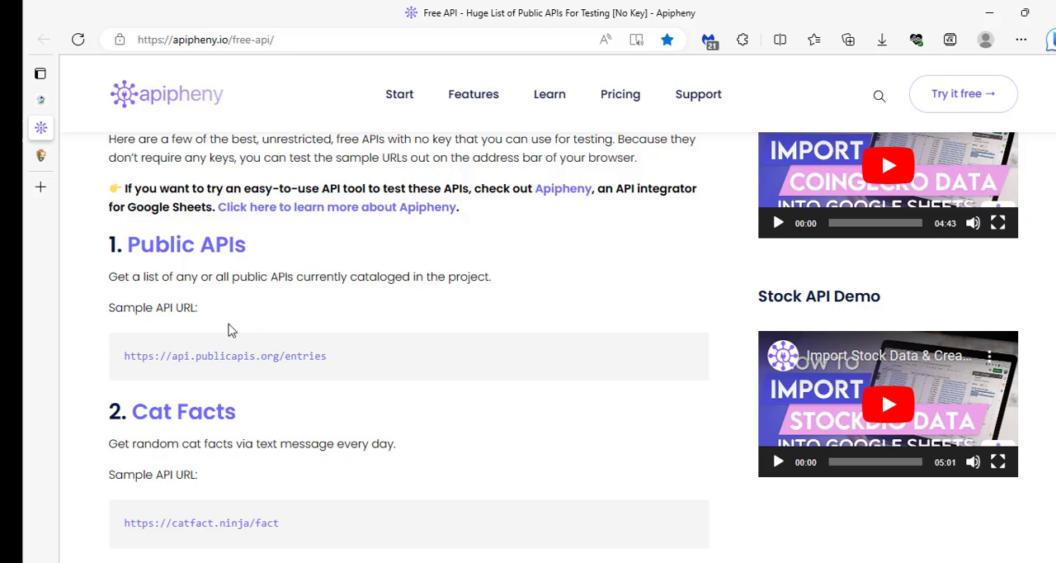
mouse_move(221, 261)
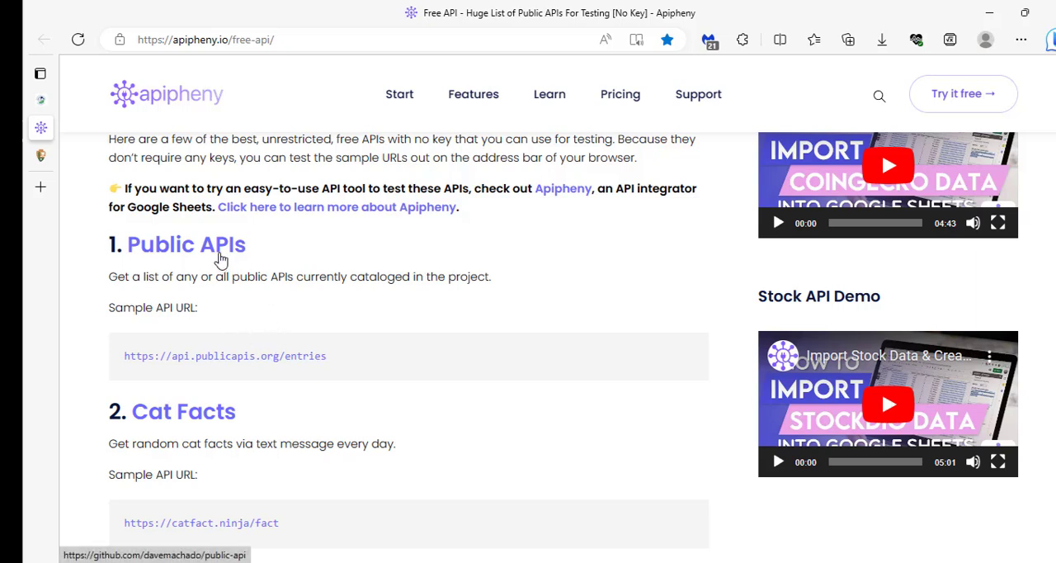
mouse_move(330, 369)
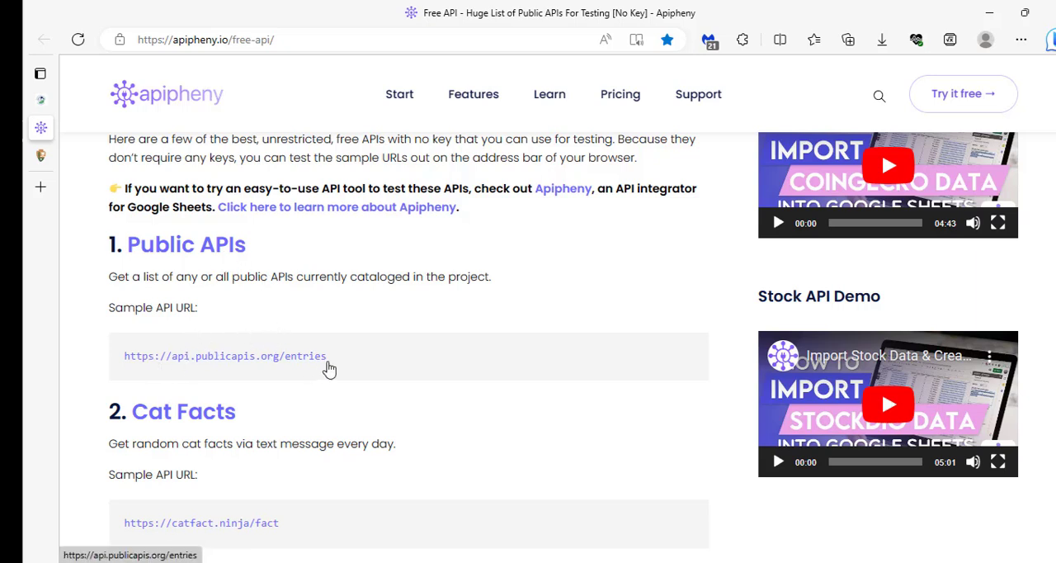
mouse_move(241, 367)
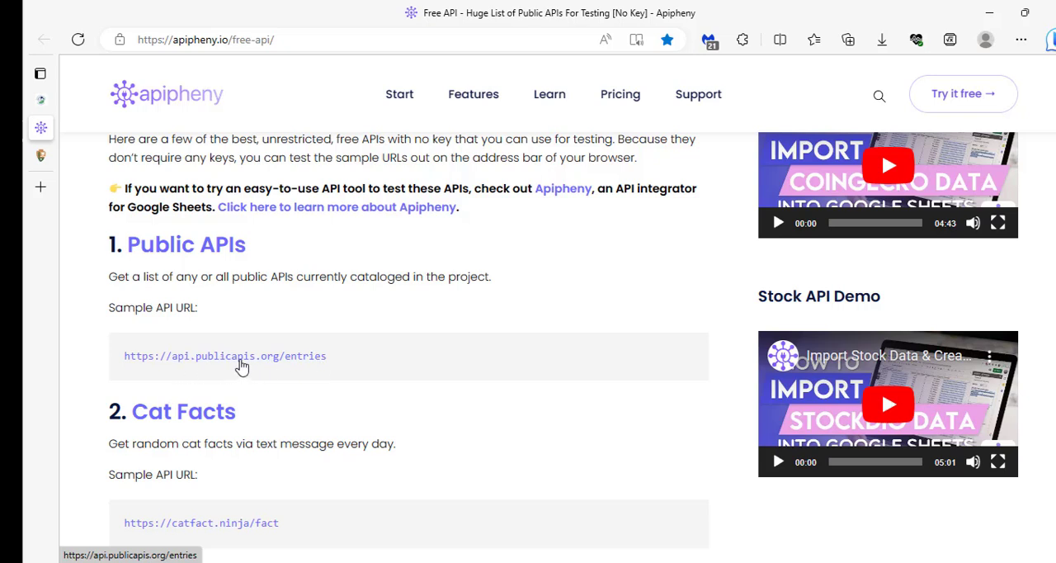
left_click(225, 357)
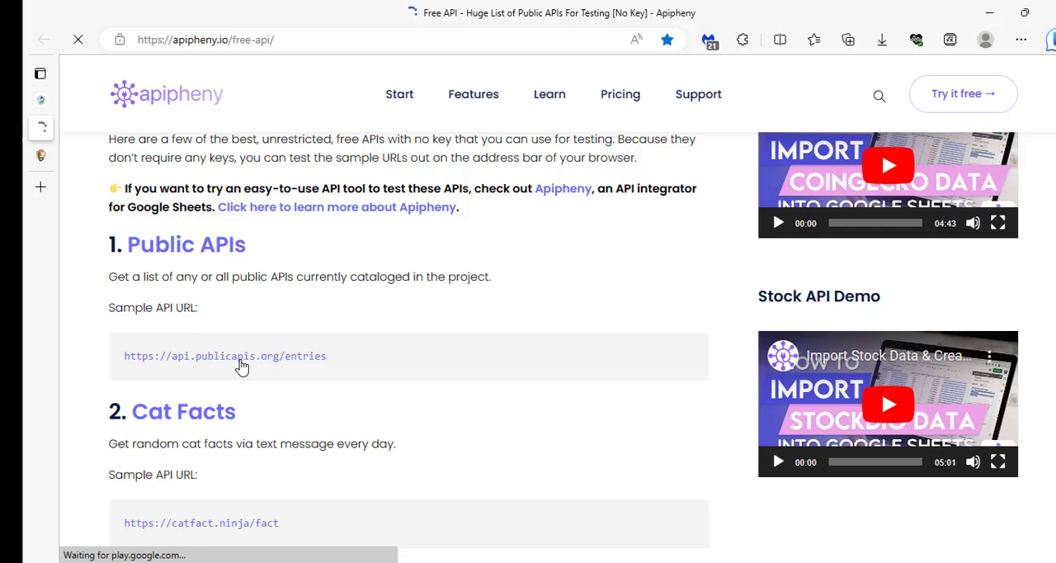
left_click(225, 356)
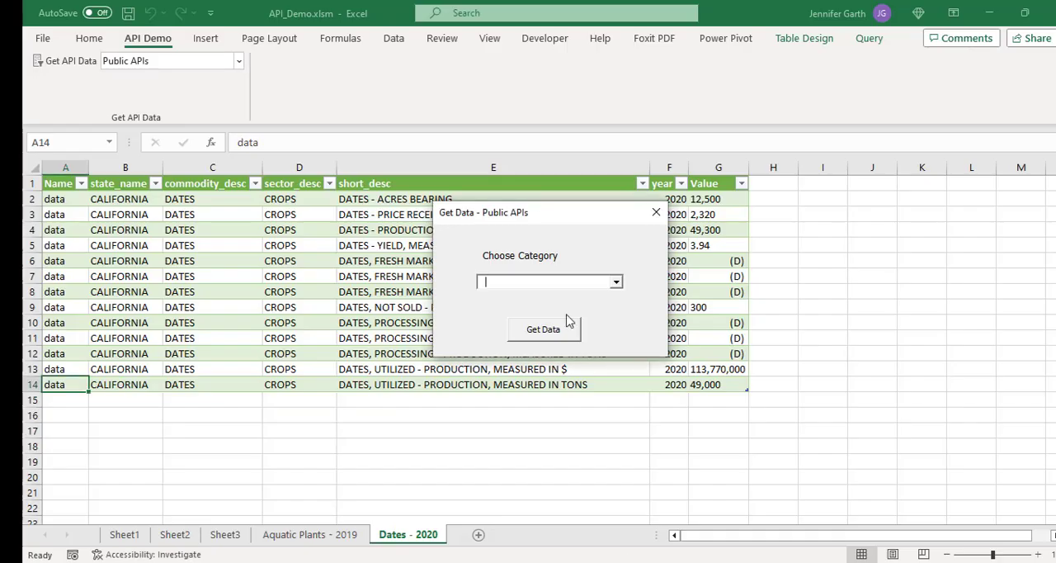
mouse_move(598, 277)
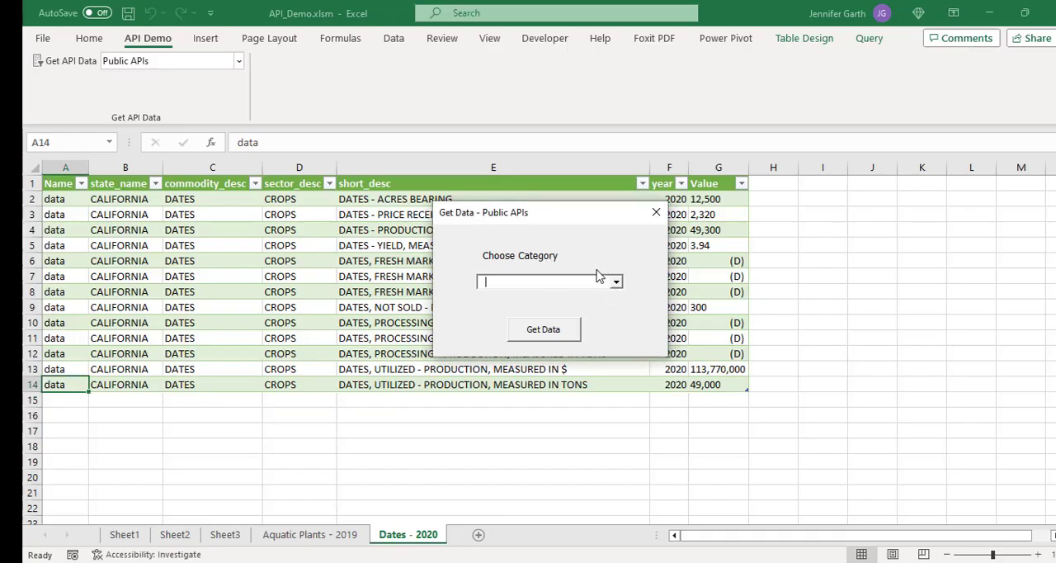
mouse_move(588, 334)
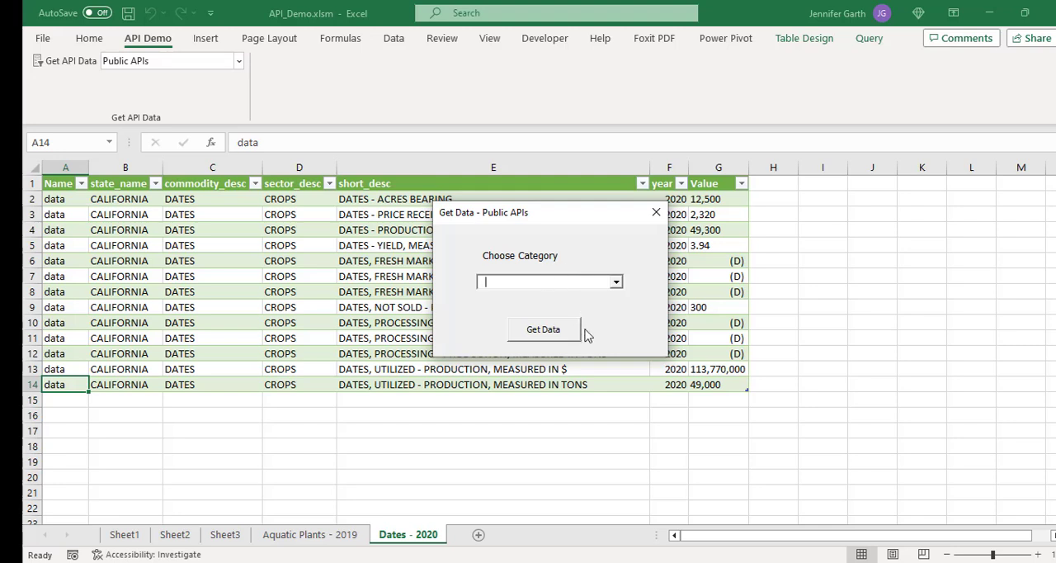
mouse_move(657, 213)
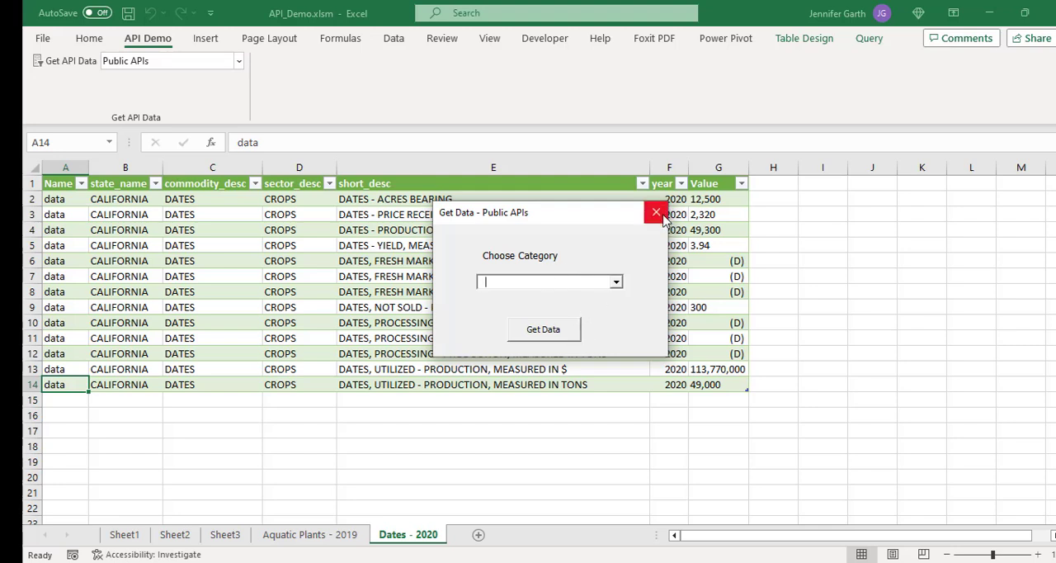
mouse_move(657, 213)
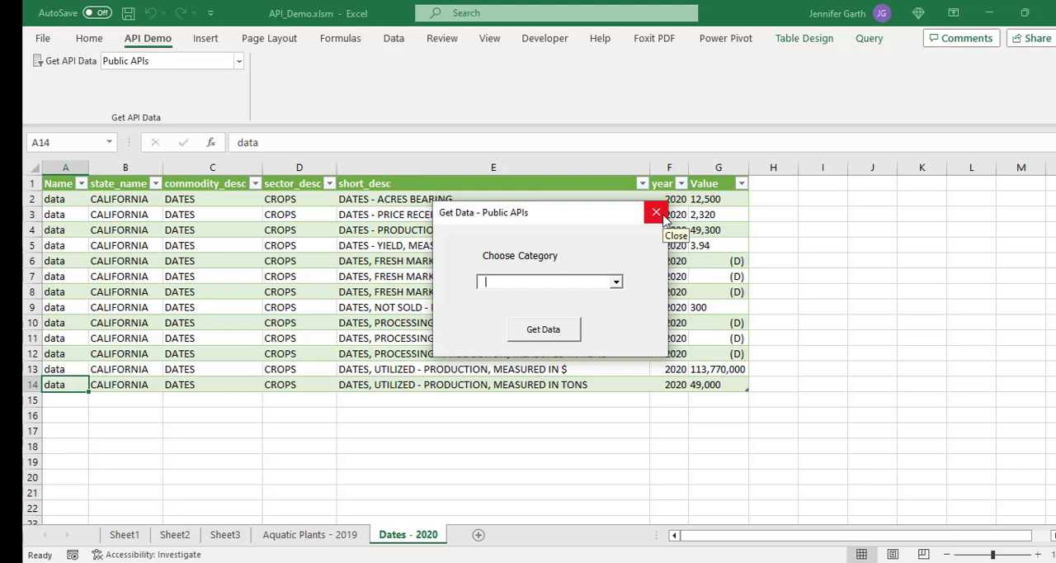
Step: Close the Get Data - Public APIs dialog without fetching data
left_click(657, 213)
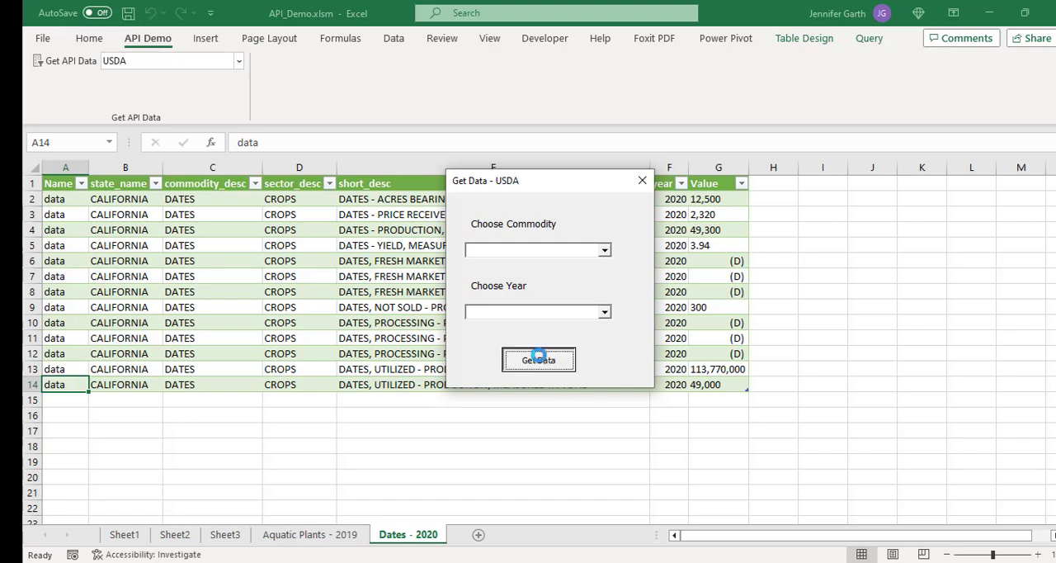
left_click(538, 360)
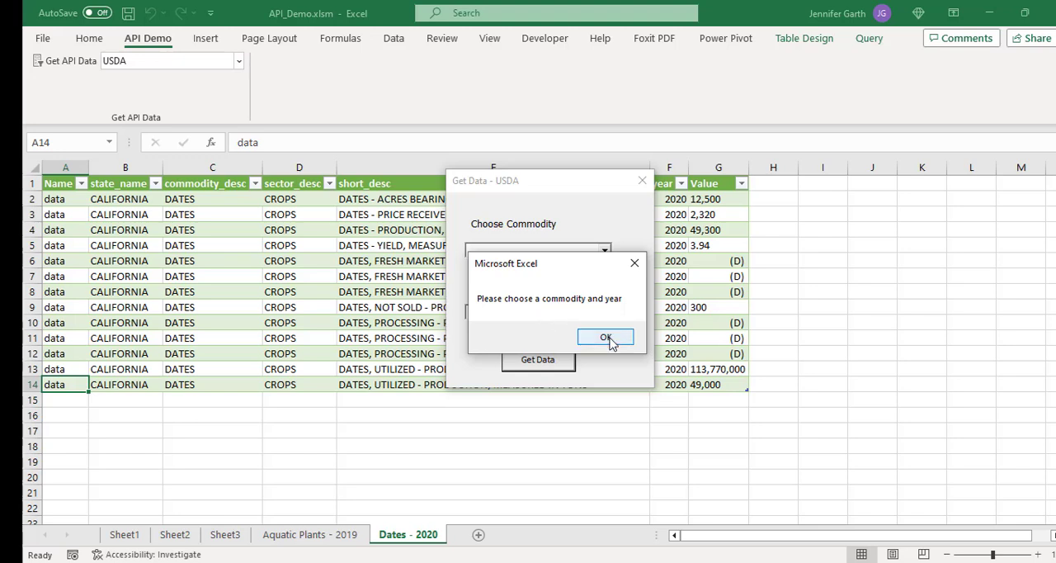
left_click(606, 337)
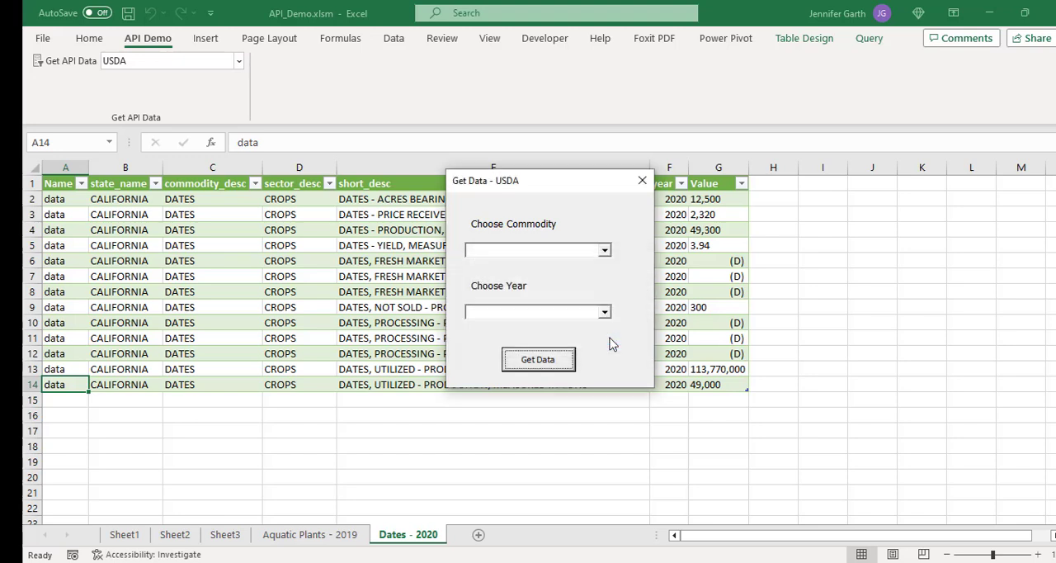
left_click(643, 180)
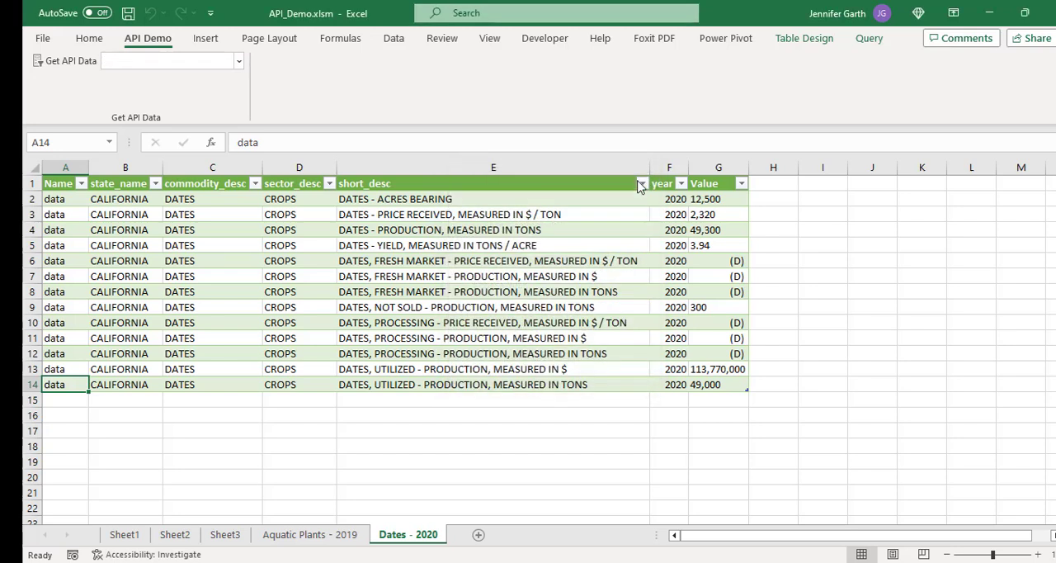
mouse_move(552, 317)
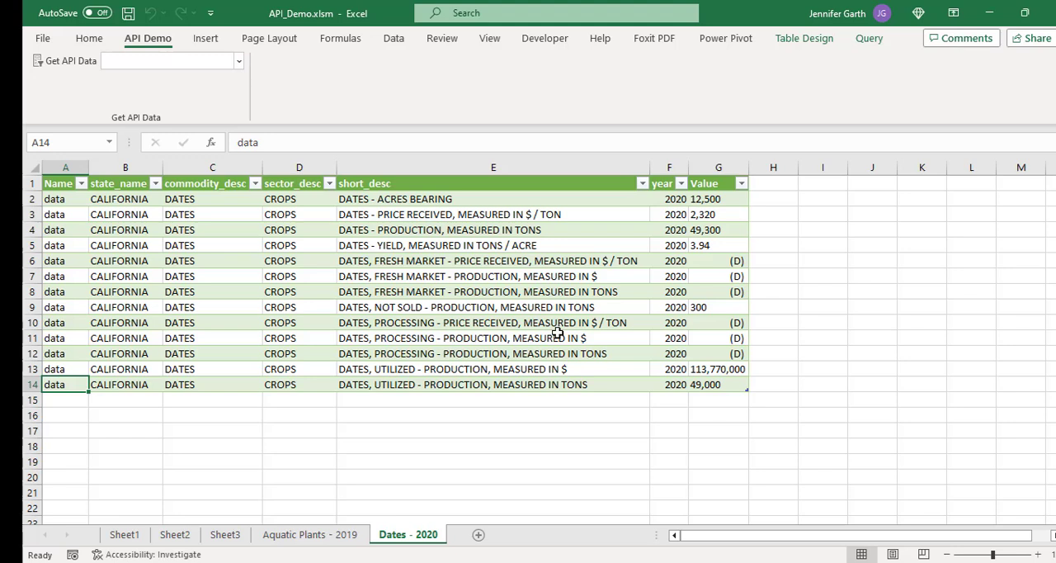
mouse_move(459, 295)
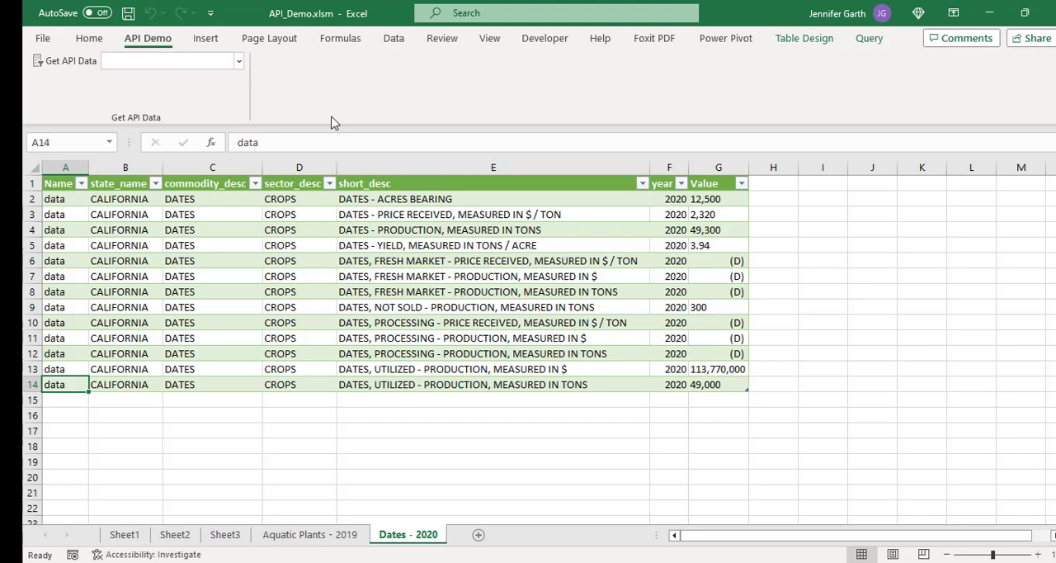
mouse_move(268, 92)
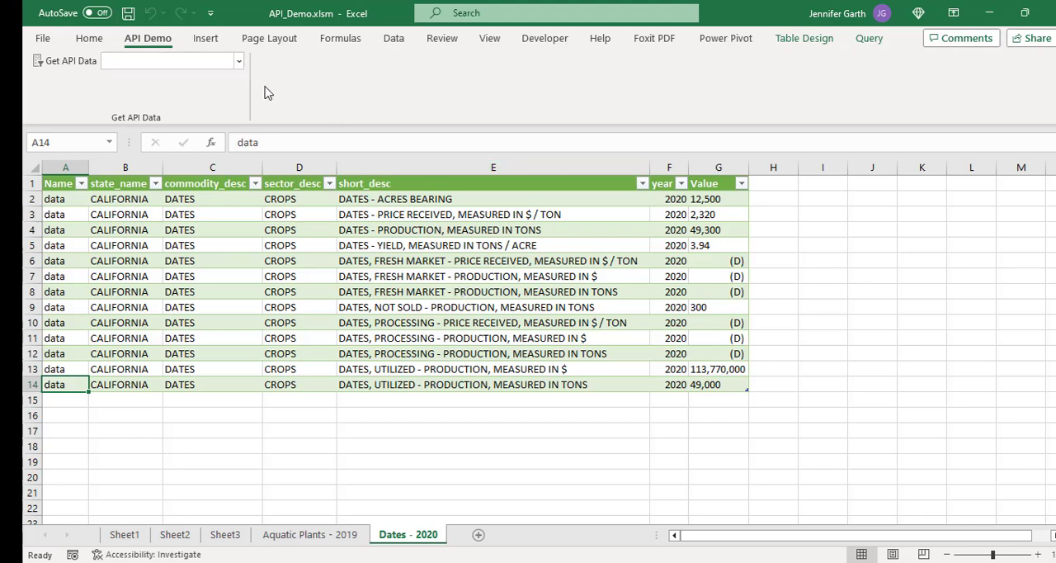
mouse_move(294, 110)
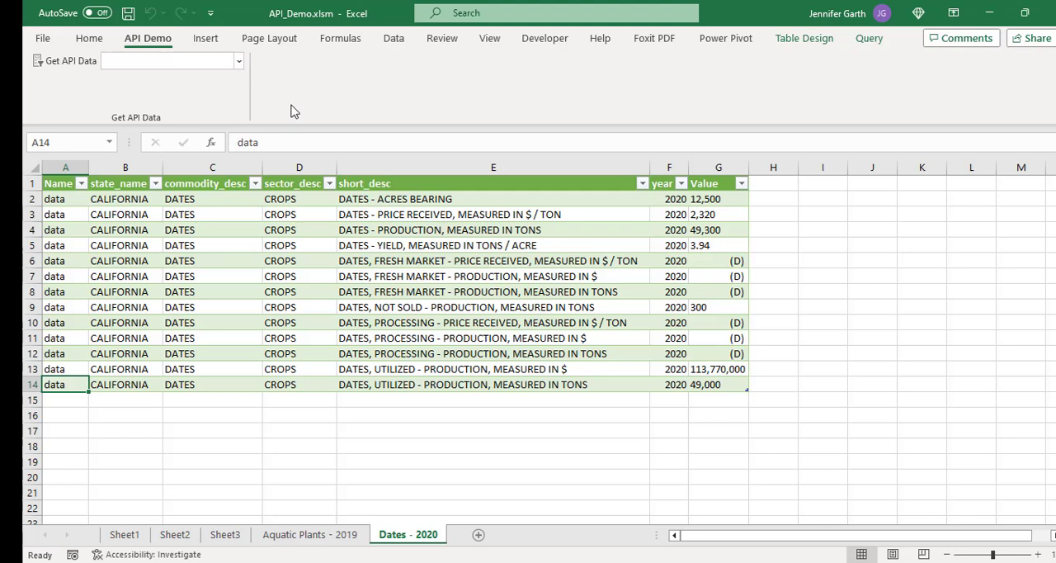
mouse_move(246, 67)
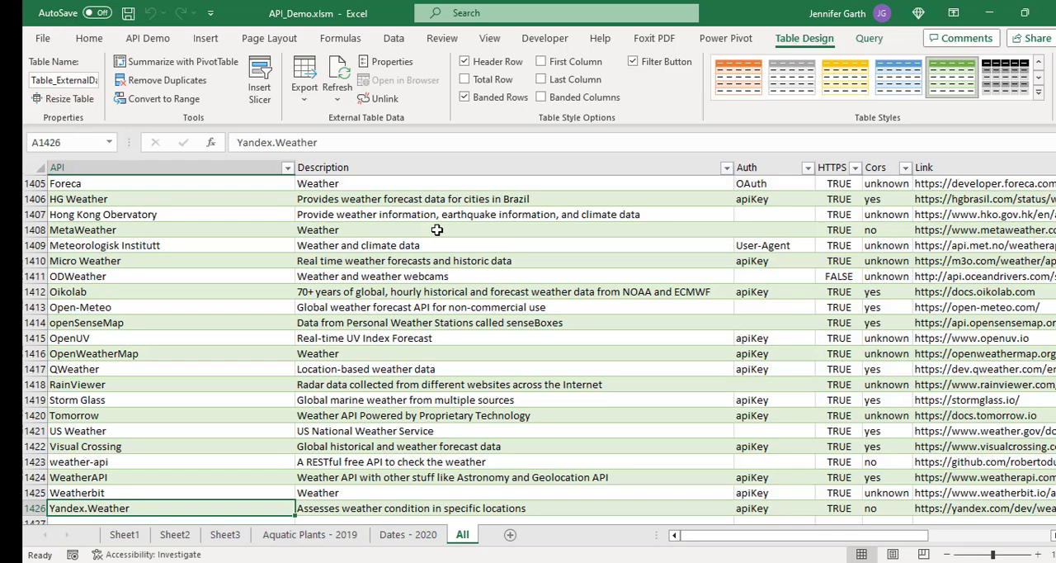
Step: Review the All table and its Category filter list from weather back to the top, then return to the API Demo tools
scroll("down", 3)
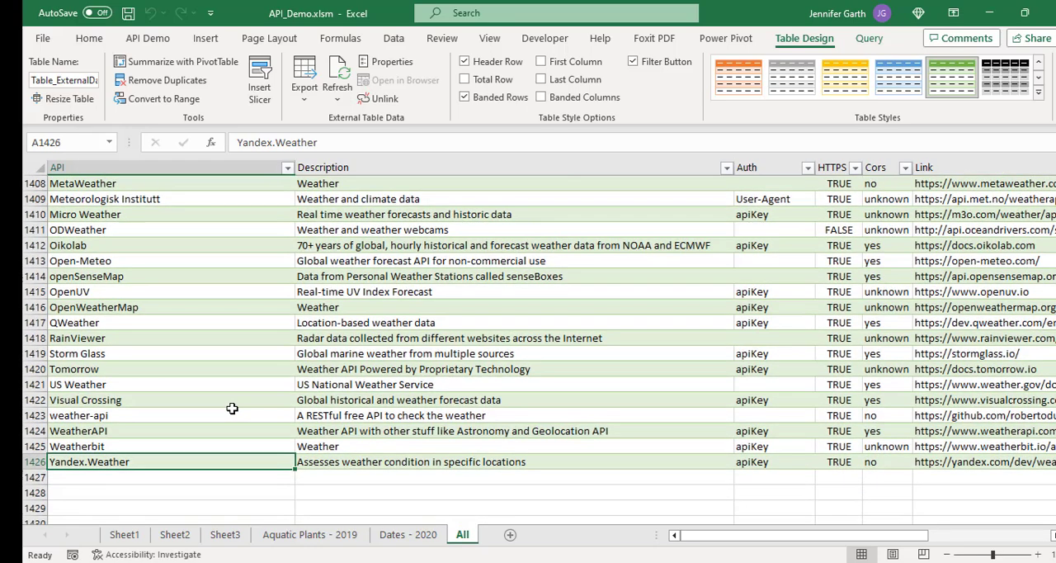
mouse_move(367, 399)
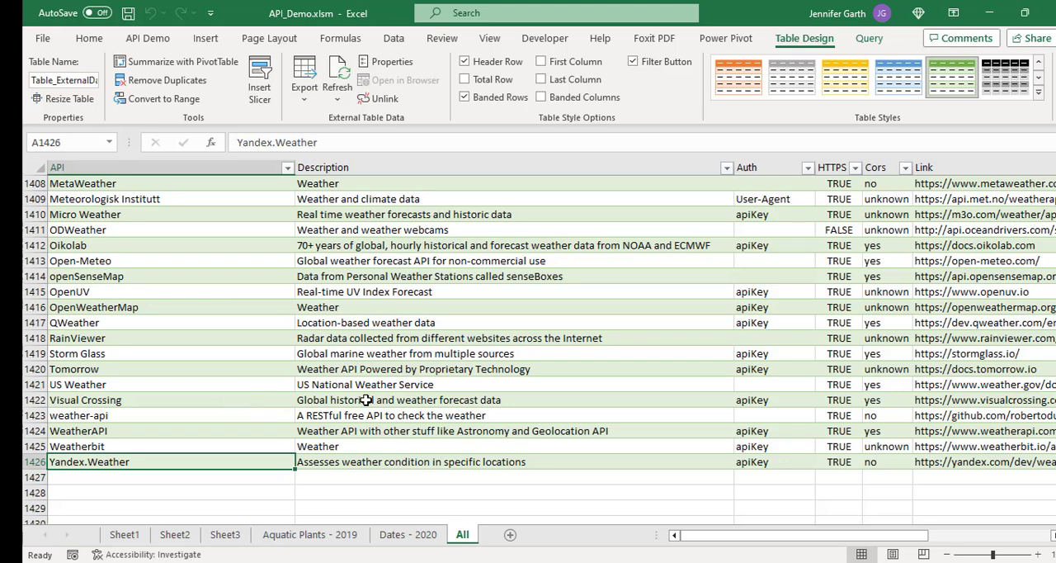
key("ctrl+Home")
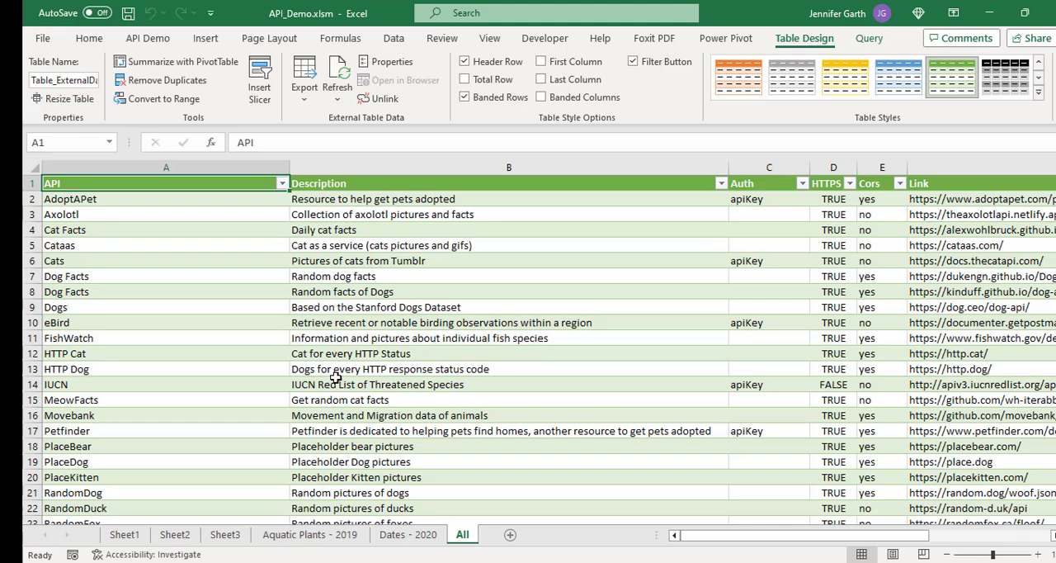
mouse_move(604, 380)
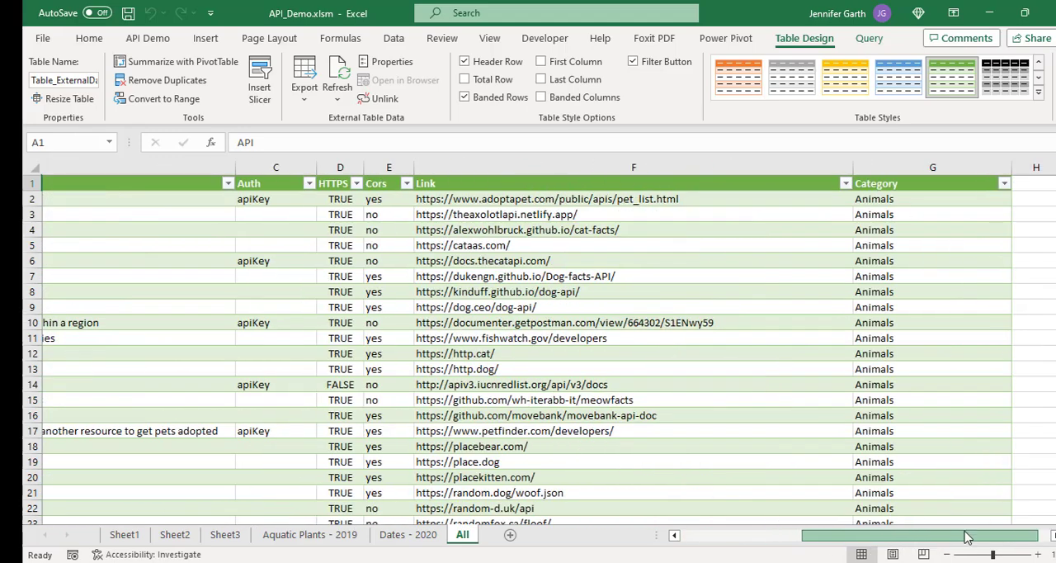
left_click(1003, 182)
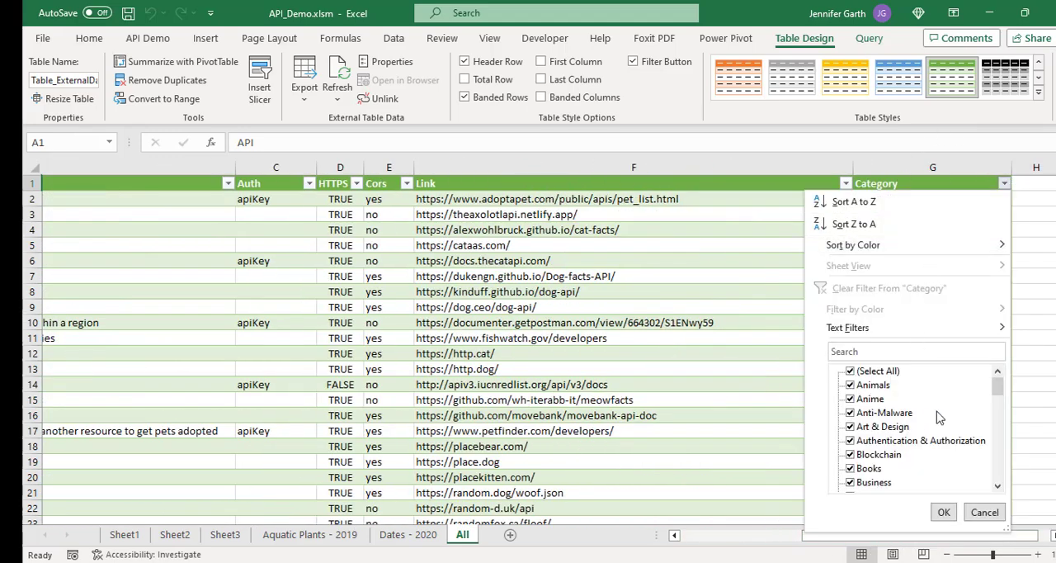
scroll("down", 3)
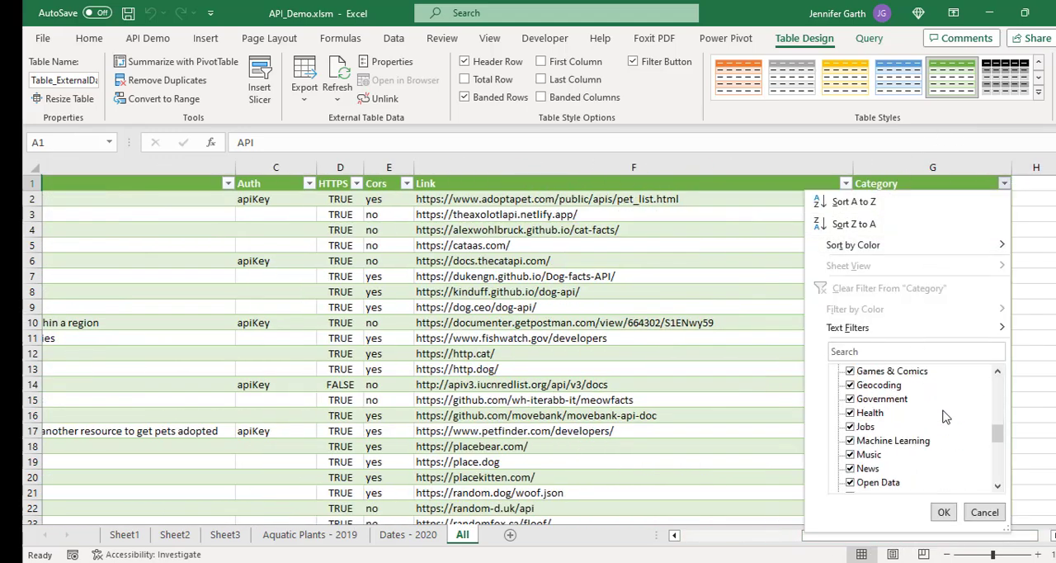
scroll("down", 3)
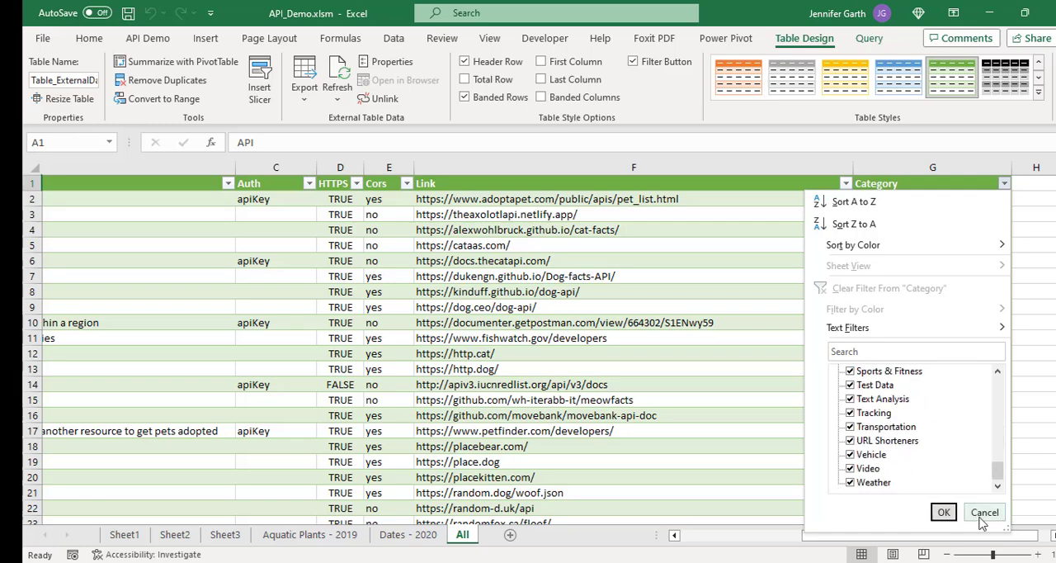
mouse_move(983, 511)
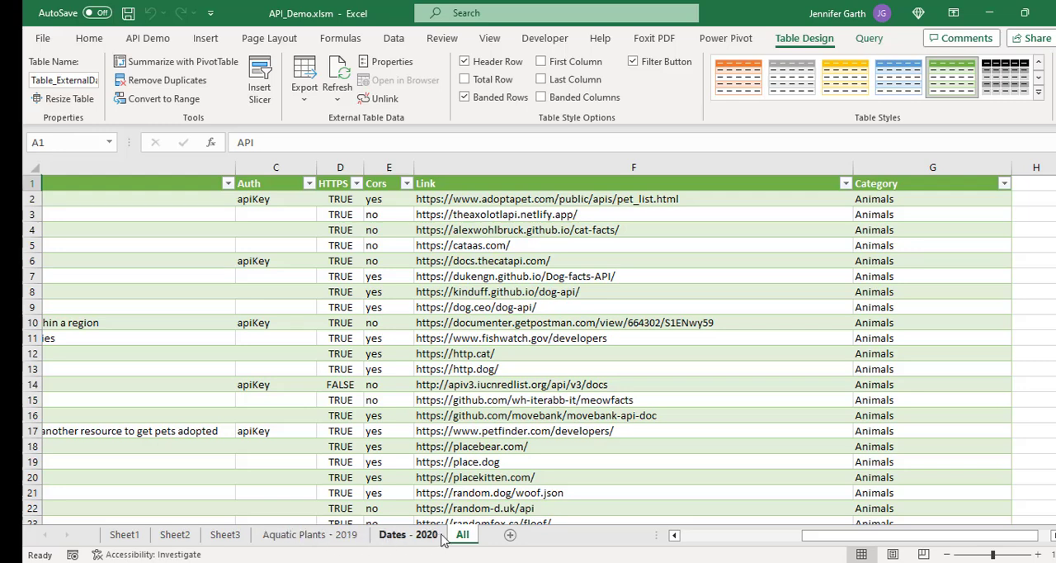
left_click(147, 38)
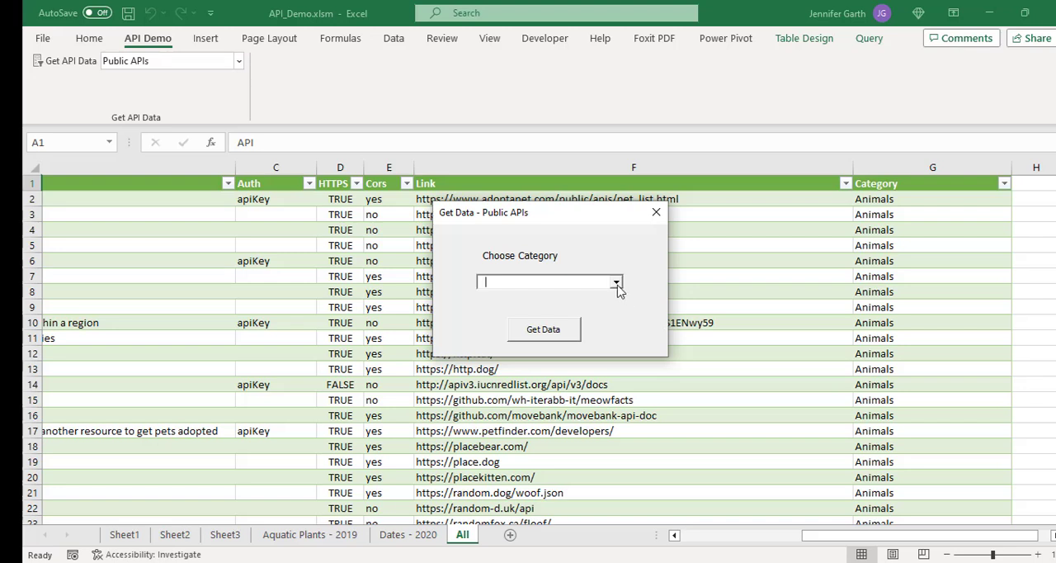
Step: Fetch the Books category of public APIs into a new Books sheet
left_click(617, 280)
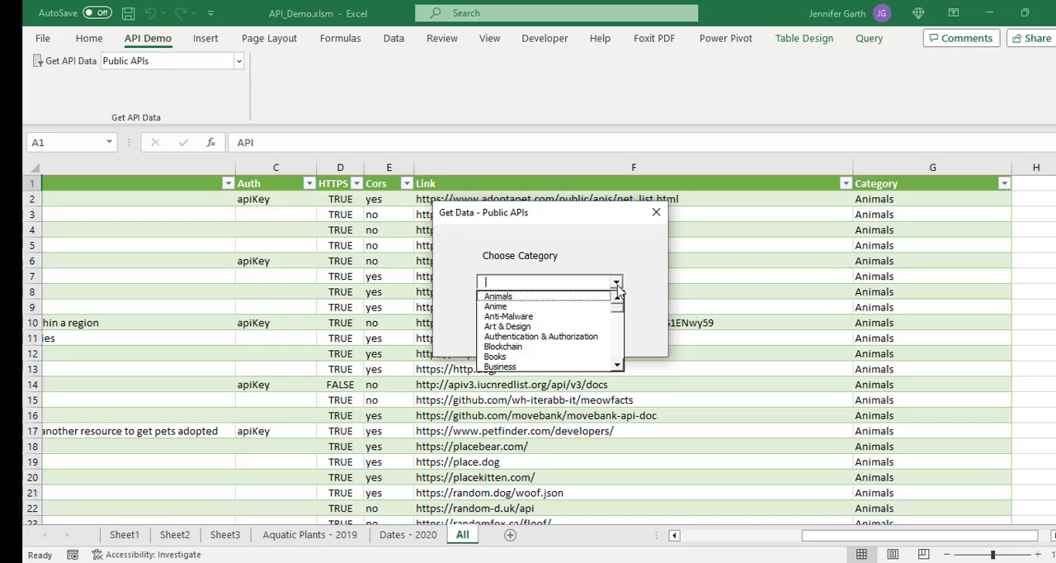
left_click(495, 356)
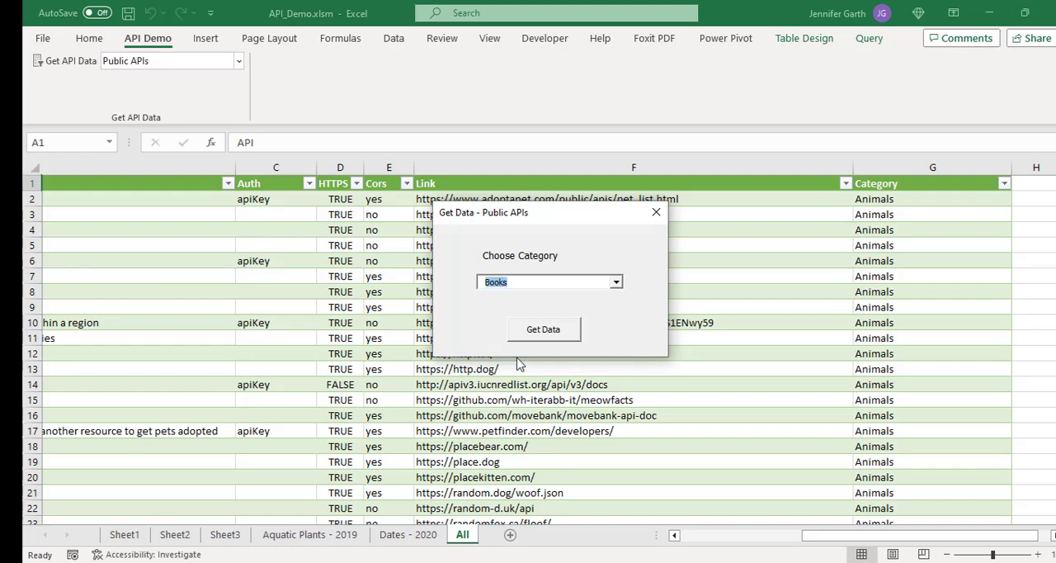
left_click(543, 329)
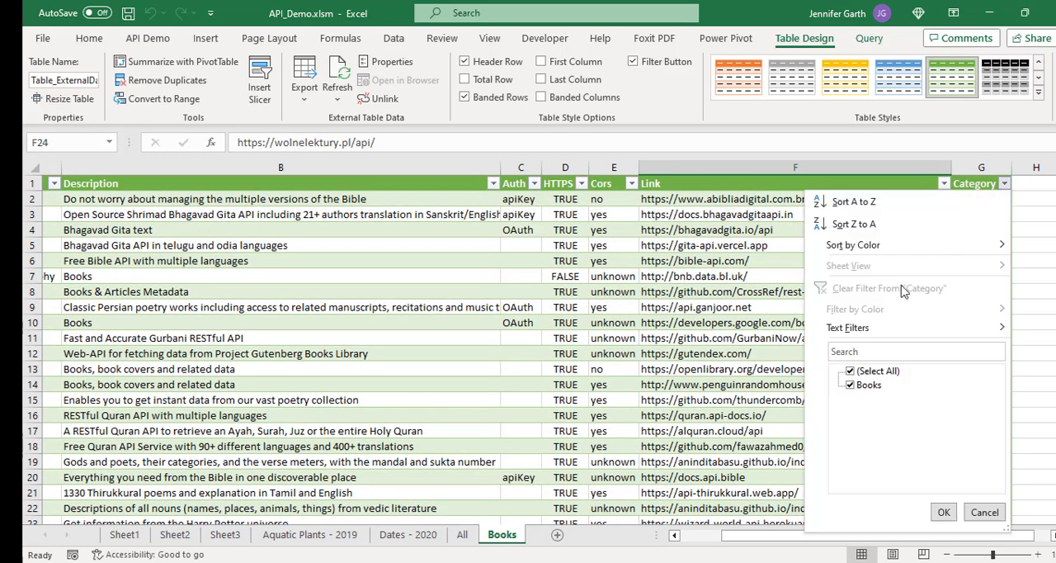
mouse_move(970, 543)
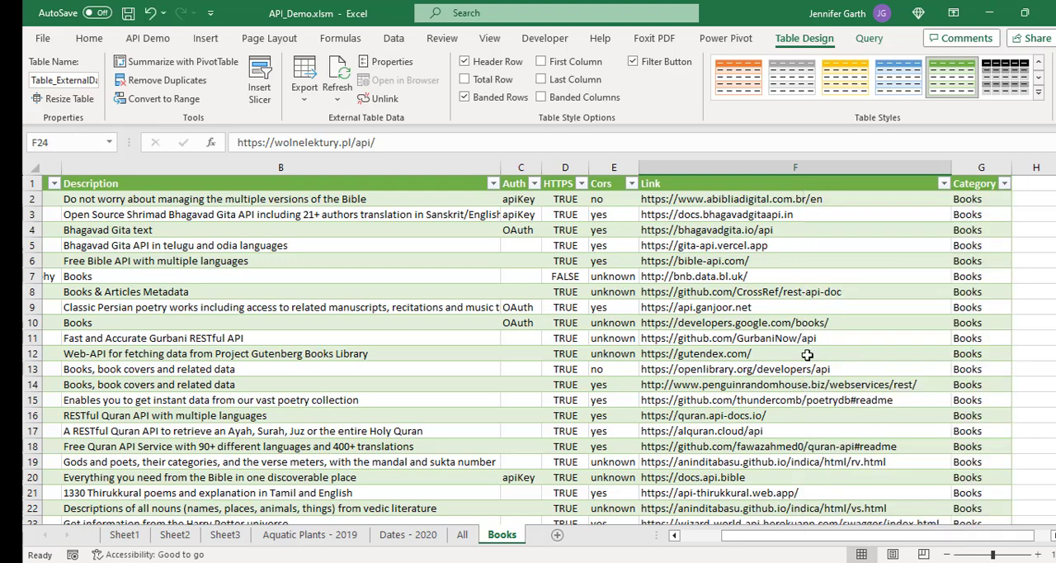
left_click(147, 38)
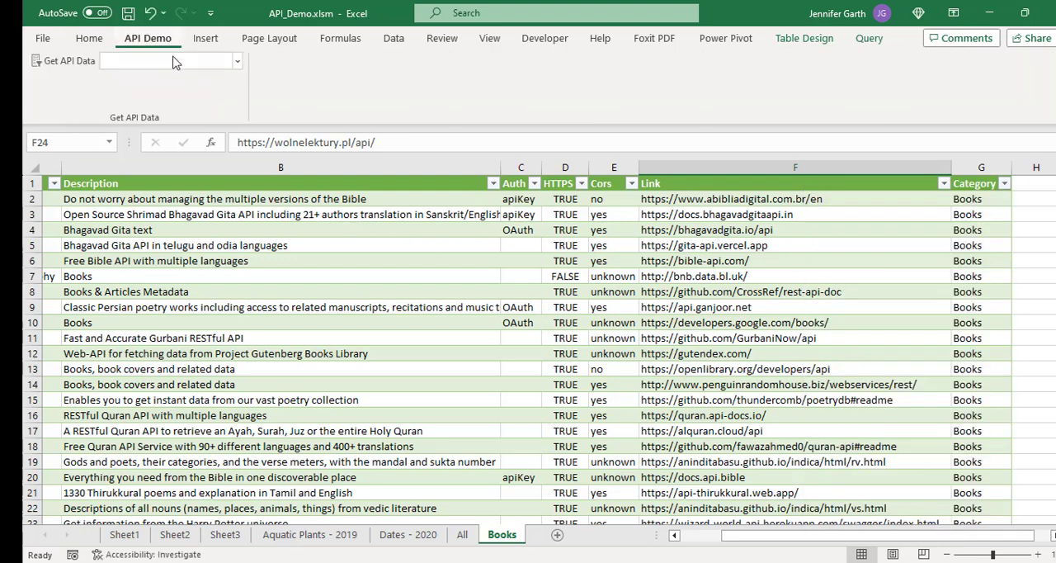
left_click(238, 60)
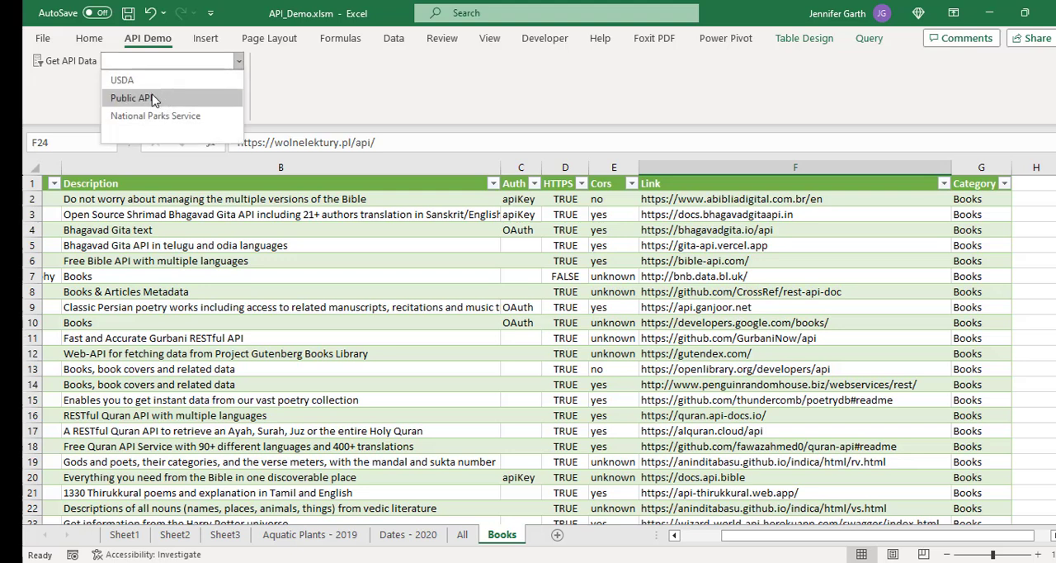
mouse_move(194, 102)
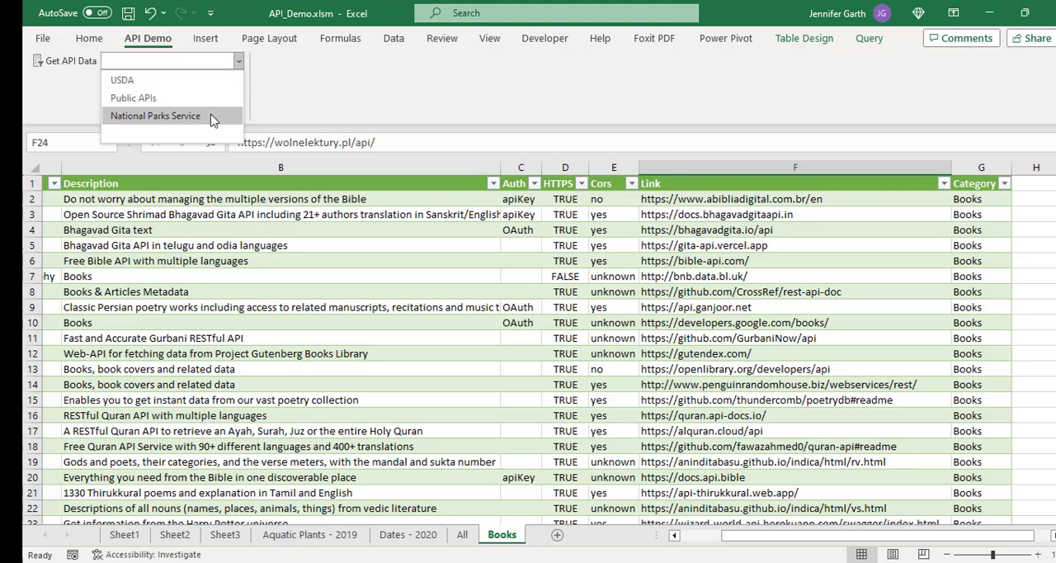
mouse_move(421, 551)
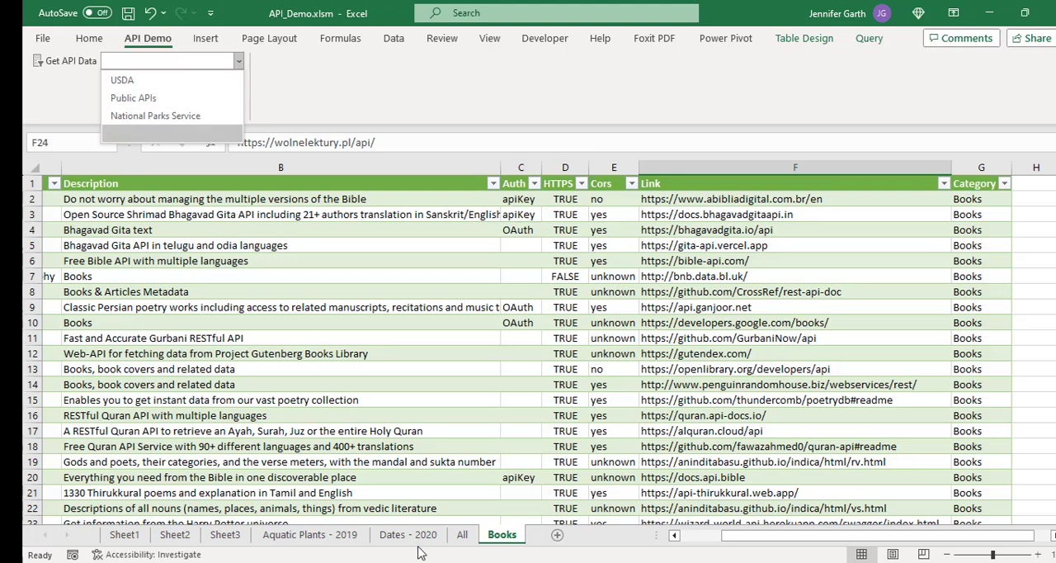
left_click(132, 98)
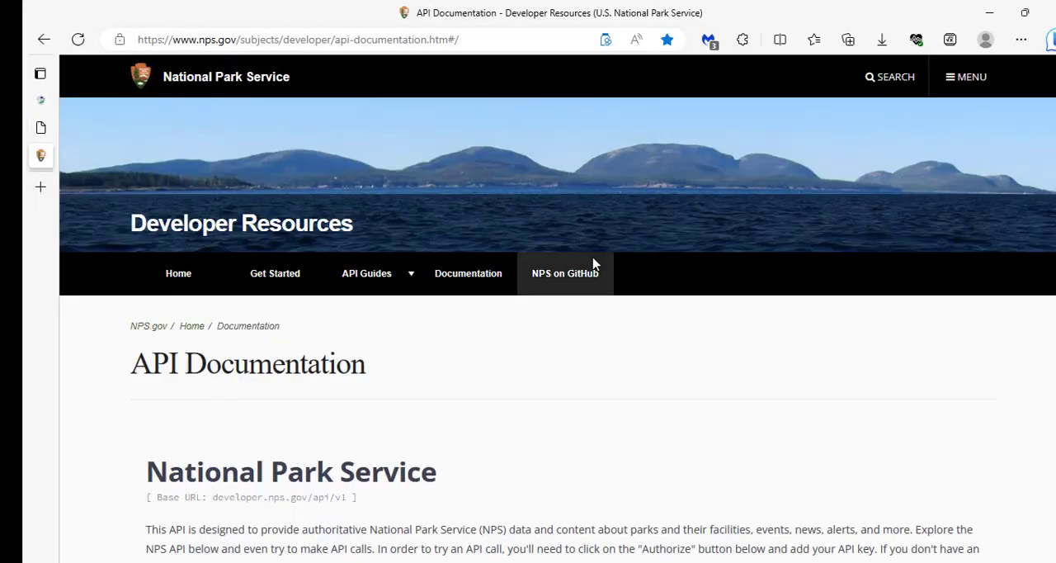
Step: Scroll the NPS API documentation down to the activities endpoints and back up
scroll("down", 3)
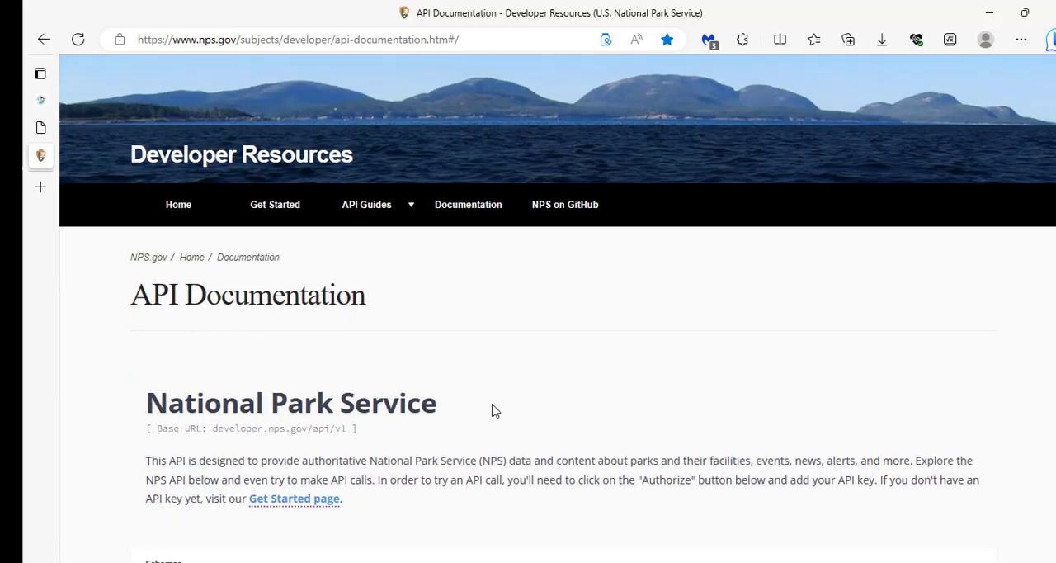
scroll("down", 3)
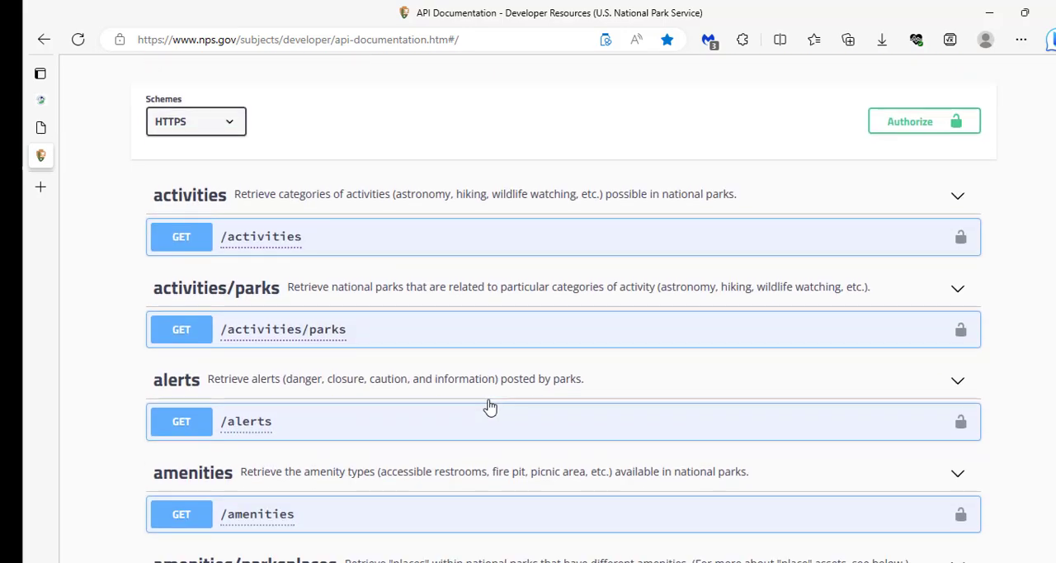
scroll("up", 3)
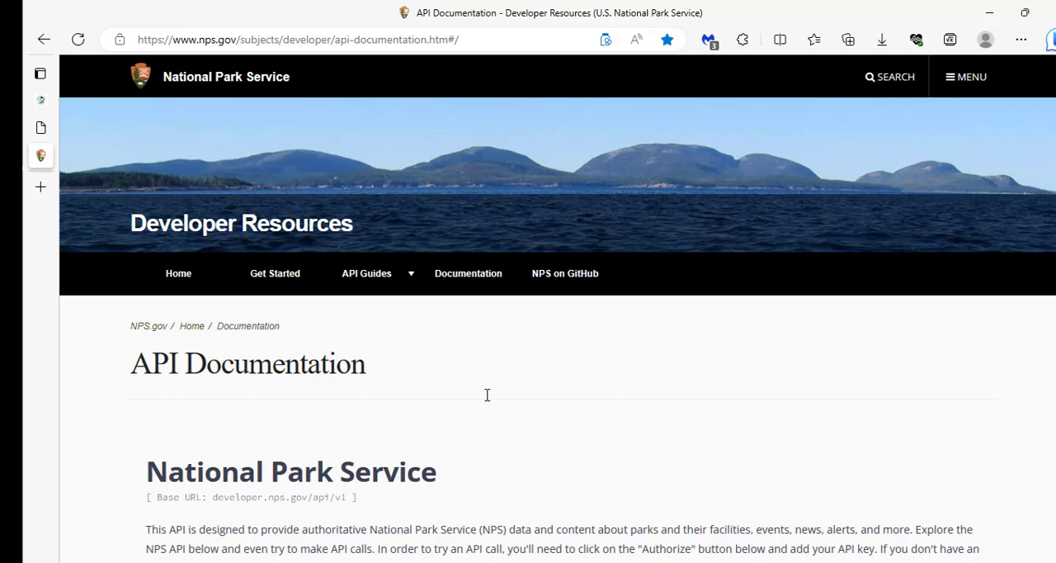
mouse_move(482, 396)
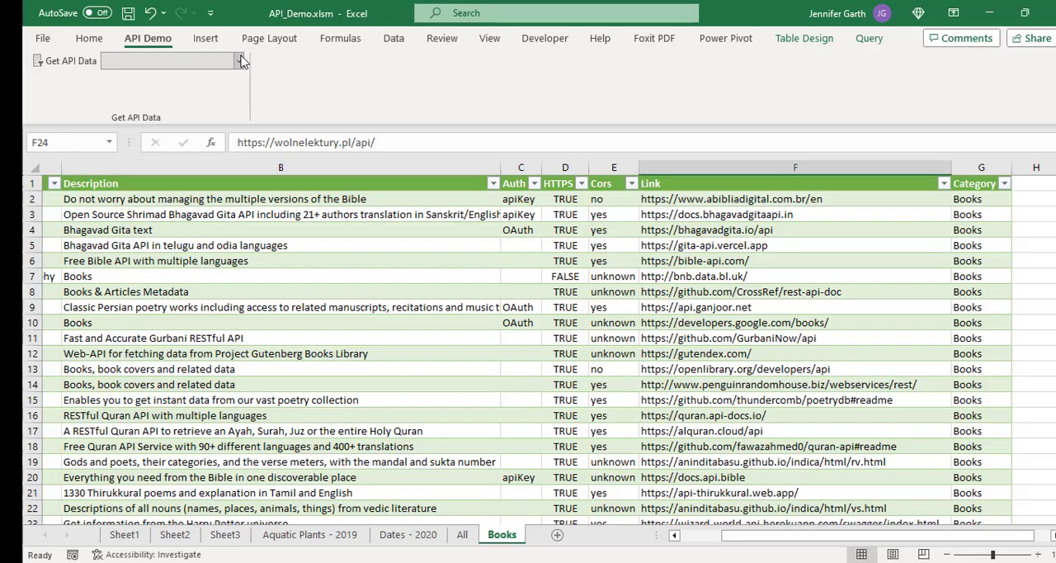
Step: Choose Public APIs as the data source, review its categories and dismiss the dialog
left_click(241, 60)
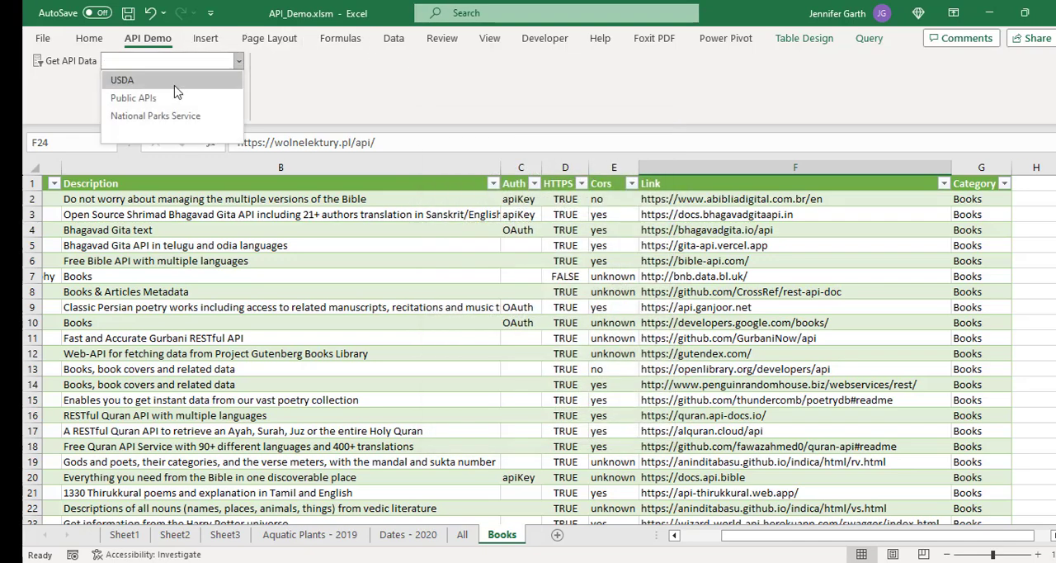
left_click(132, 97)
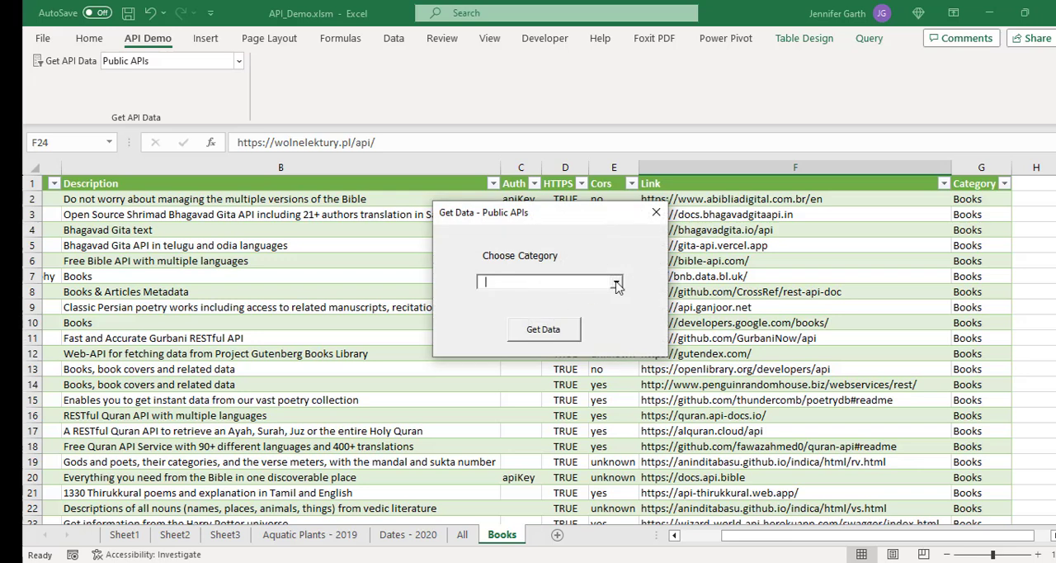
left_click(614, 281)
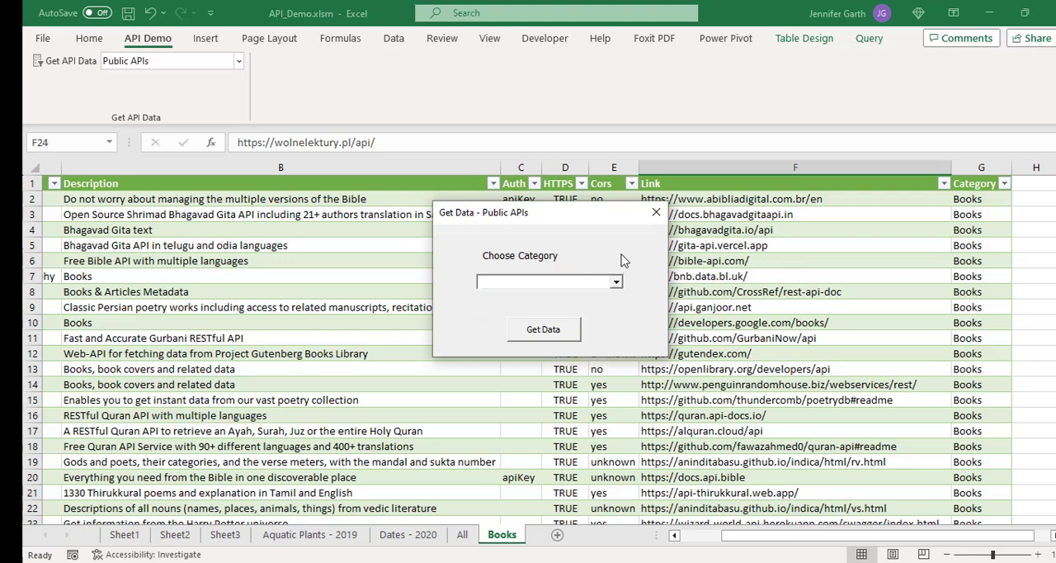
left_click(545, 281)
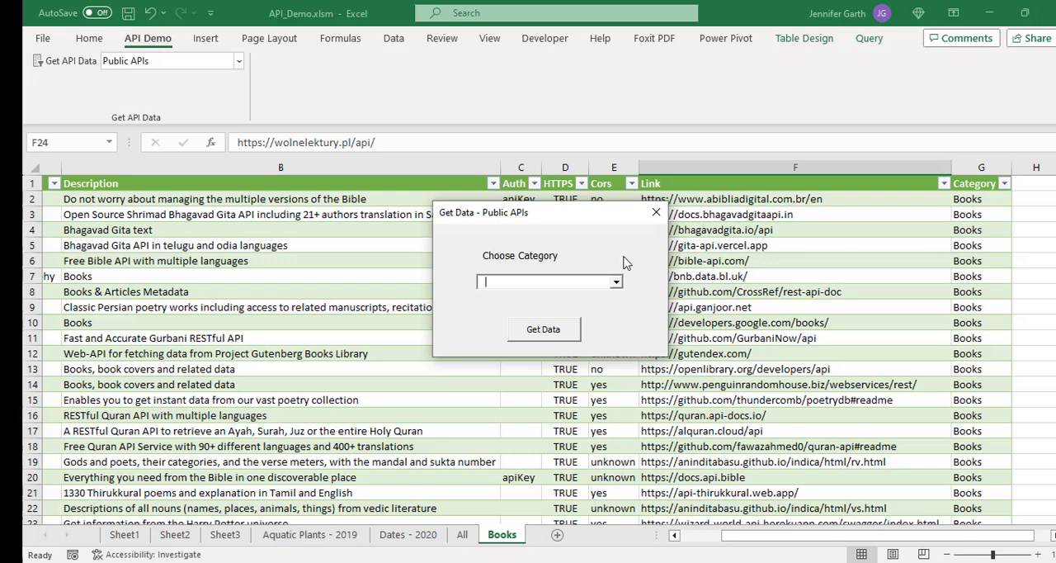
mouse_move(614, 321)
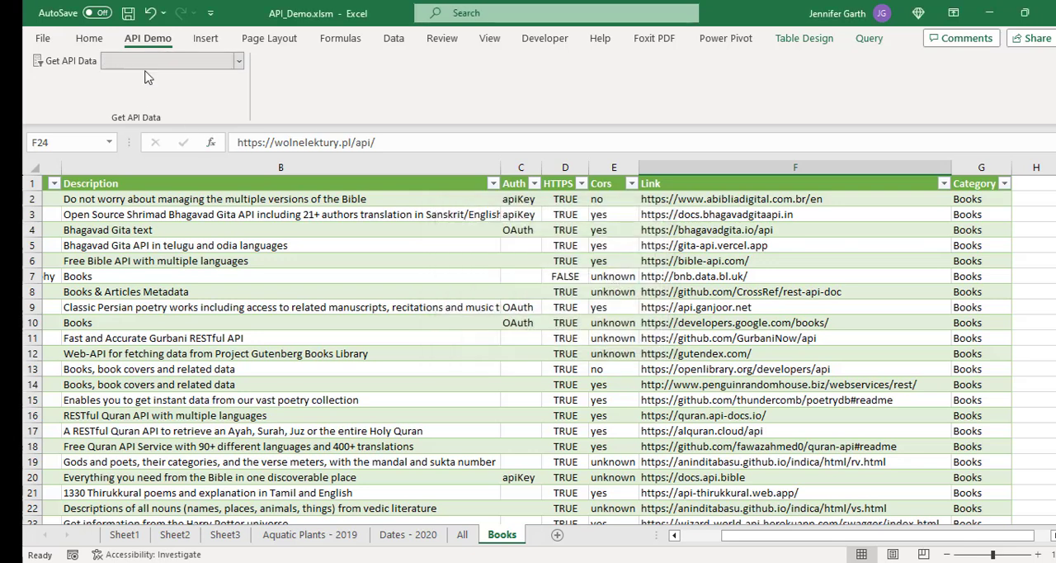
Step: Fetch National Parks Service parks for the Arts and Culture activity into an Activity Parks sheet
left_click(238, 59)
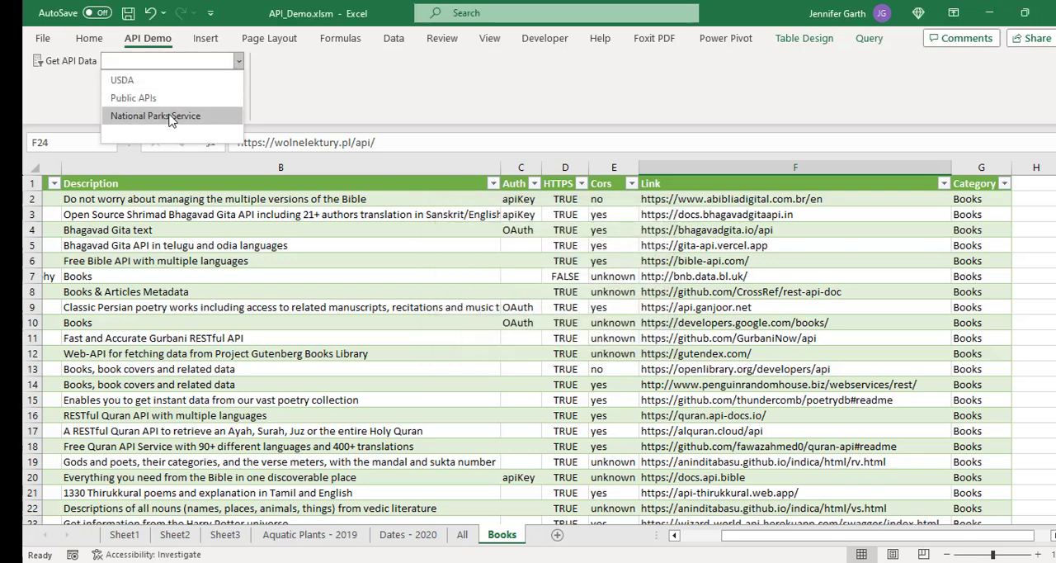
left_click(155, 115)
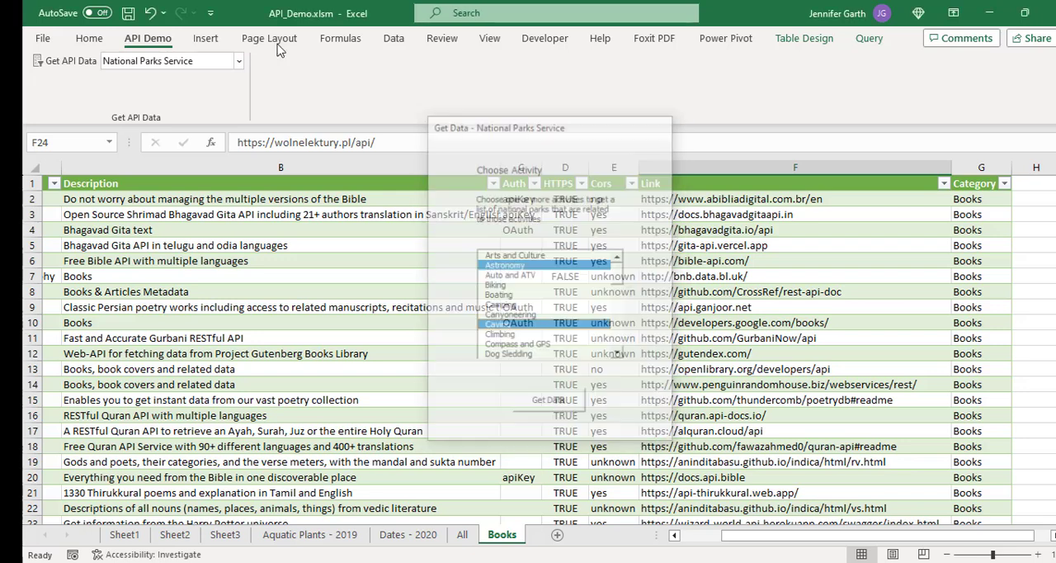
left_click(240, 60)
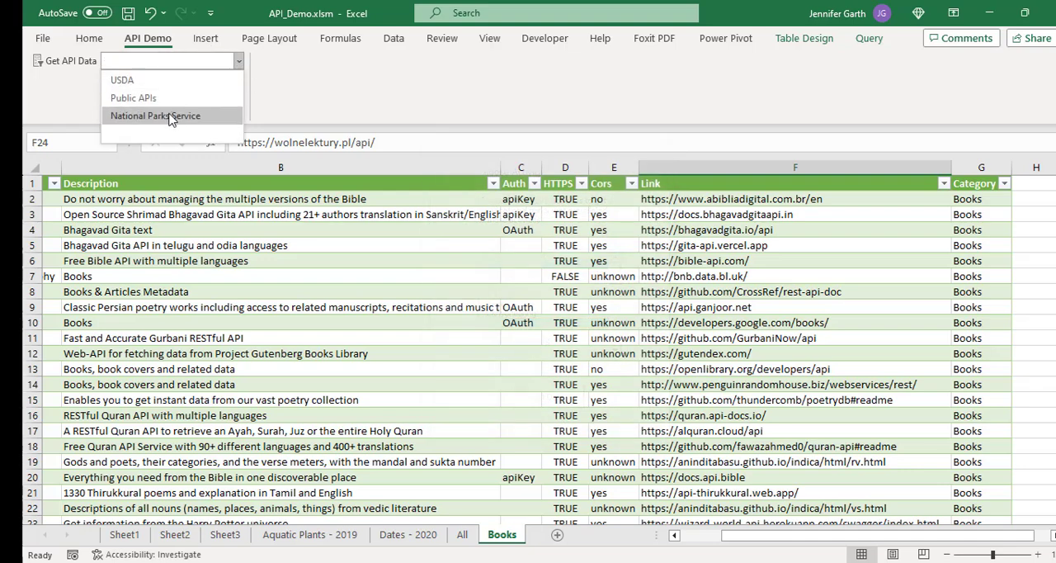
left_click(156, 116)
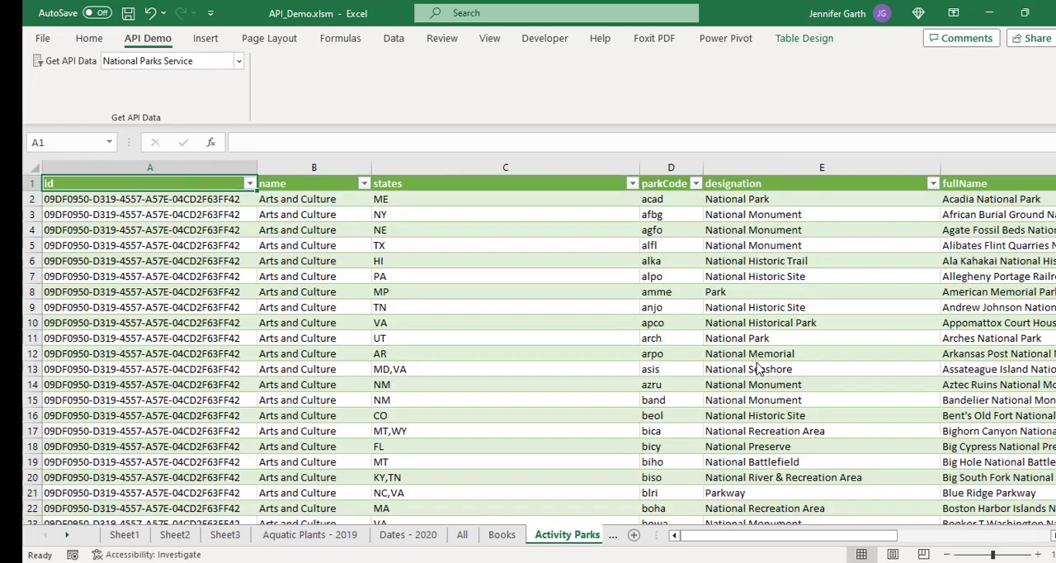
left_click(802, 38)
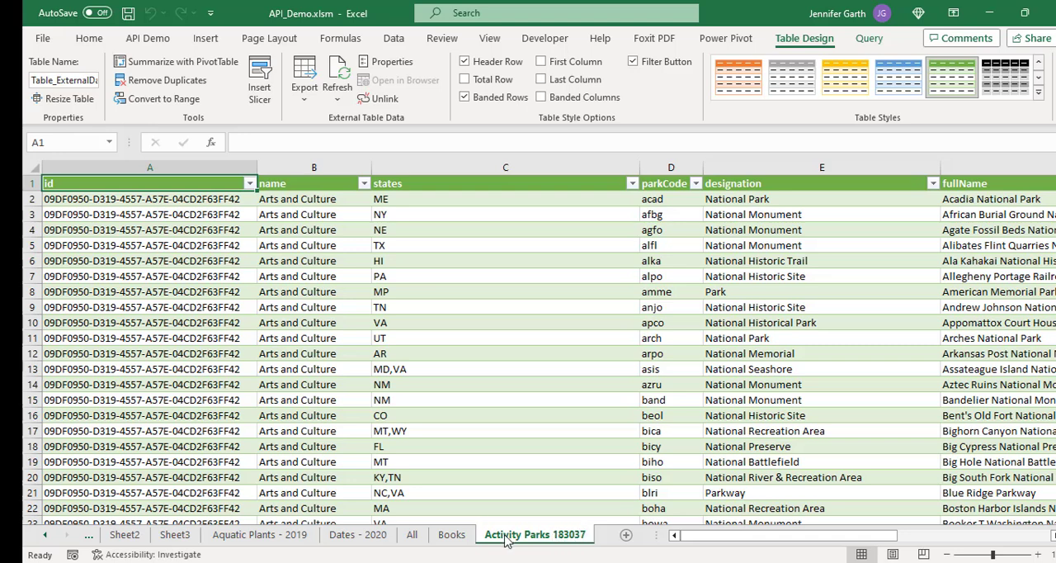
mouse_move(568, 541)
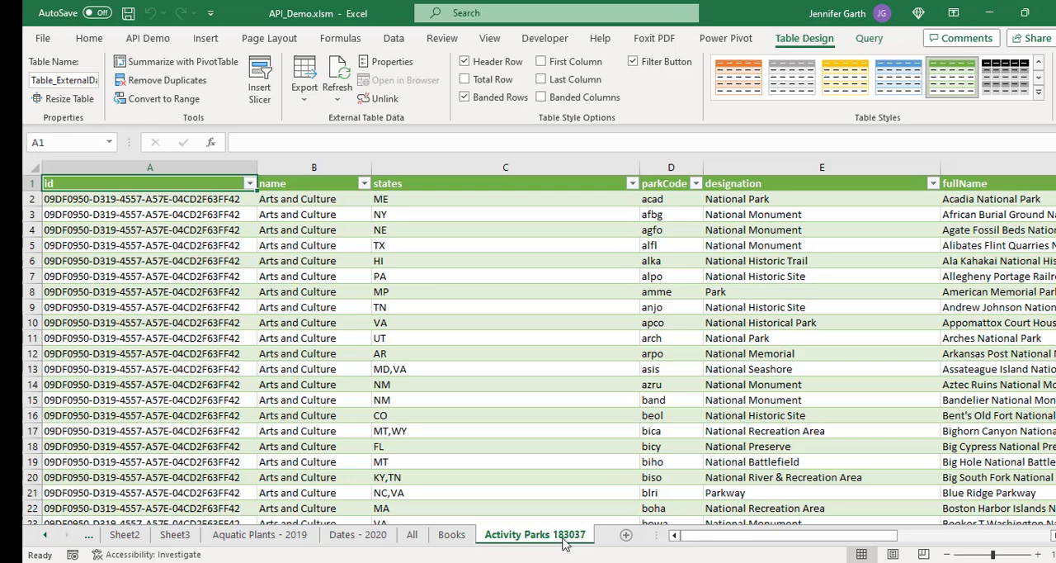
mouse_move(567, 542)
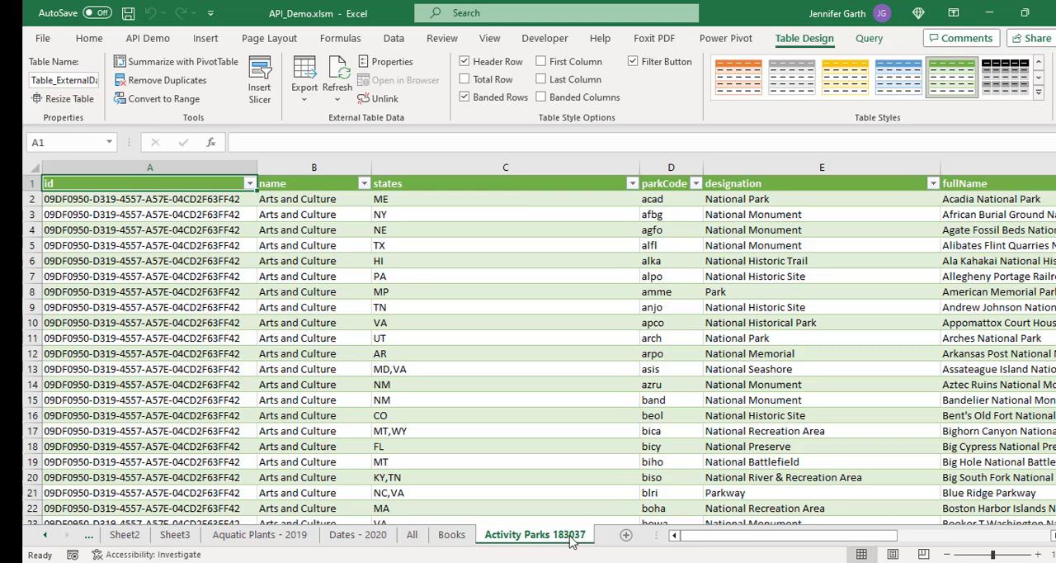
mouse_move(593, 544)
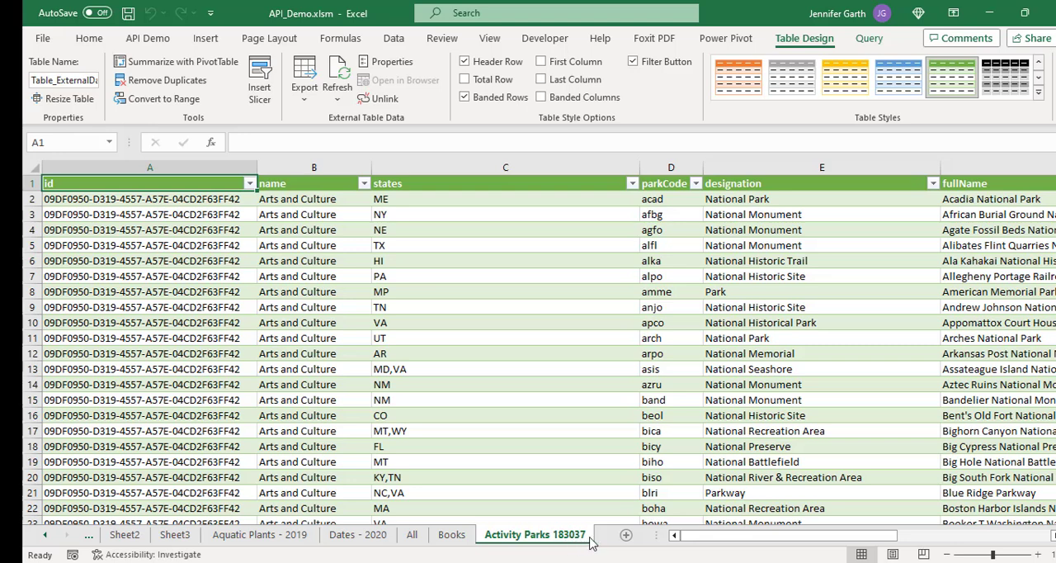
mouse_move(565, 495)
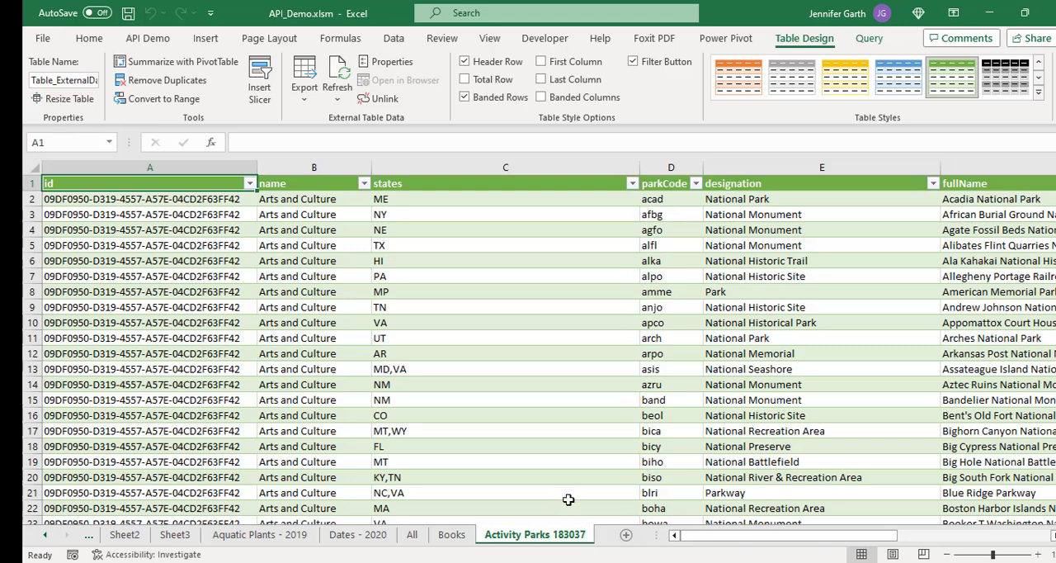
mouse_move(435, 549)
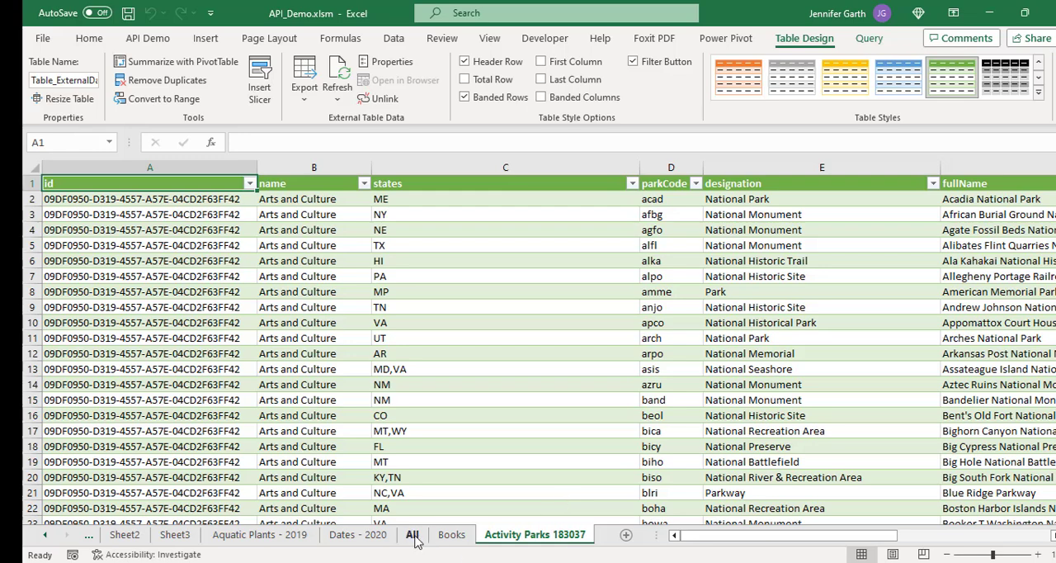
left_click(412, 534)
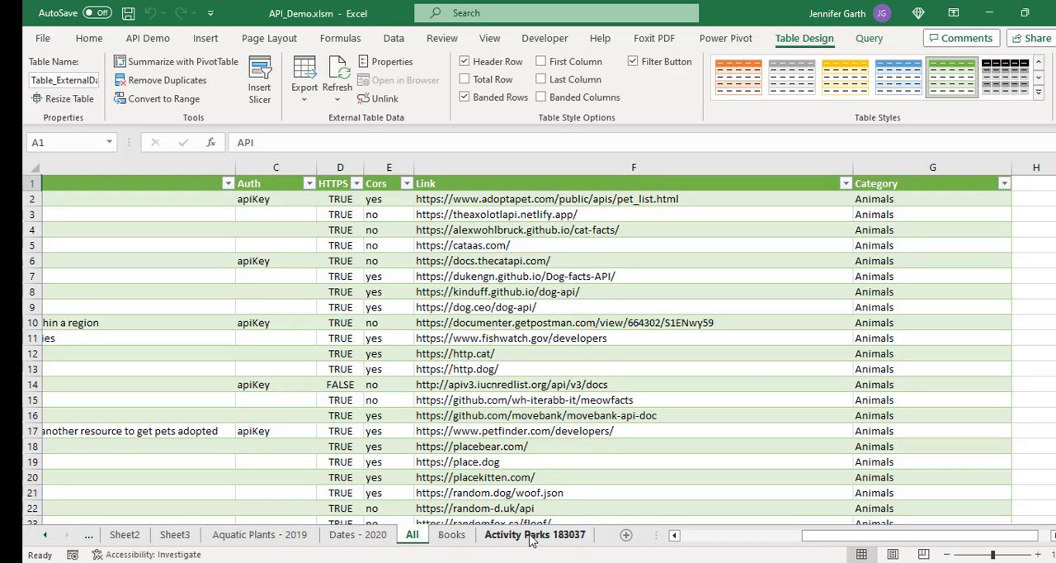
left_click(535, 535)
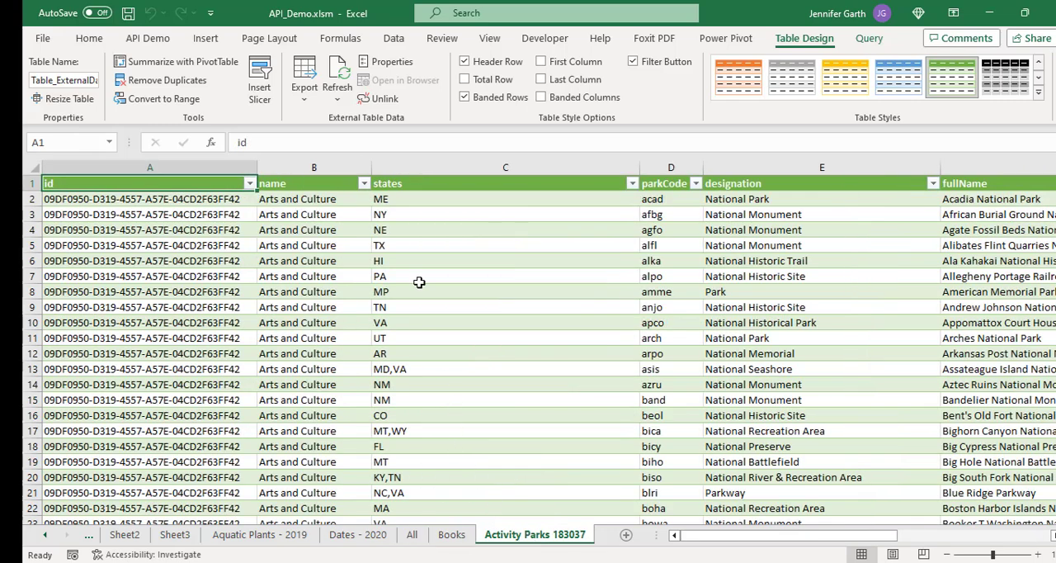
mouse_move(406, 254)
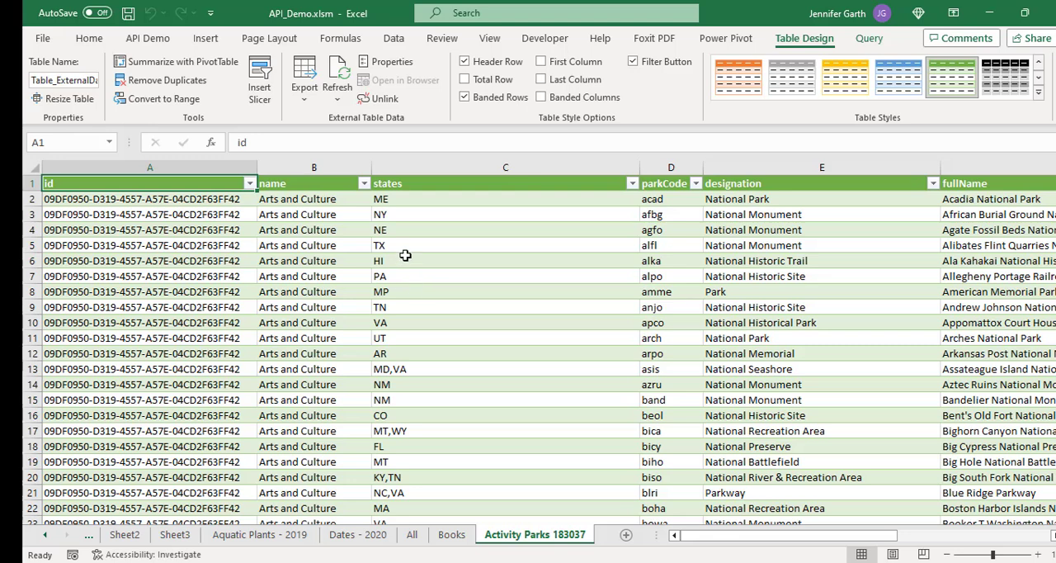
left_click(363, 183)
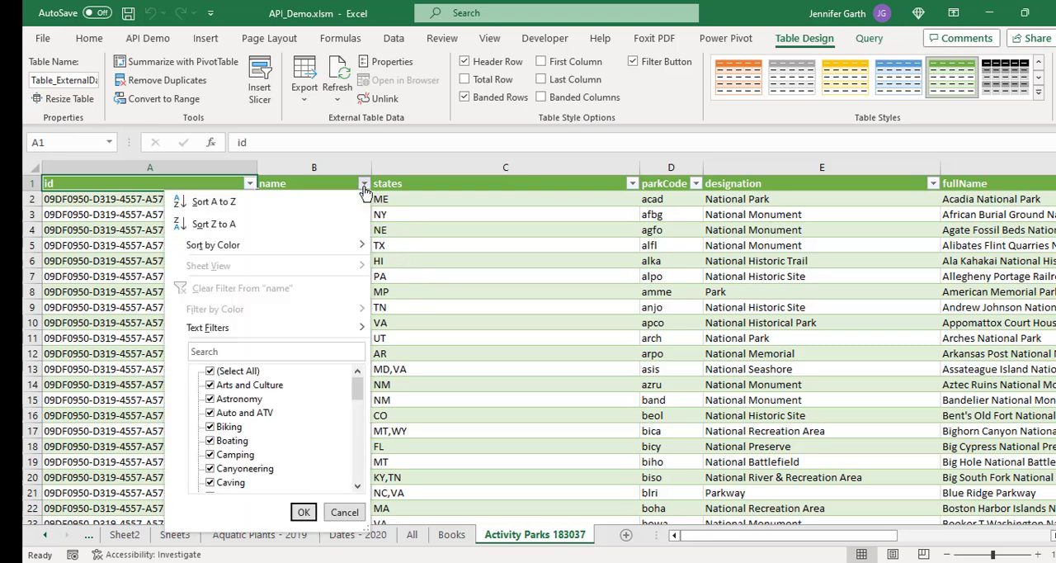
scroll("down", 3)
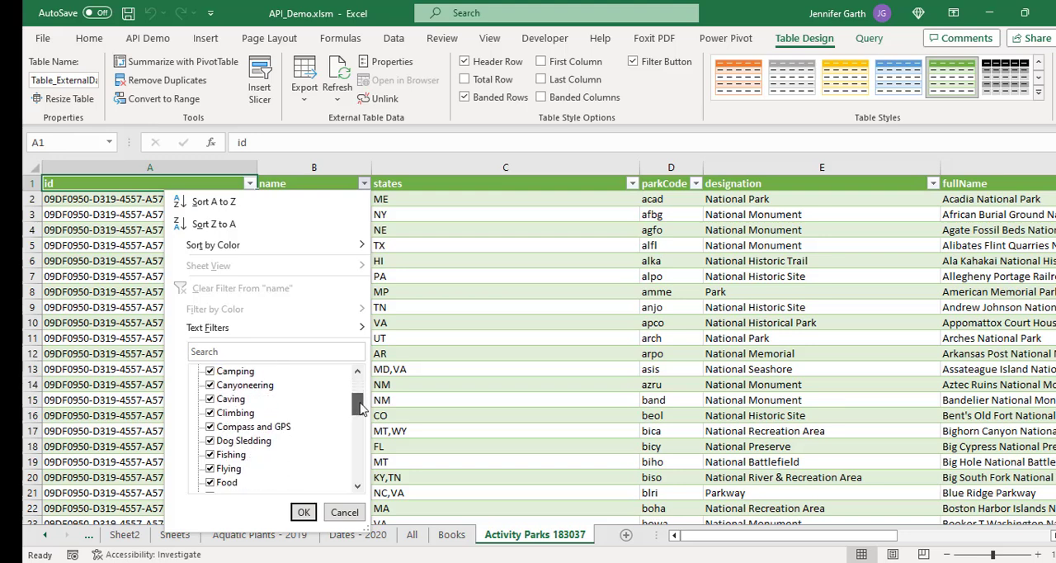
scroll("down", 3)
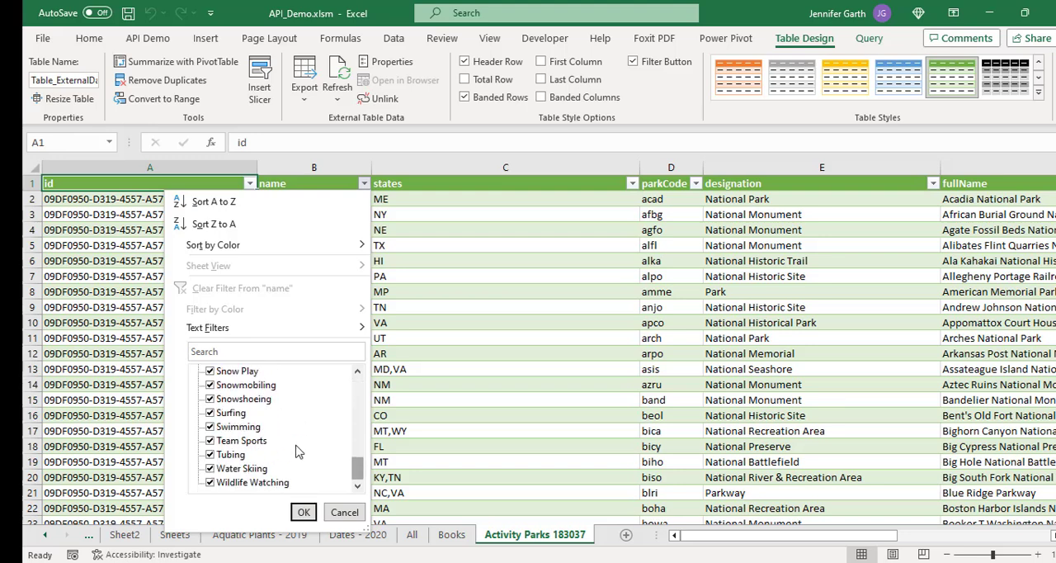
scroll("up", 3)
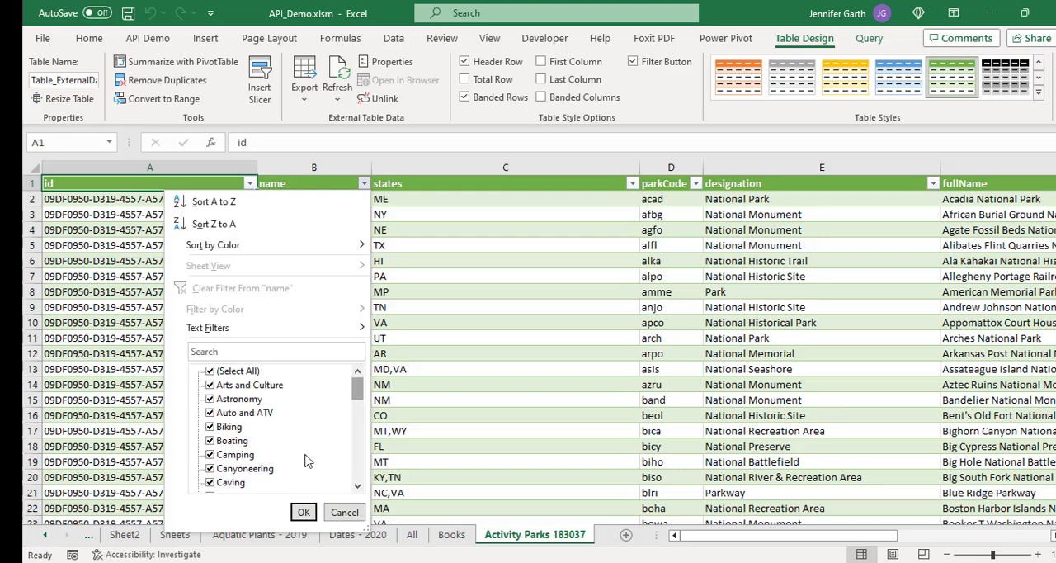
left_click(303, 511)
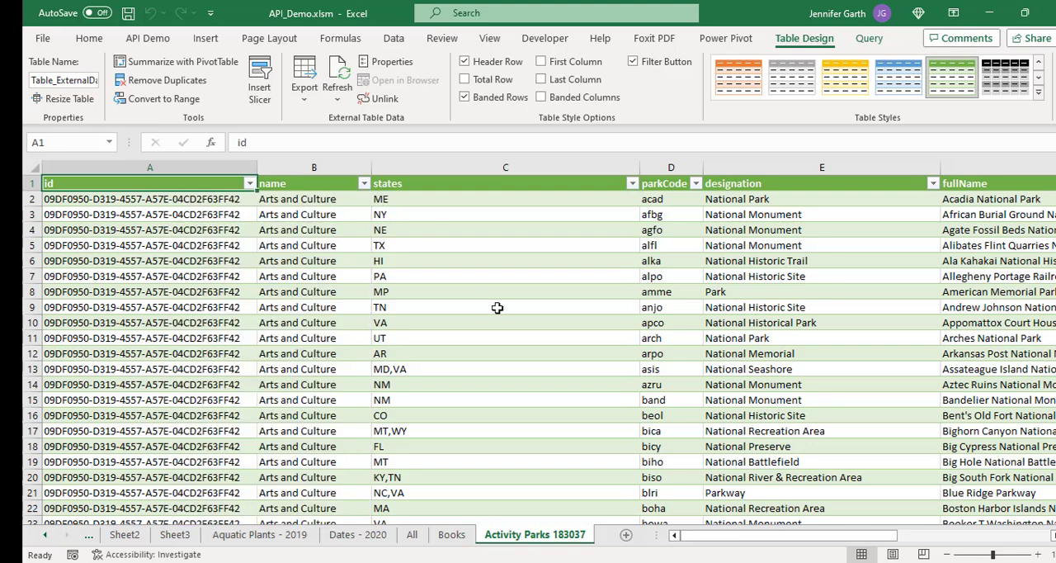
left_click(505, 166)
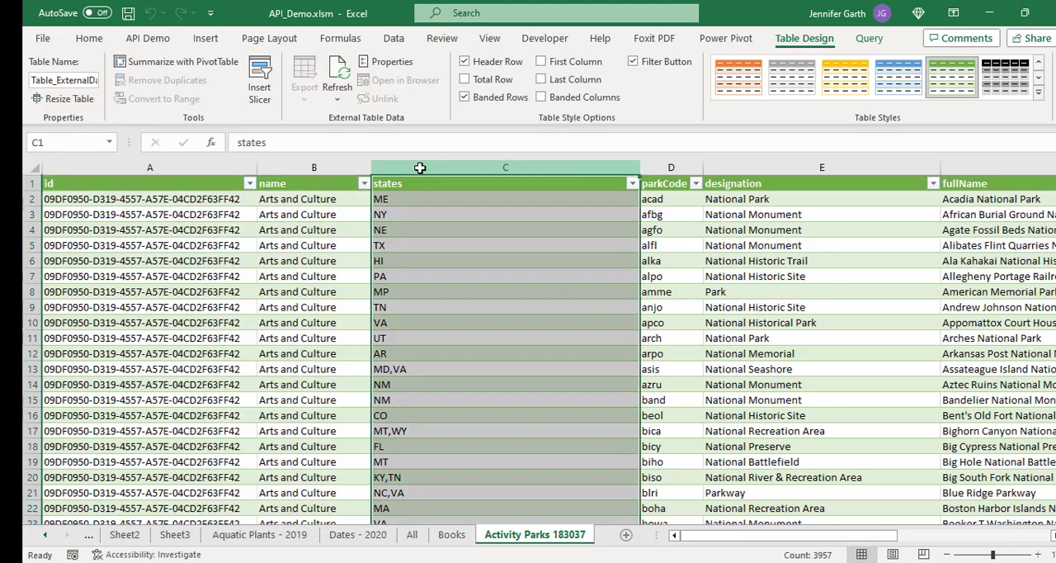
left_click(670, 166)
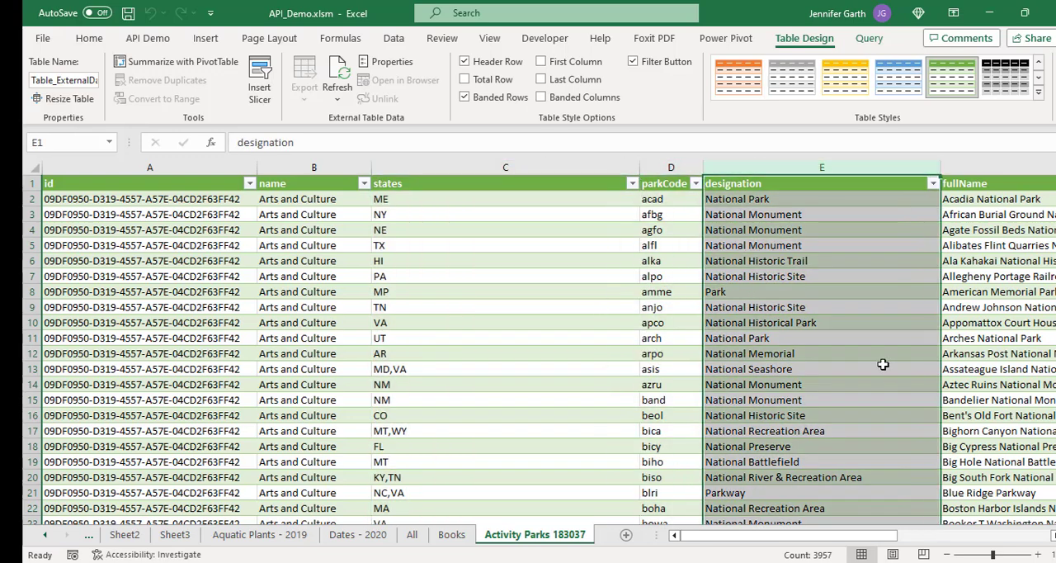
scroll("right", 3)
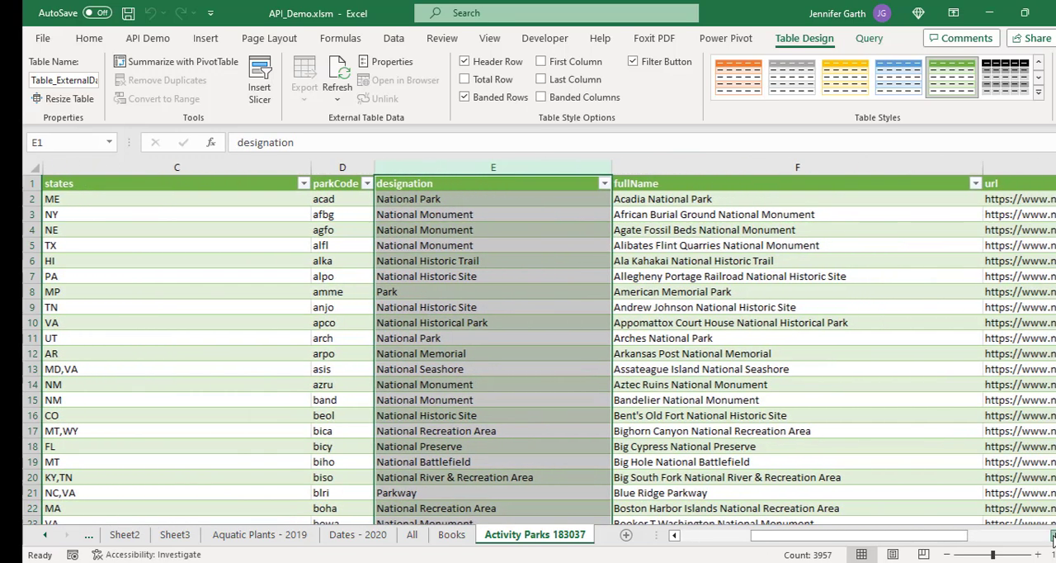
scroll("right", 3)
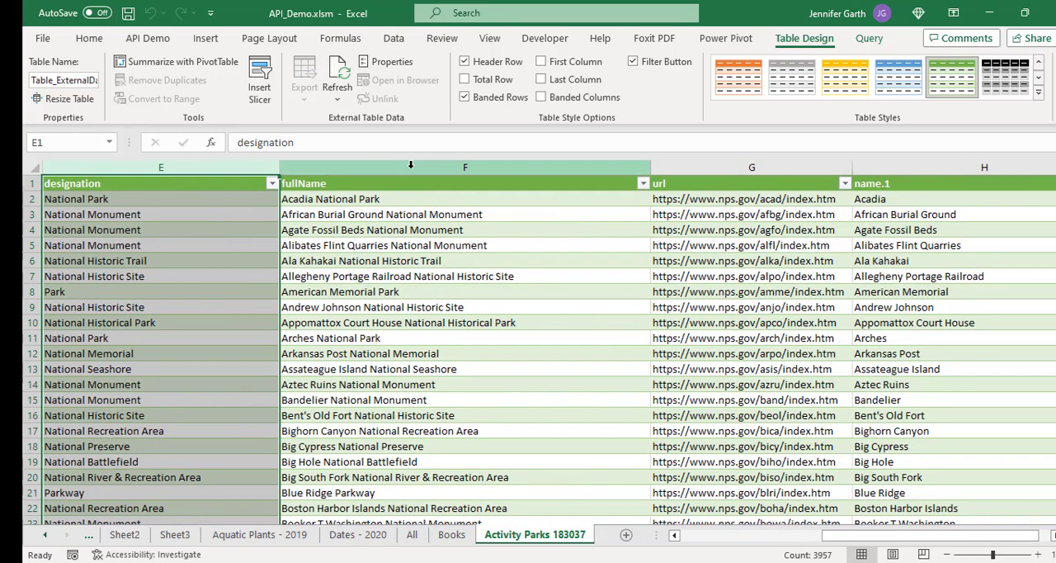
left_click(466, 183)
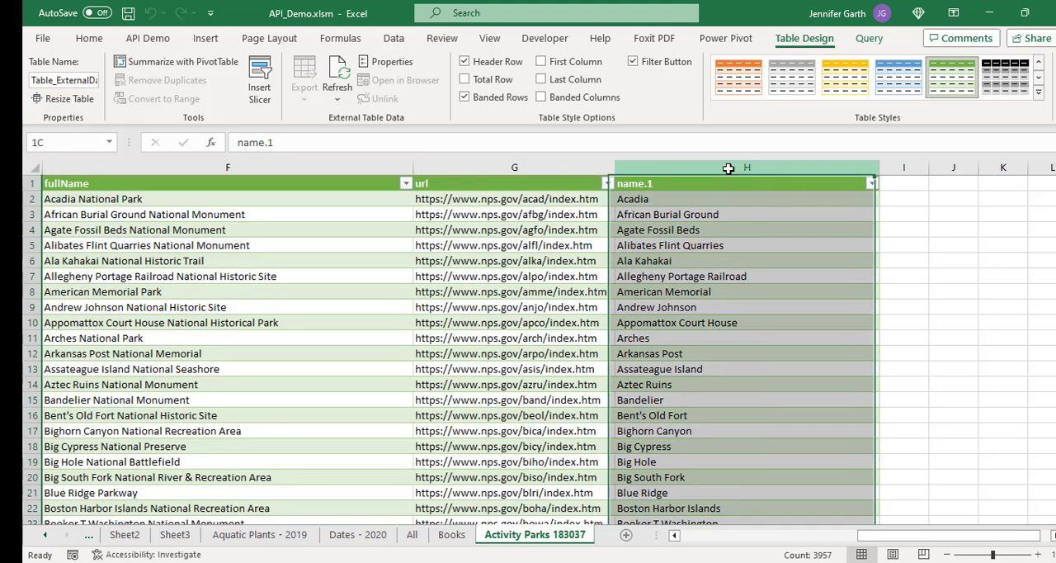
left_click(746, 168)
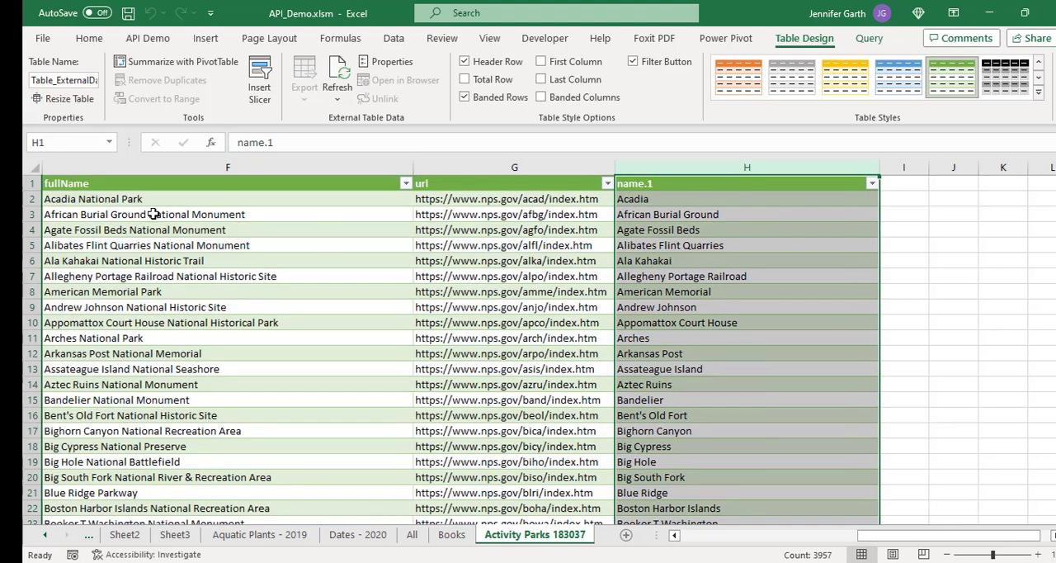
left_click(515, 166)
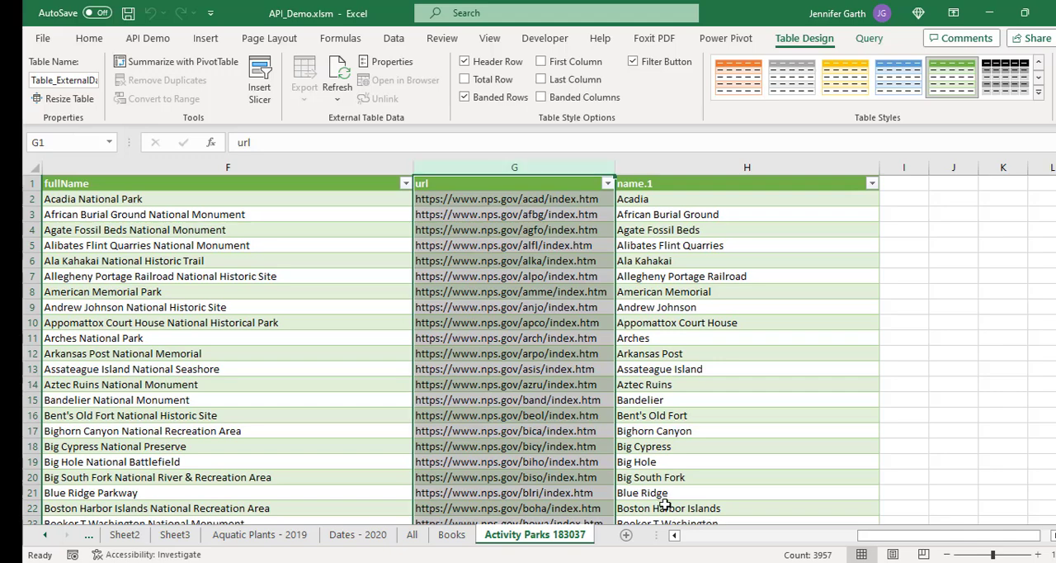
mouse_move(690, 543)
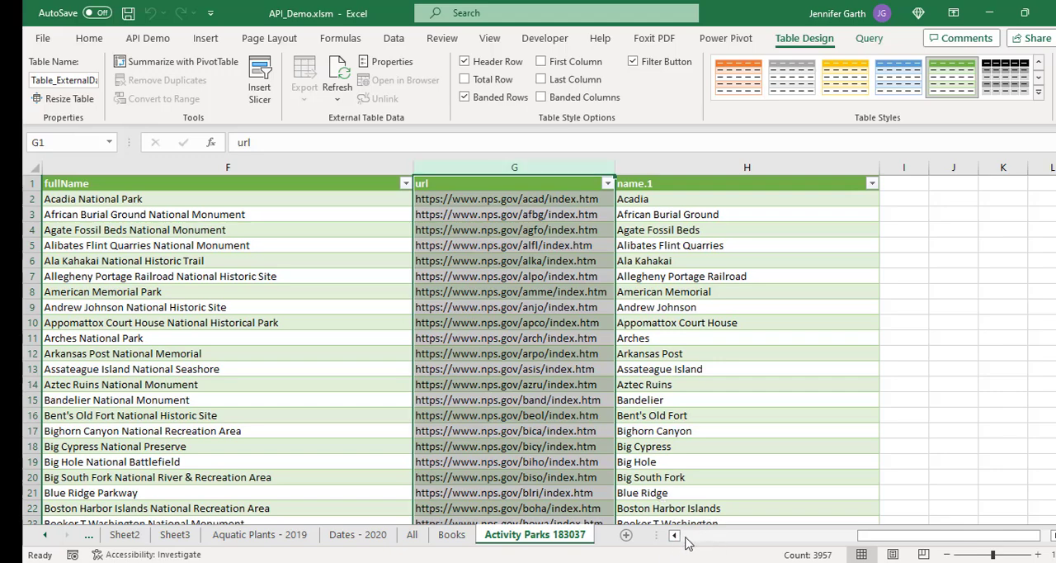
scroll("left", 3)
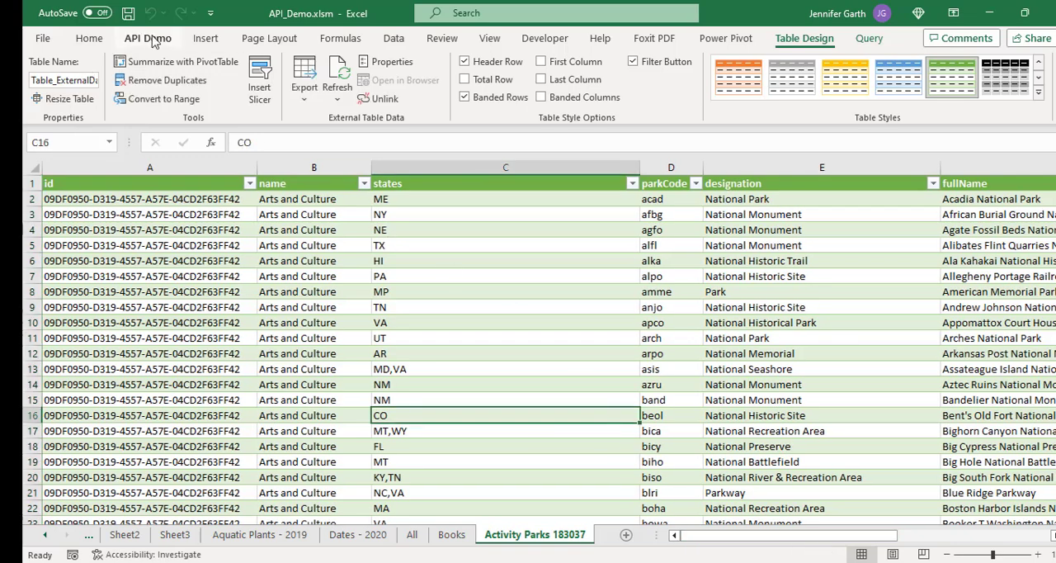
Step: Choose National Parks Service and add Water Skiing among the selected activities for a new Activity Parks sheet
left_click(148, 38)
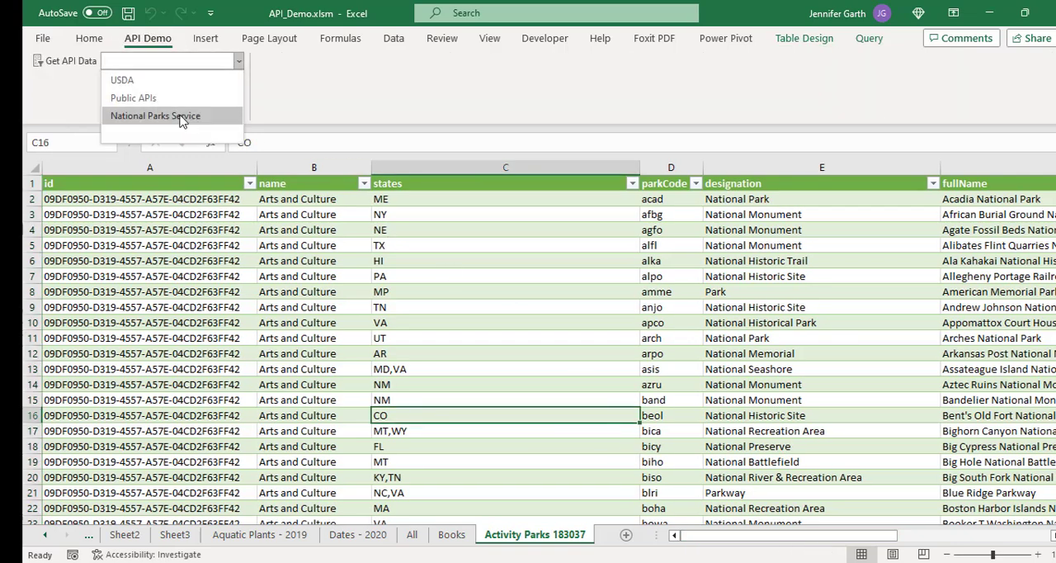
left_click(155, 115)
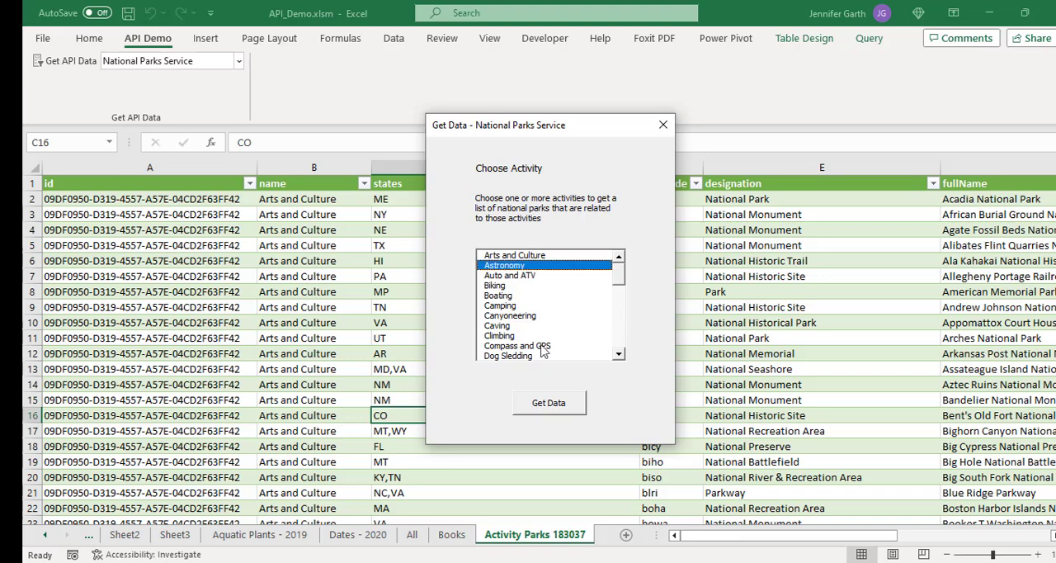
scroll("down", 3)
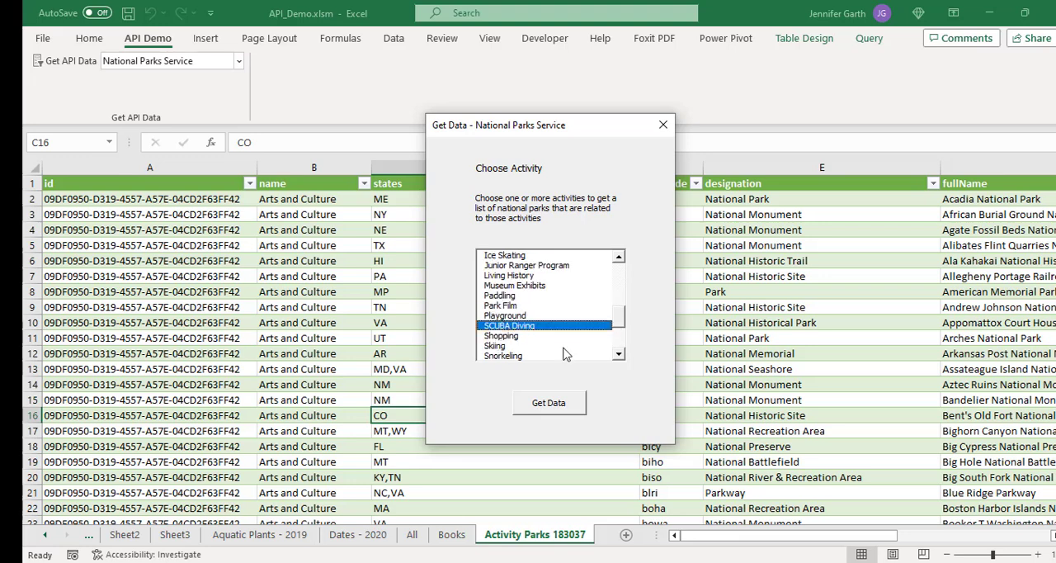
scroll("down", 3)
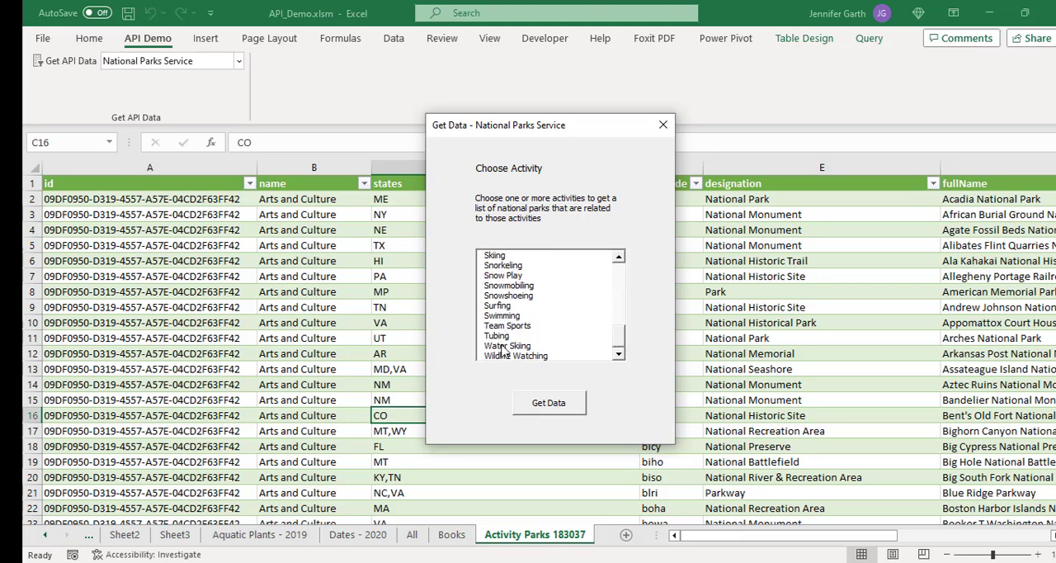
left_click(548, 403)
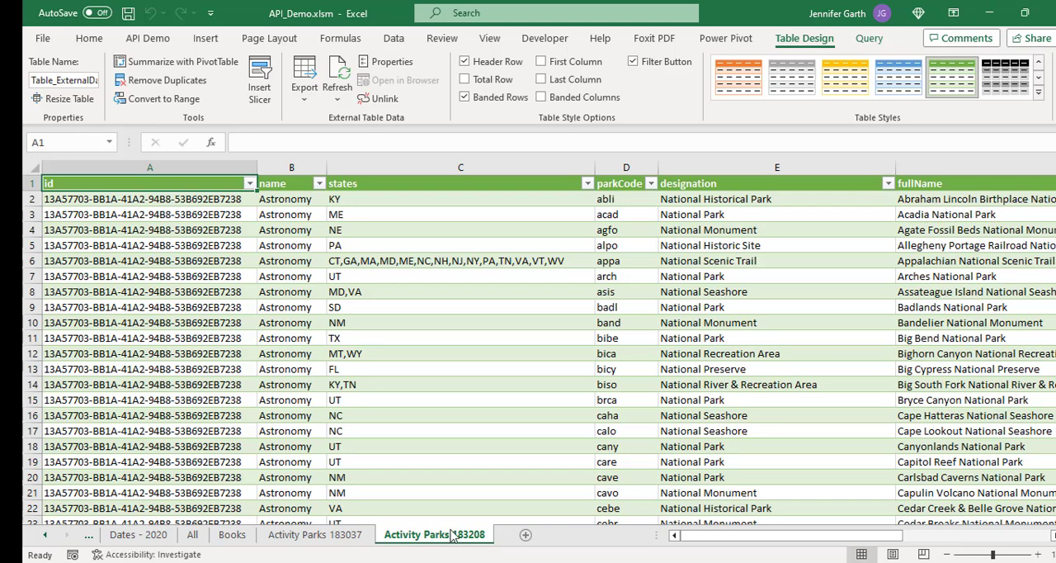
left_click(312, 183)
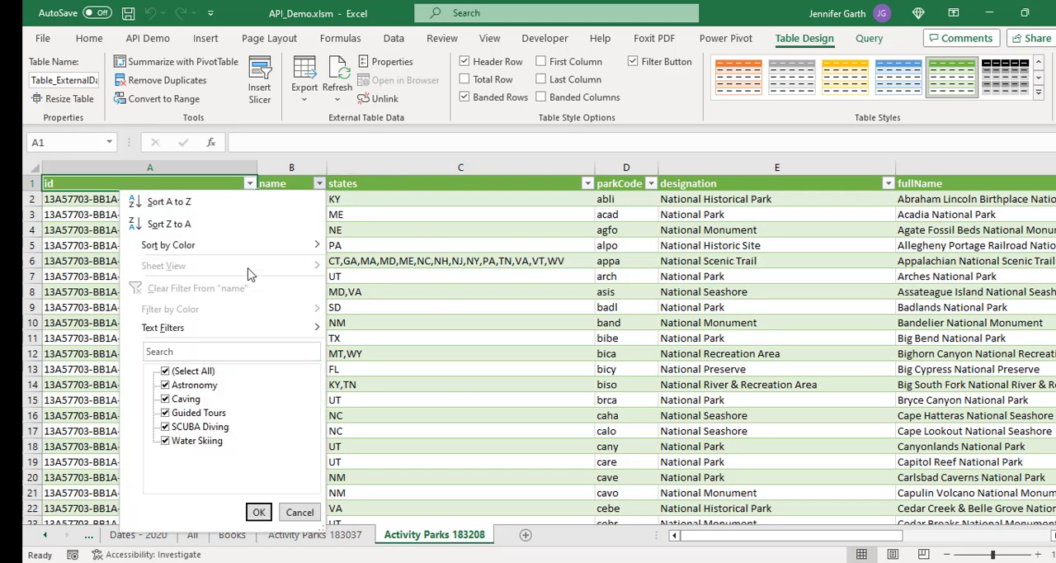
mouse_move(218, 400)
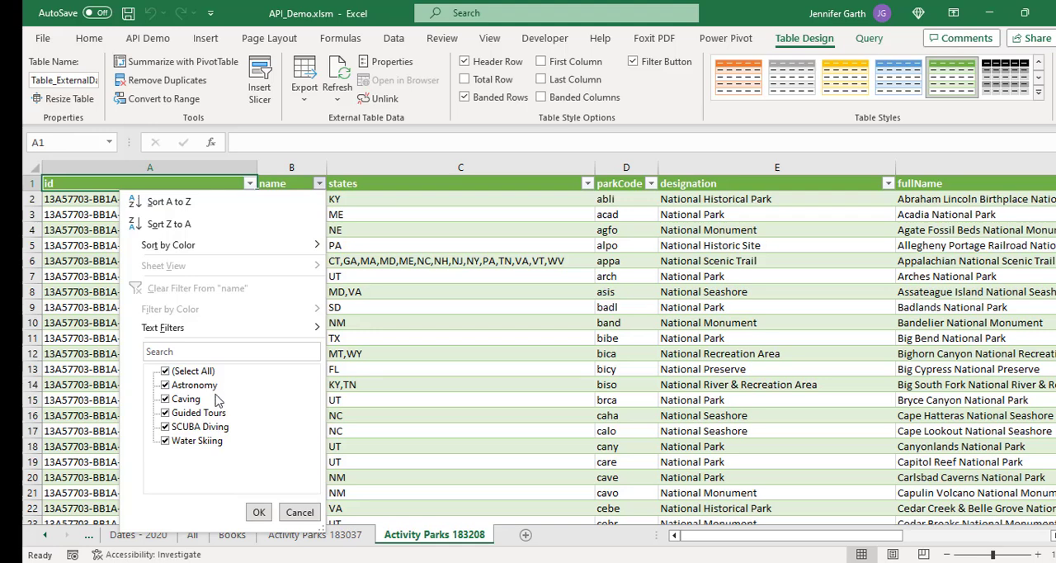
mouse_move(221, 449)
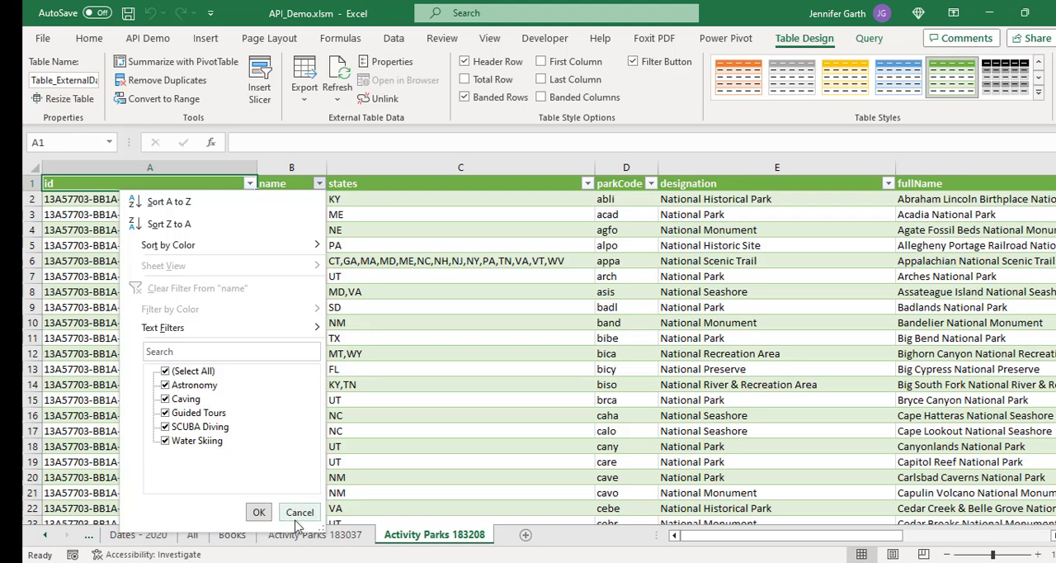
left_click(257, 511)
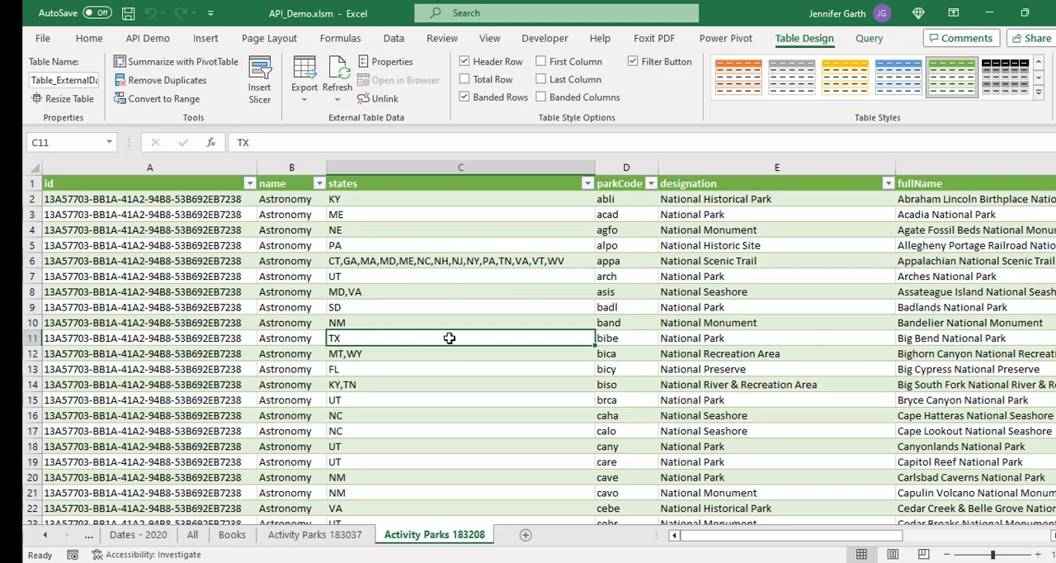
left_click(458, 261)
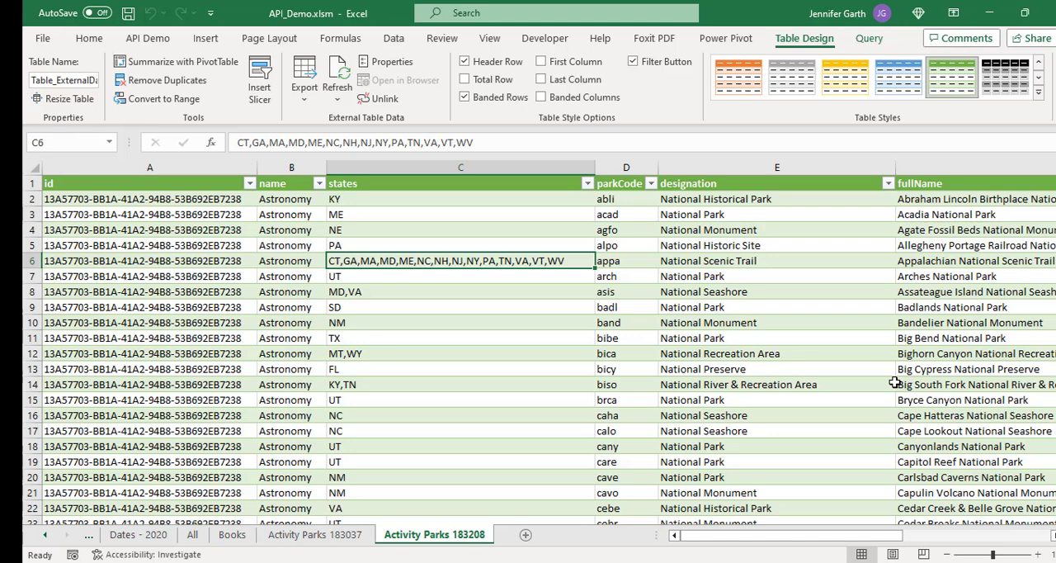
mouse_move(865, 344)
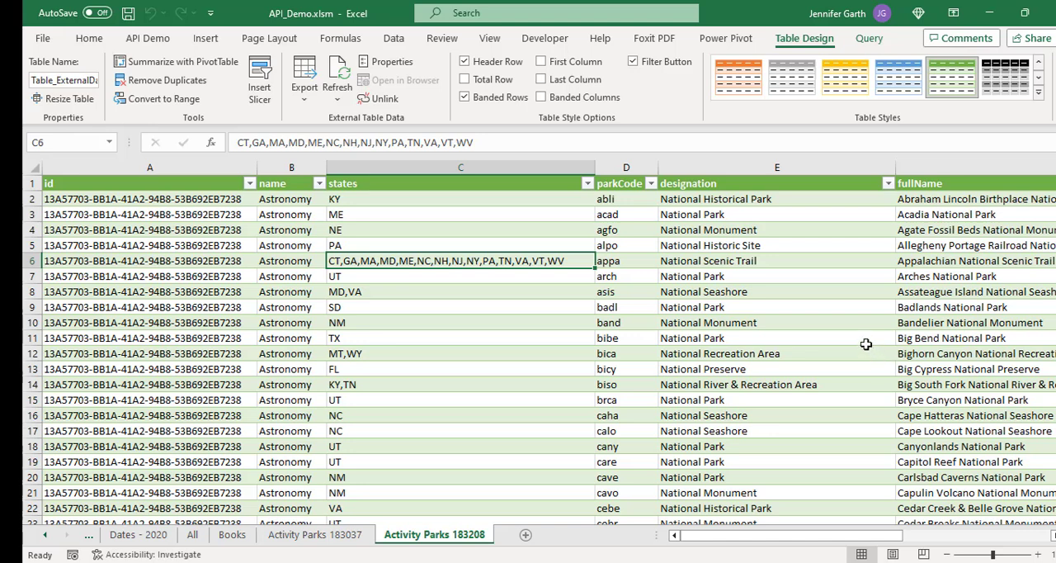
mouse_move(680, 337)
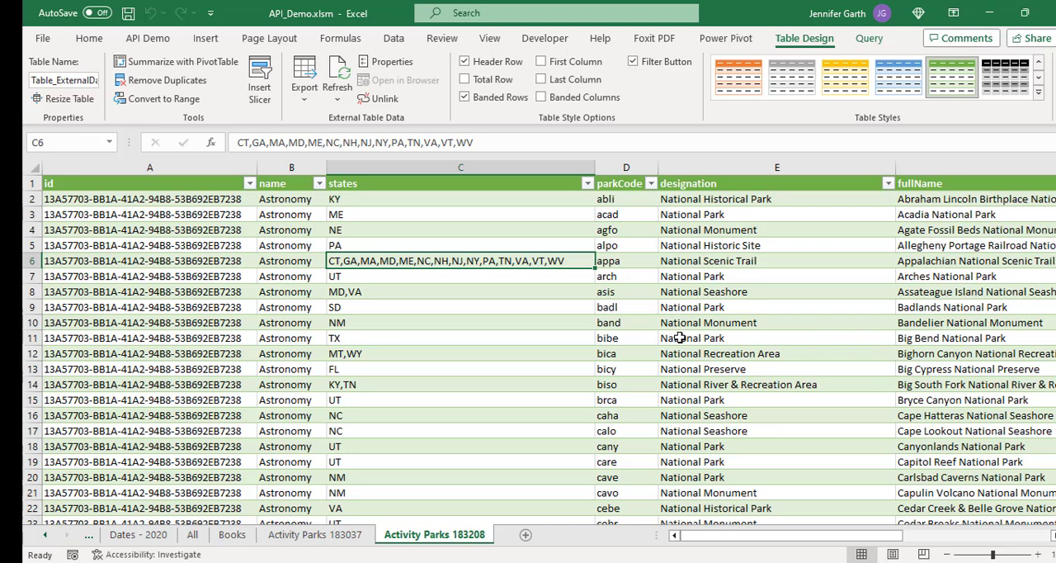
mouse_move(624, 325)
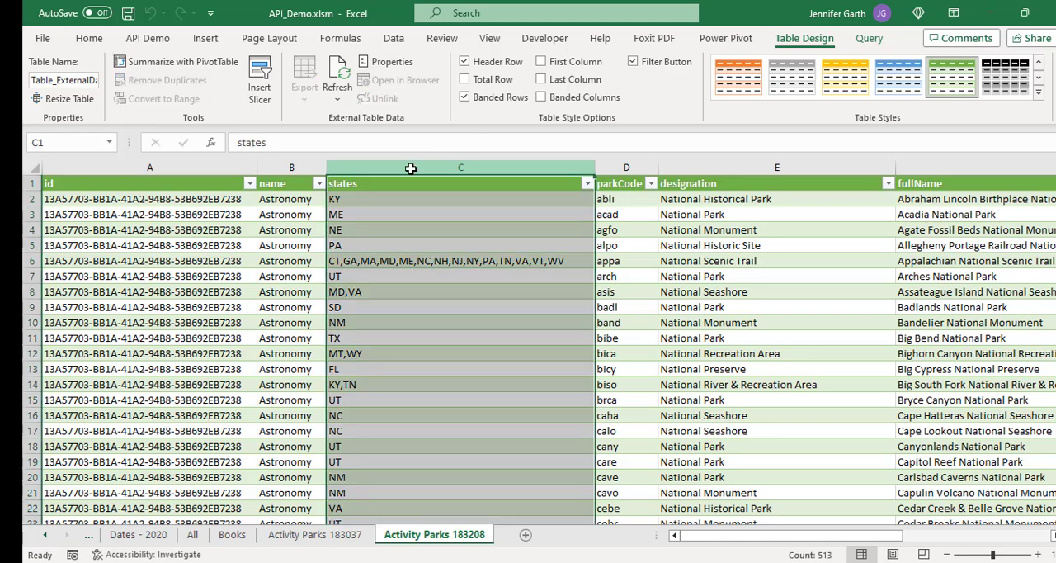
left_click(776, 182)
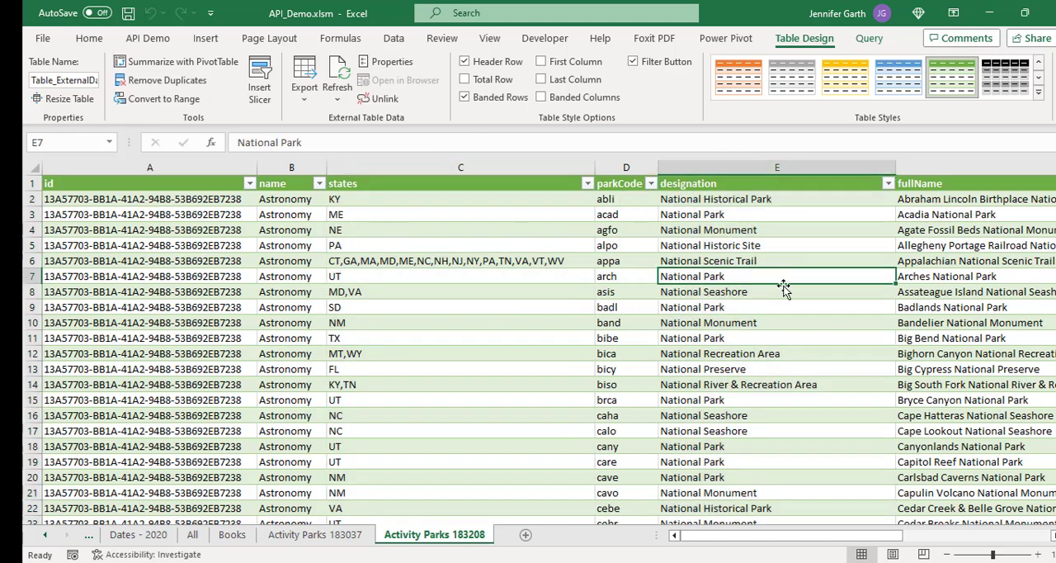
mouse_move(805, 337)
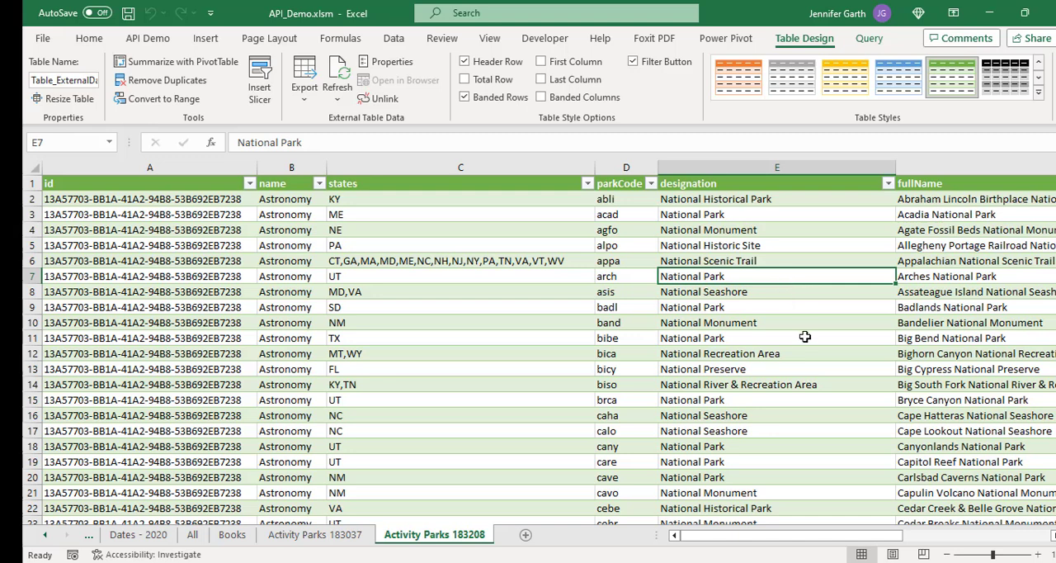
mouse_move(809, 378)
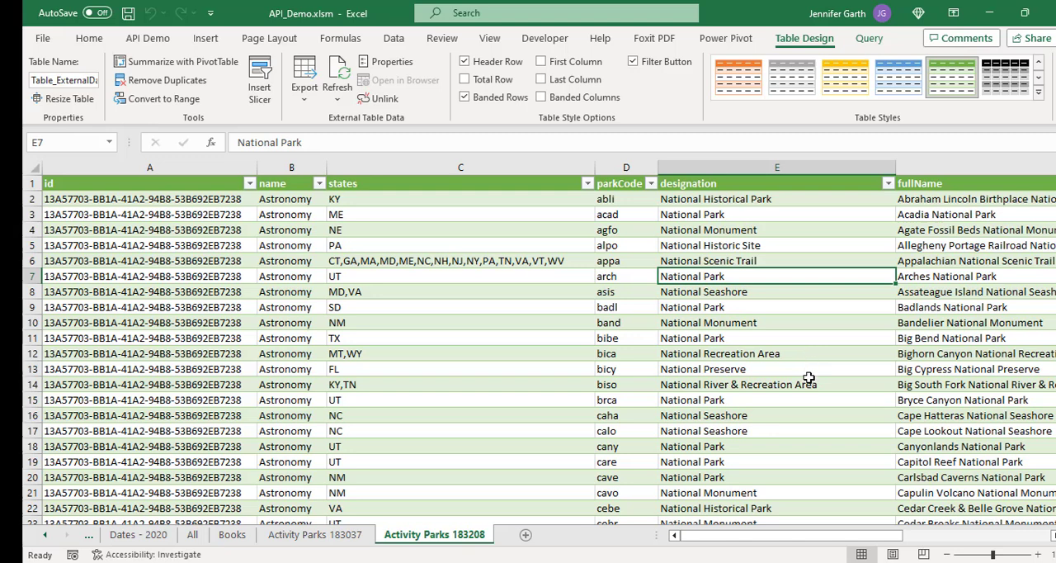
mouse_move(809, 383)
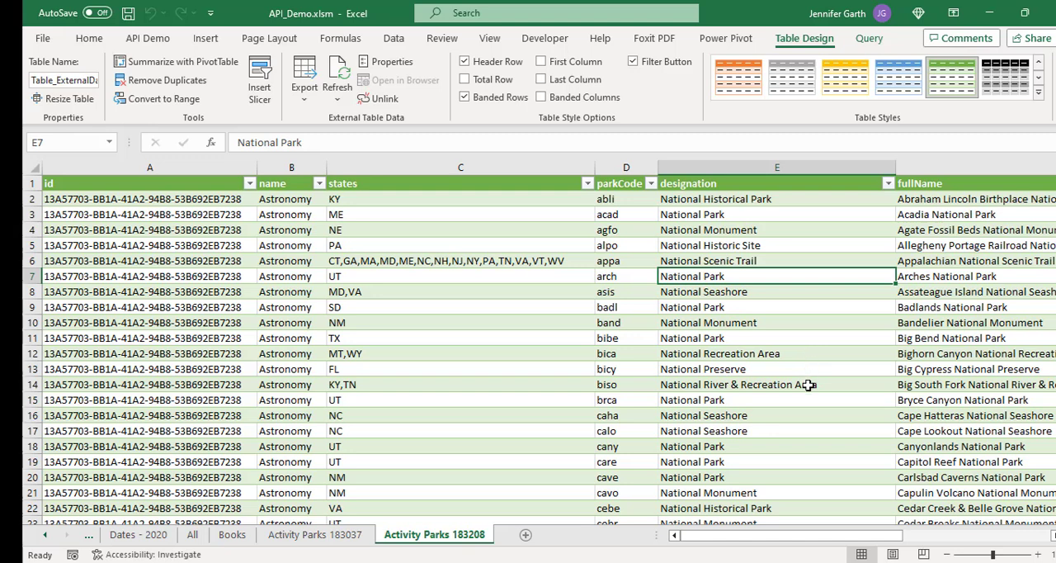
mouse_move(786, 400)
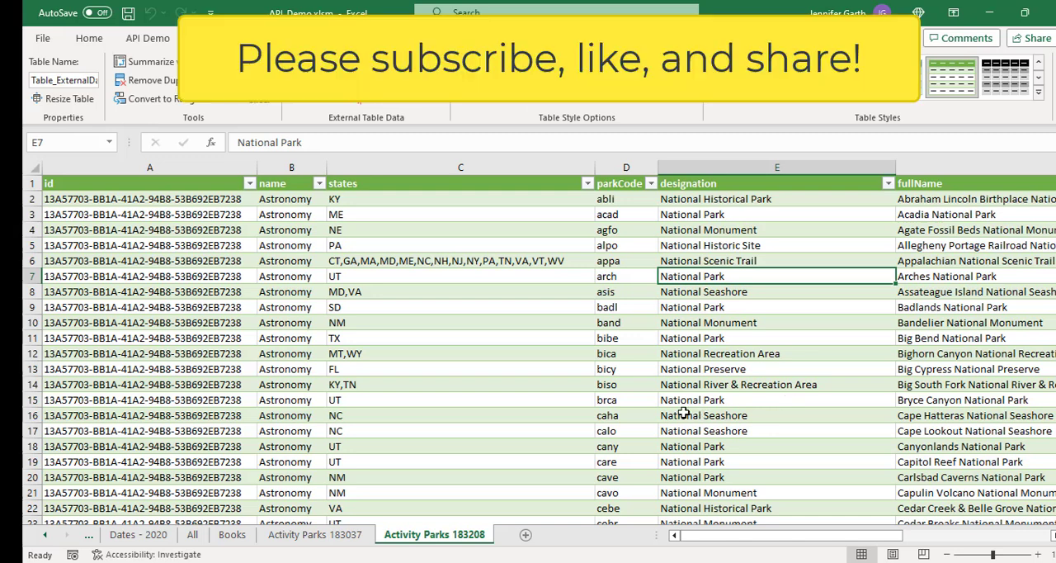
mouse_move(703, 416)
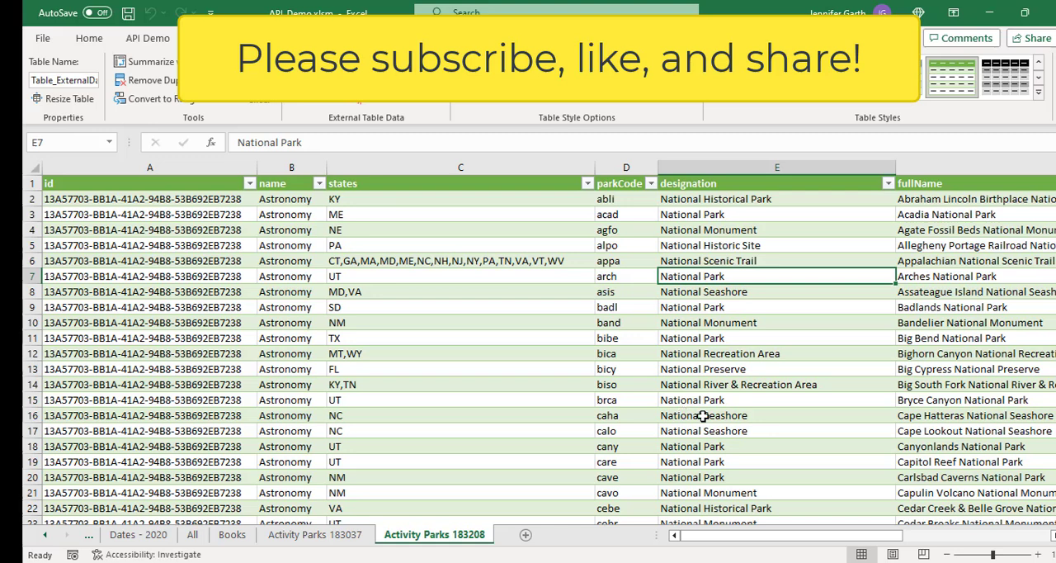